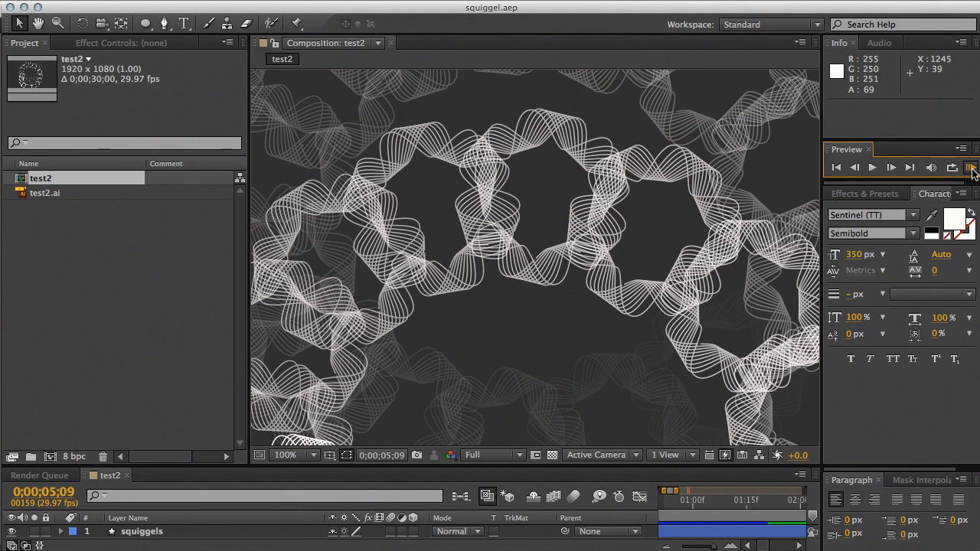
Step: Preview the ring animation, then drag the Ribbon symbol onto the artboard
click(891, 167)
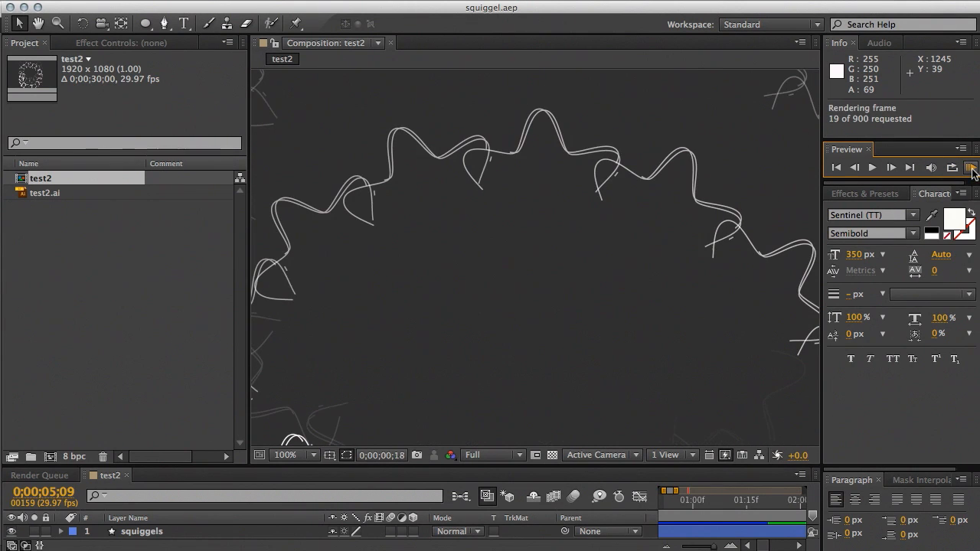
click(892, 167)
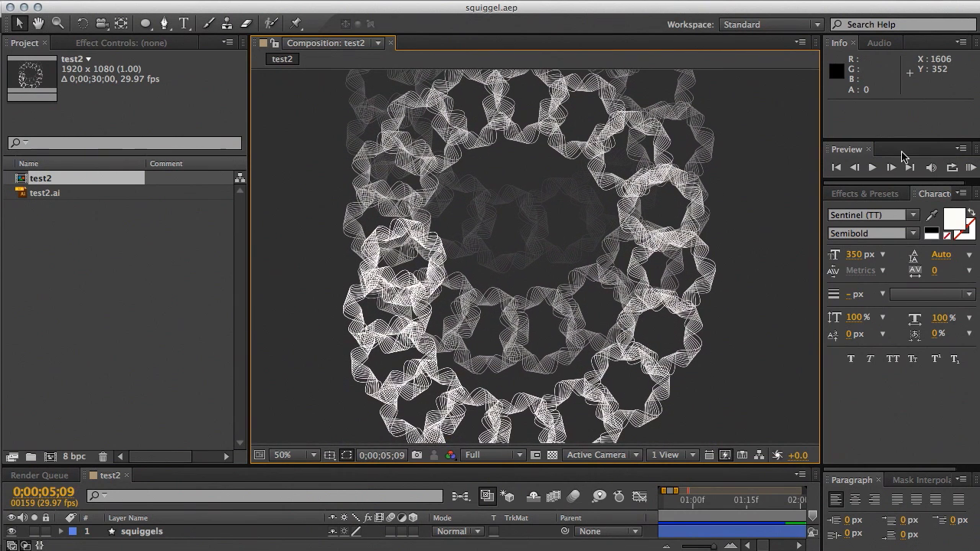
click(891, 167)
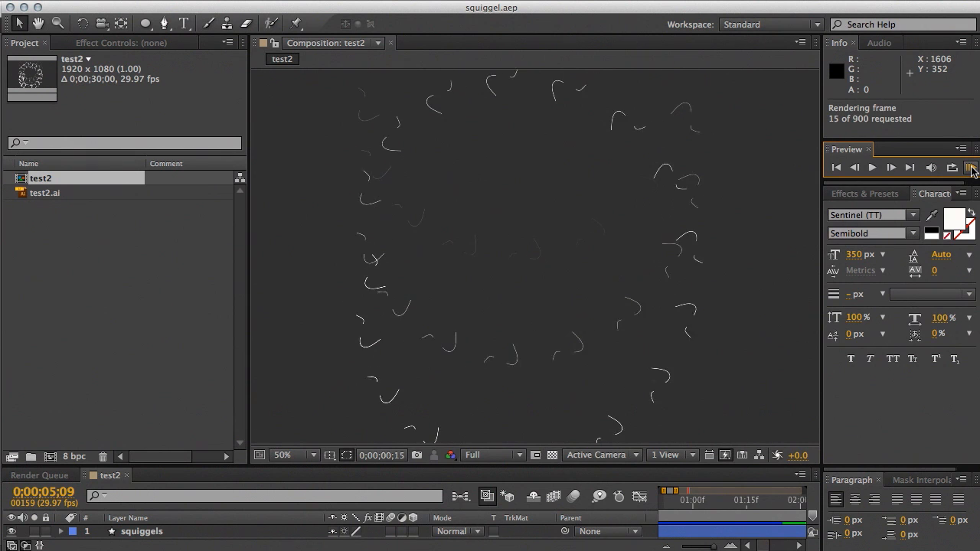
click(872, 167)
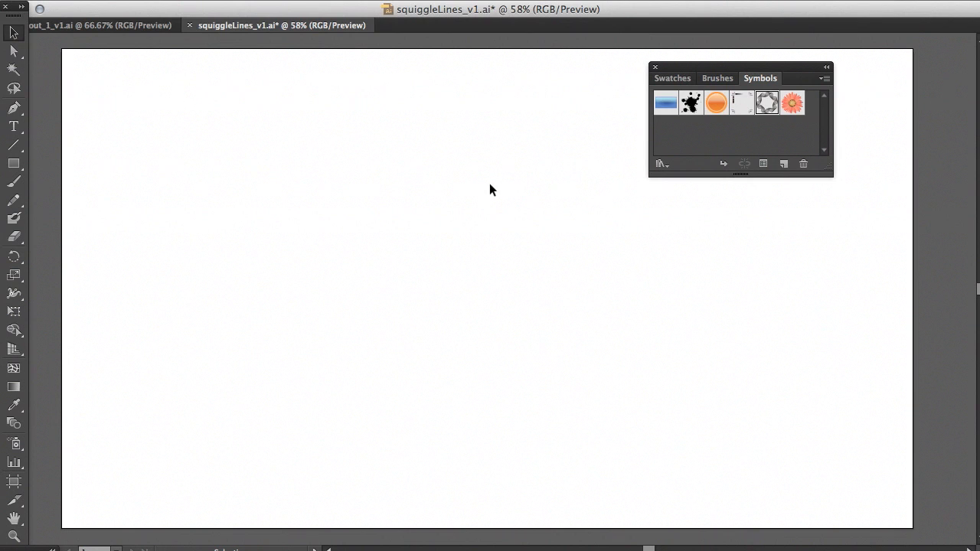
mouse_move(435, 237)
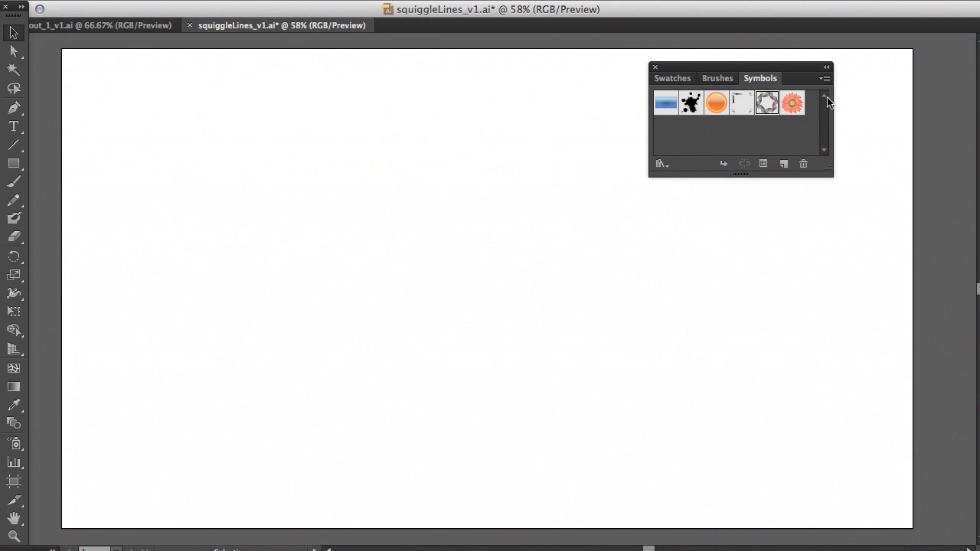
mouse_move(777, 114)
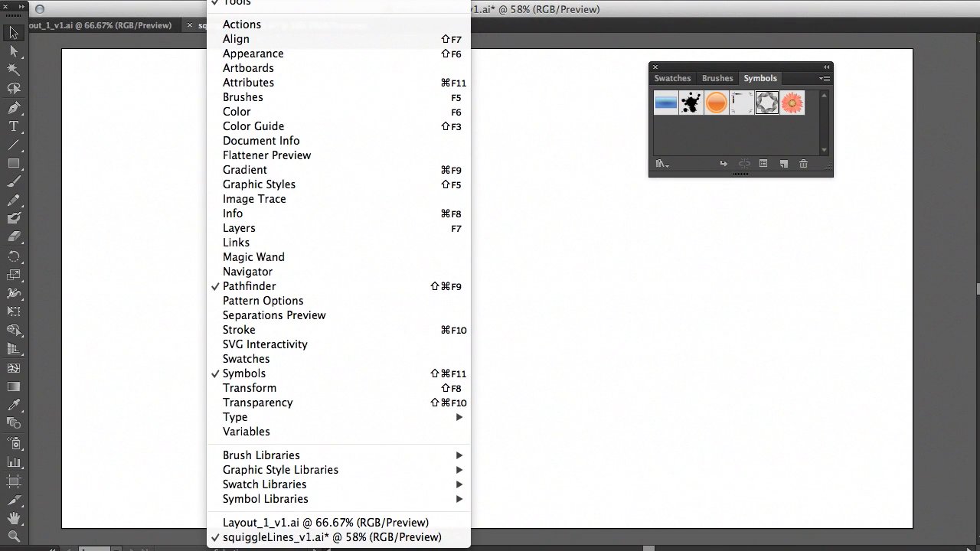
mouse_move(245, 374)
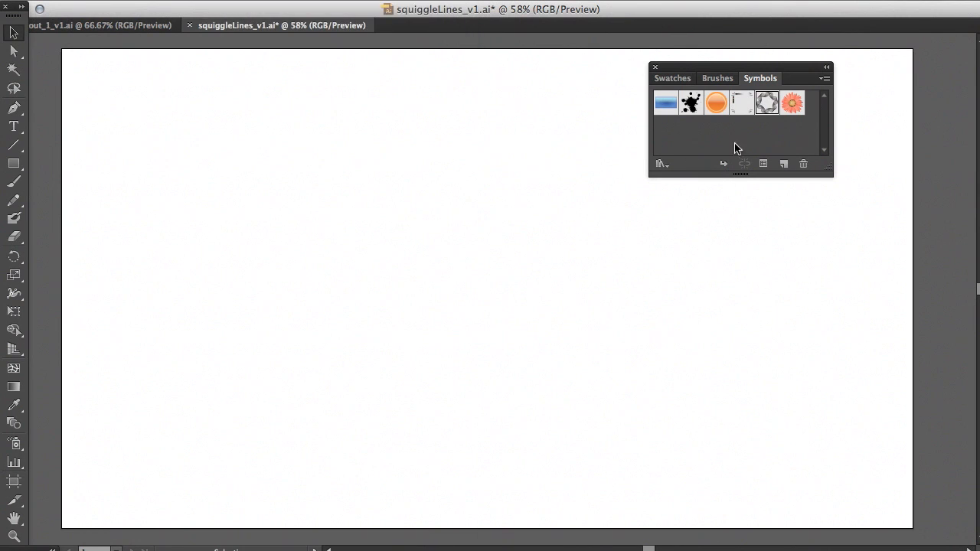
mouse_move(767, 103)
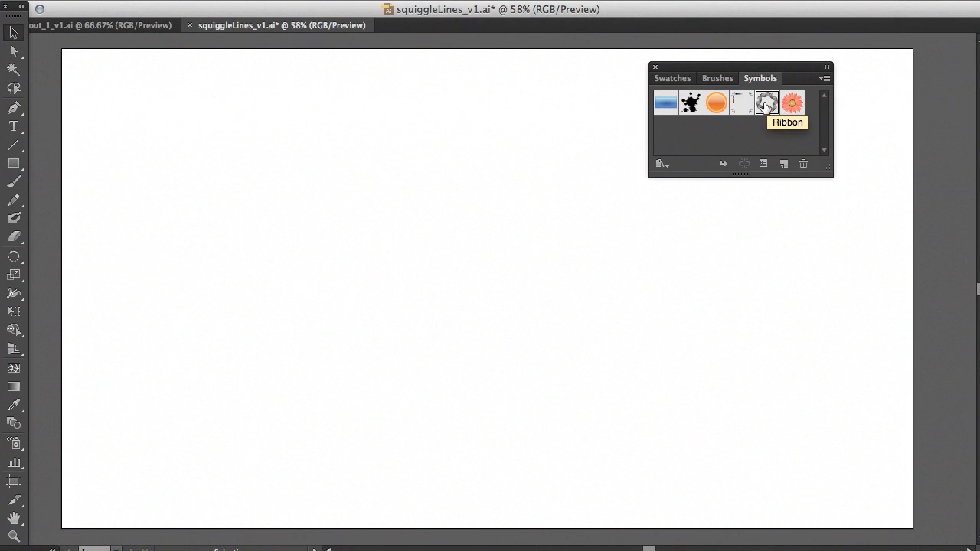
drag(767, 103, 379, 258)
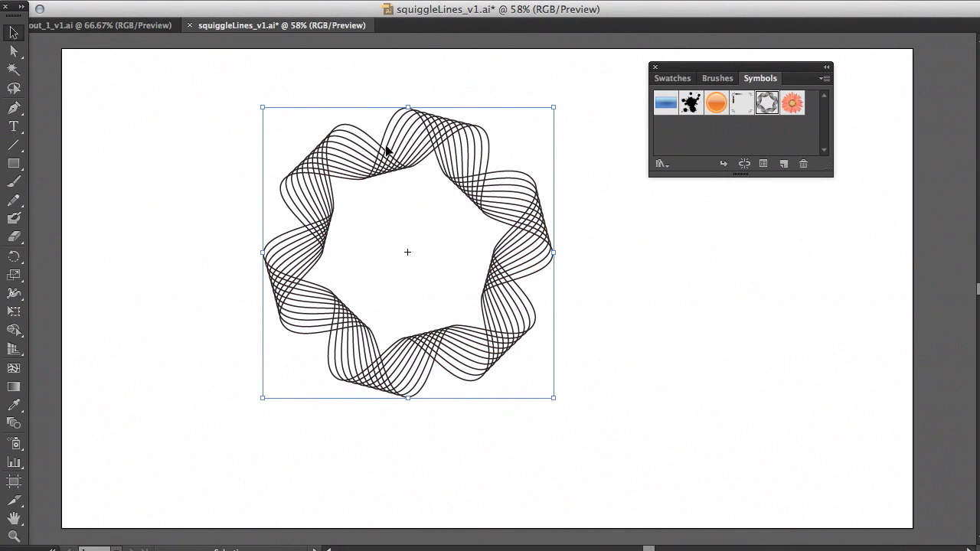
mouse_move(446, 150)
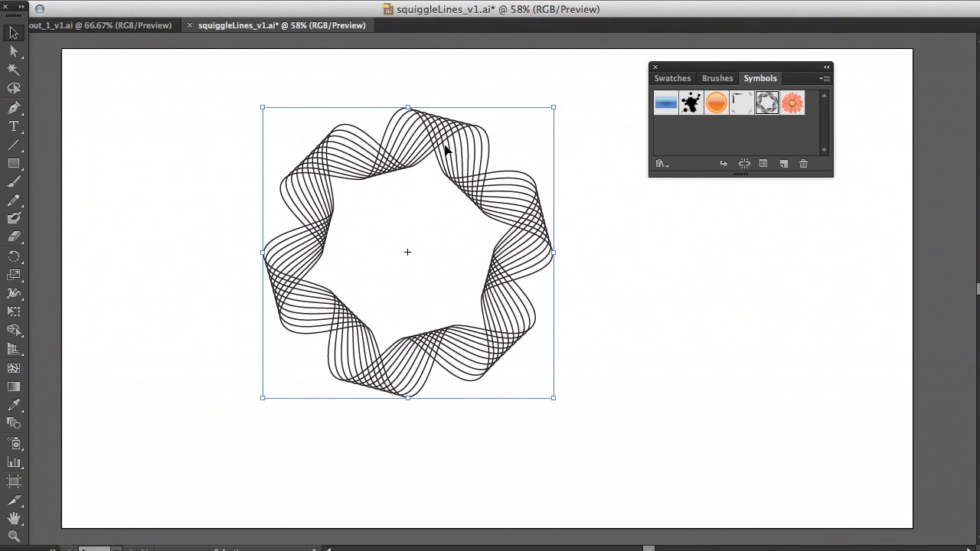
mouse_move(425, 252)
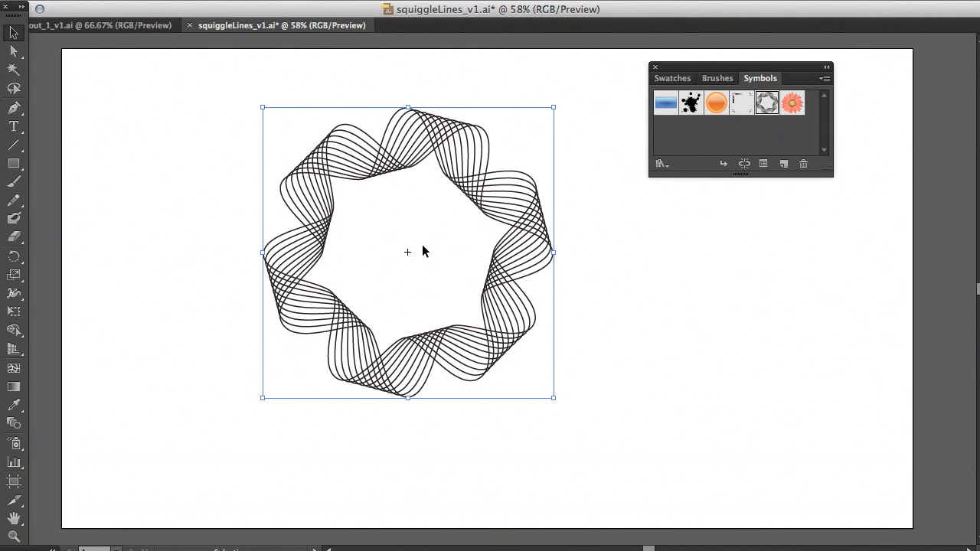
mouse_move(419, 174)
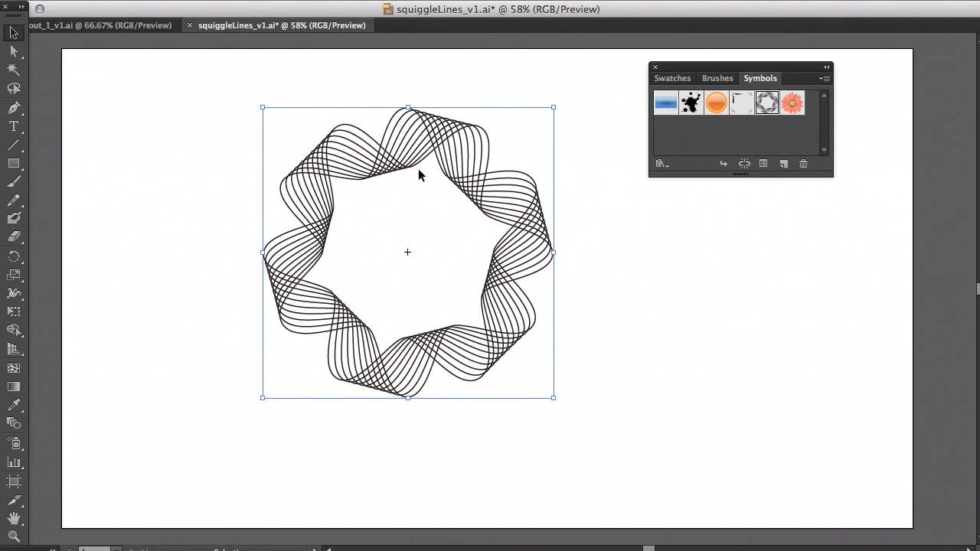
mouse_move(377, 254)
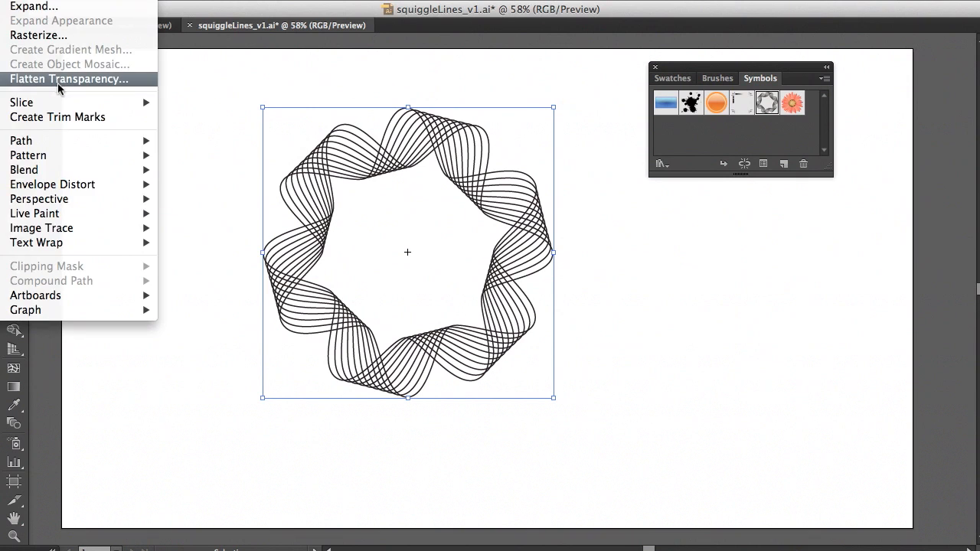
mouse_move(34, 6)
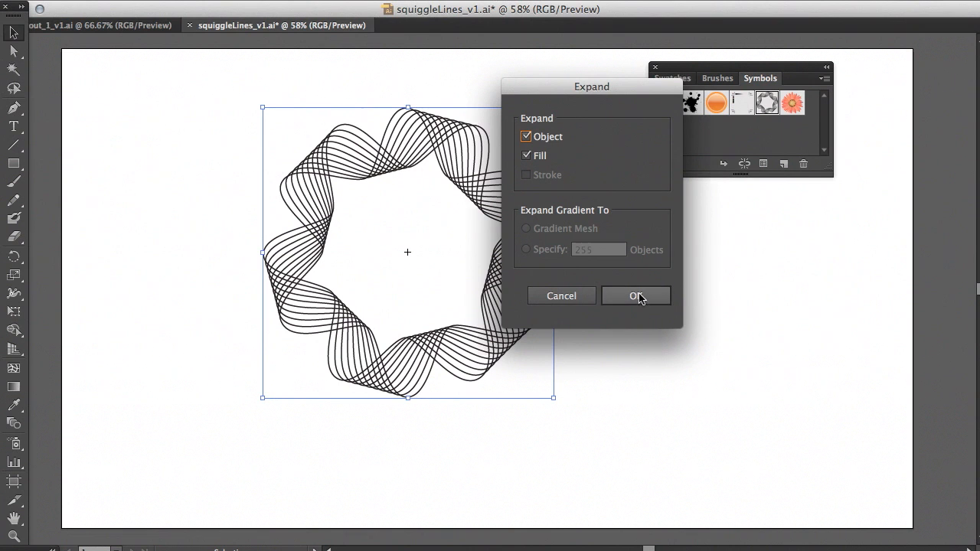
Step: Confirm Object > Expand with Object and Fill to break the Ribbon instance into paths
click(636, 296)
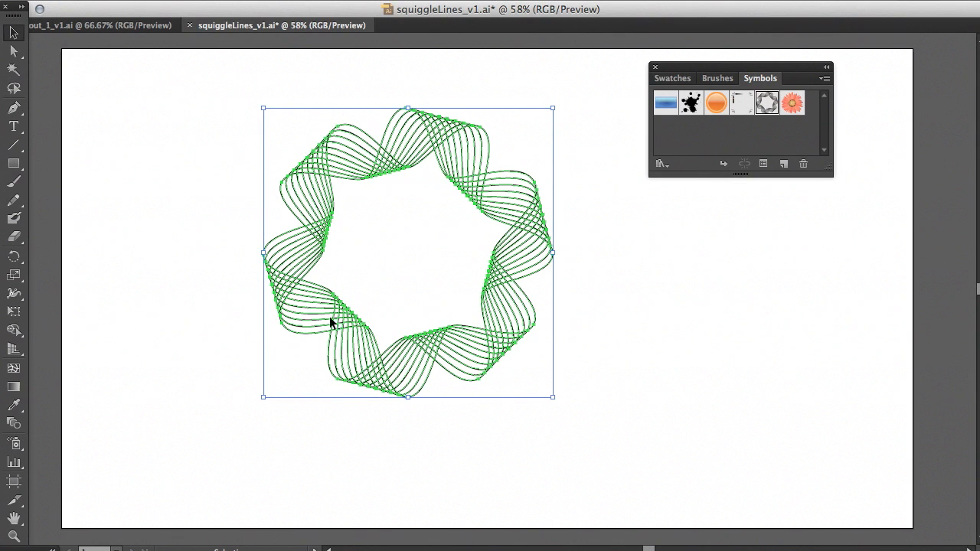
mouse_move(406, 336)
text(ribbon.ai)
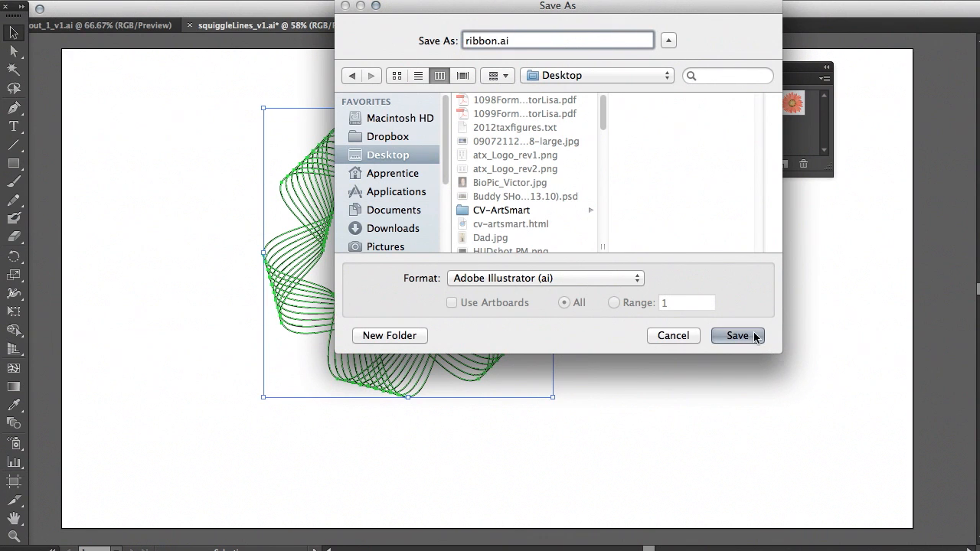
Step: Save the expanded artwork as ribbon.ai on the Desktop, accepting Illustrator Options
click(737, 335)
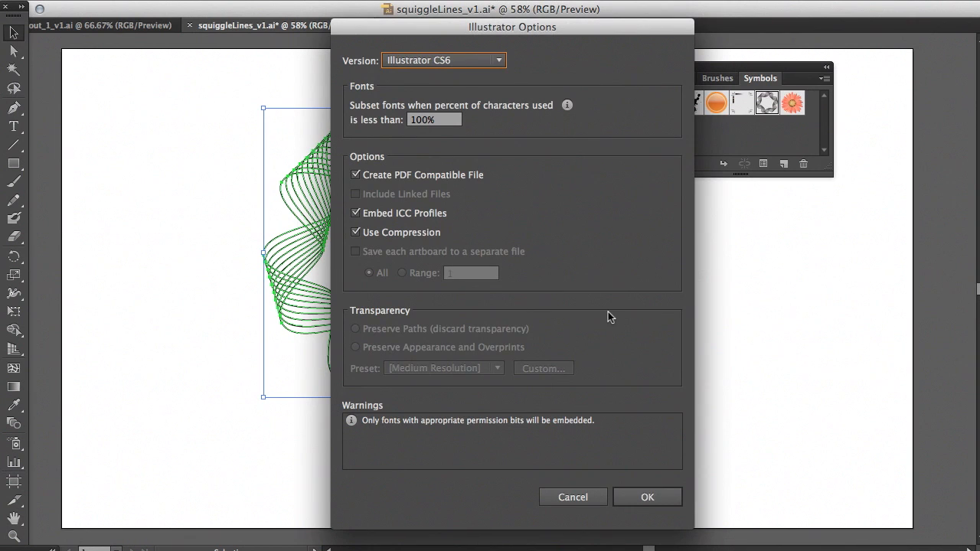
click(647, 497)
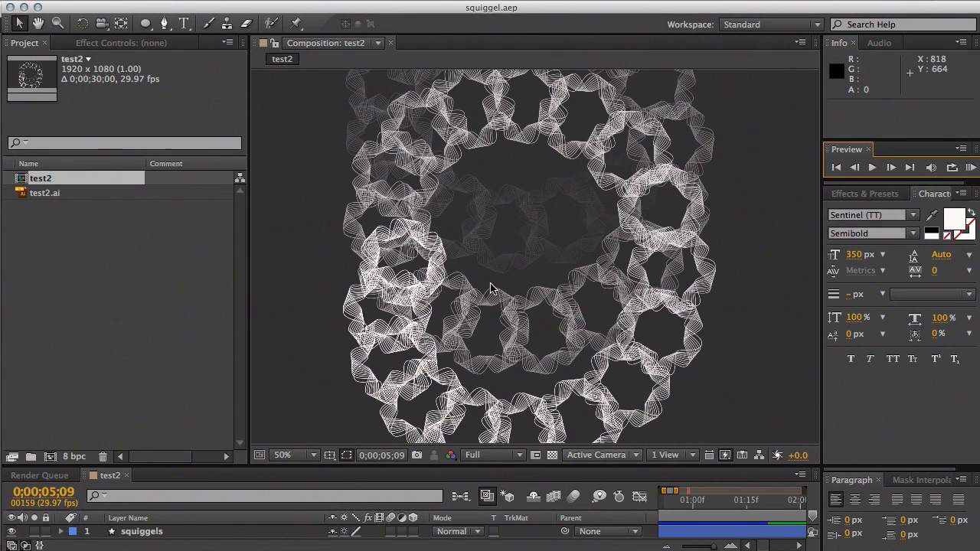
Step: Start a fresh After Effects project and import ribbon.ai from the Desktop
click(19, 8)
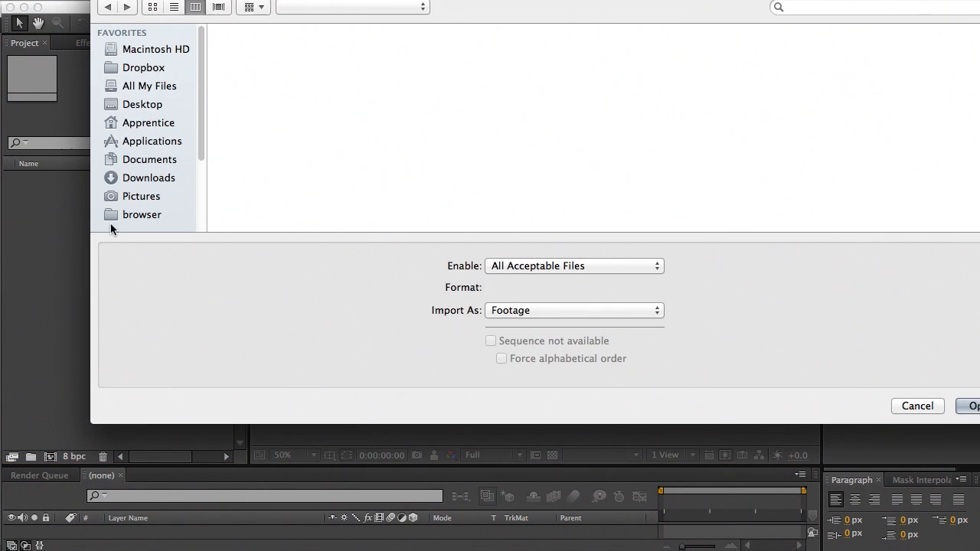
click(142, 104)
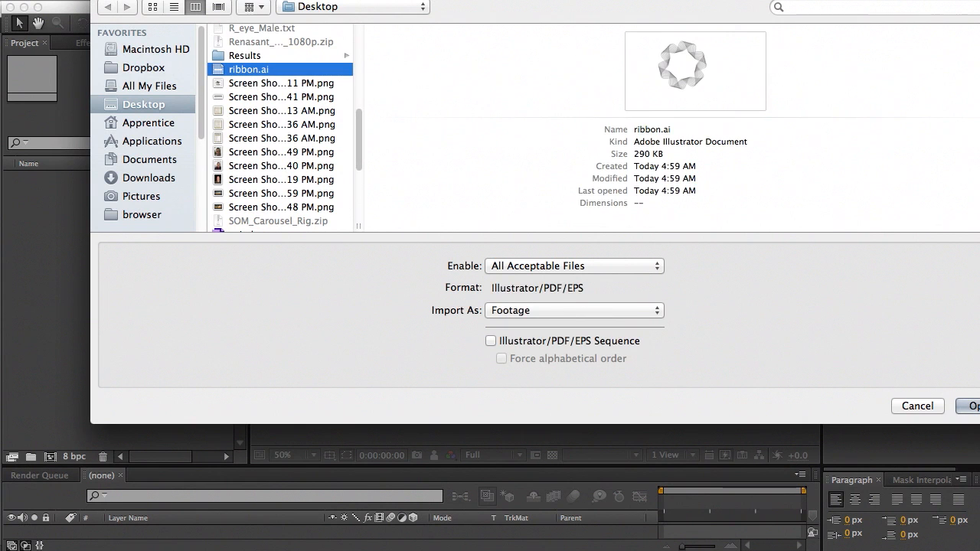
click(972, 406)
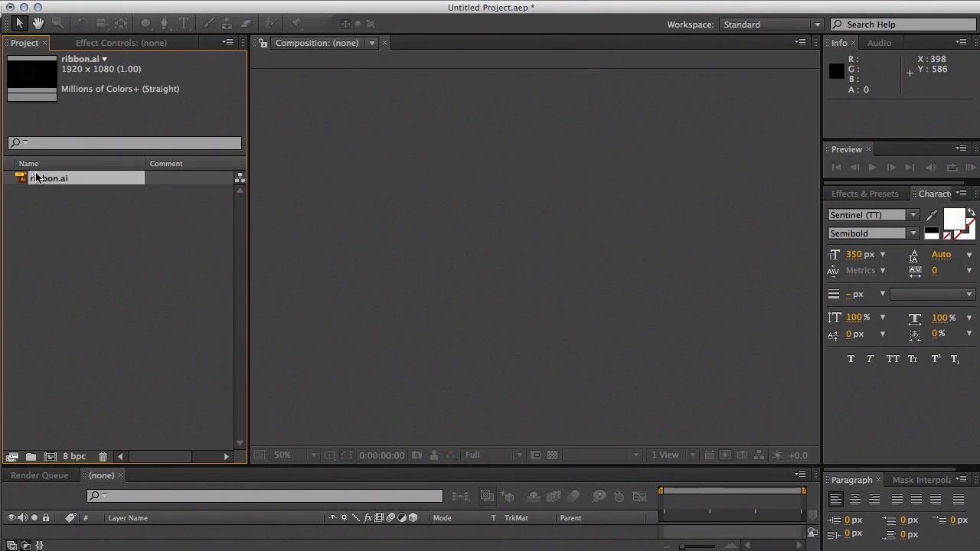
Step: Build a ribbon composition from ribbon.ai at 1920×1080, 29.97 fps, 30 seconds
drag(34, 177, 112, 283)
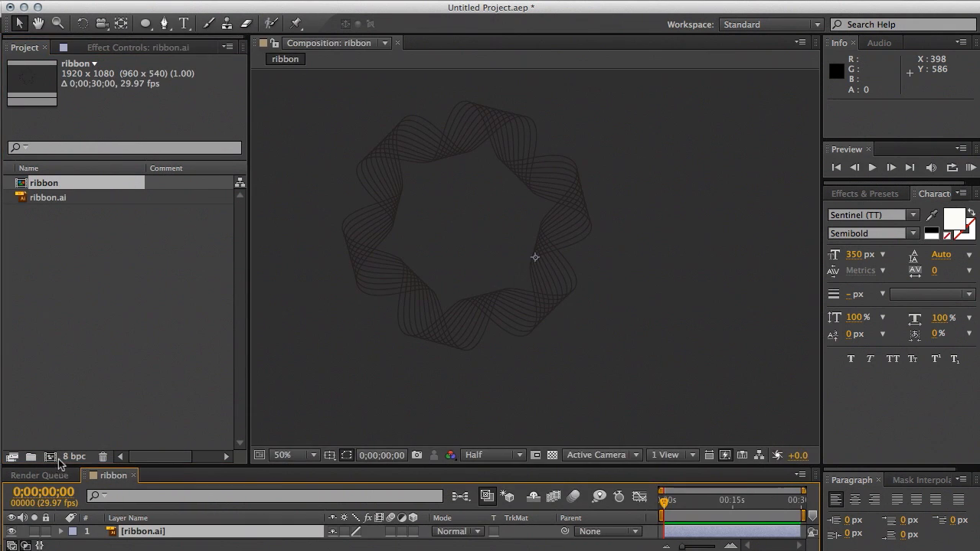
mouse_move(418, 305)
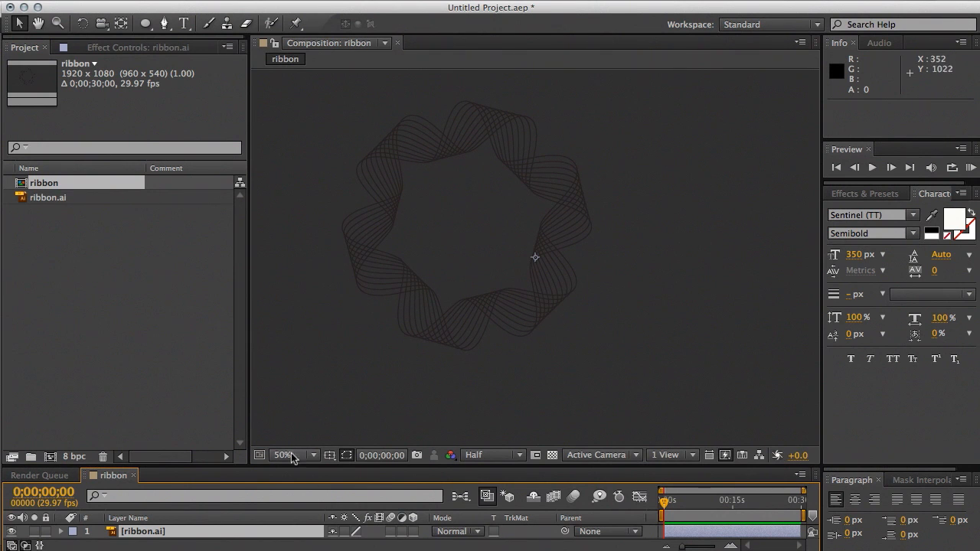
mouse_move(383, 212)
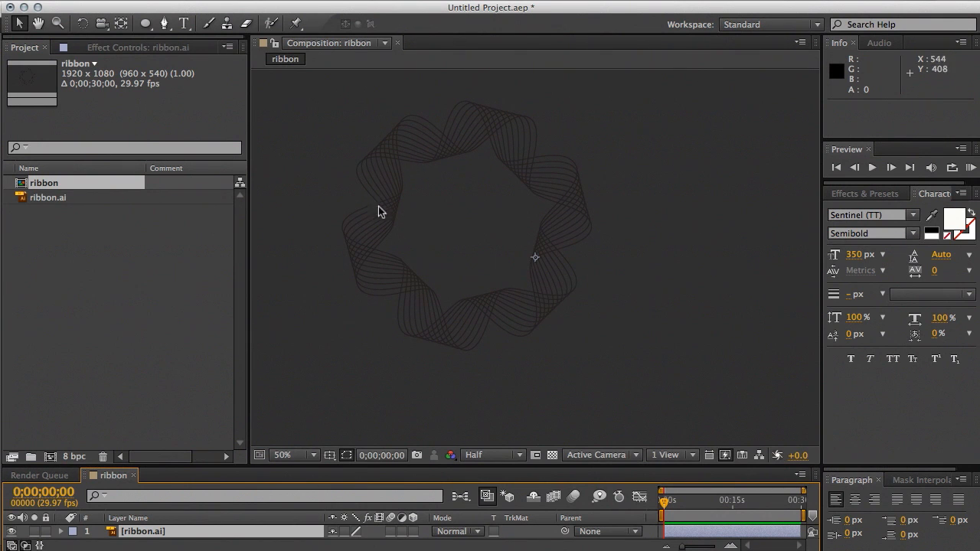
mouse_move(284, 469)
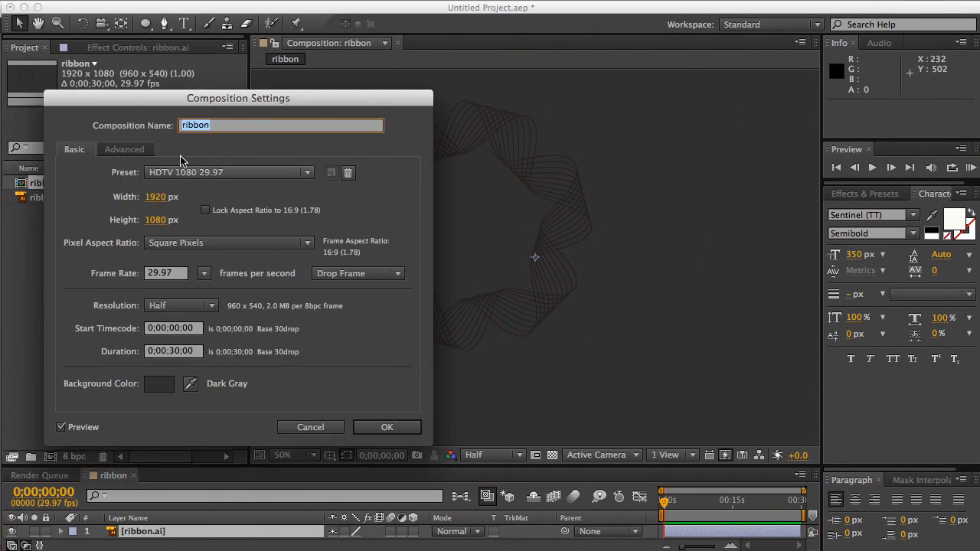
mouse_move(366, 285)
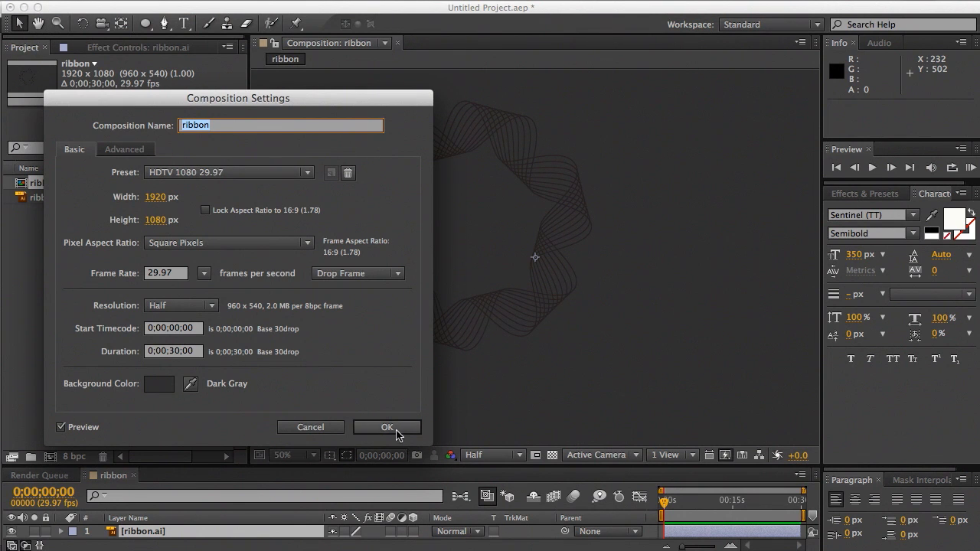
click(387, 428)
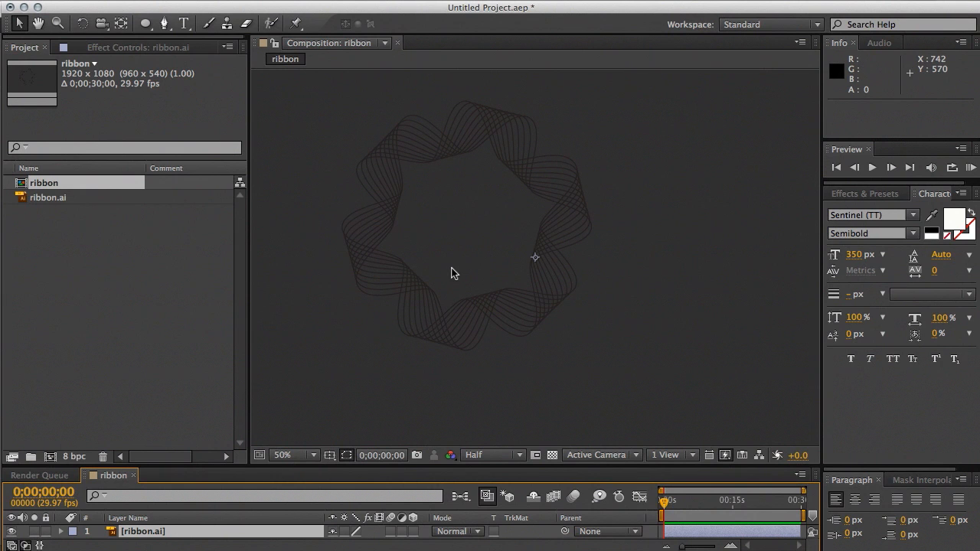
mouse_move(178, 470)
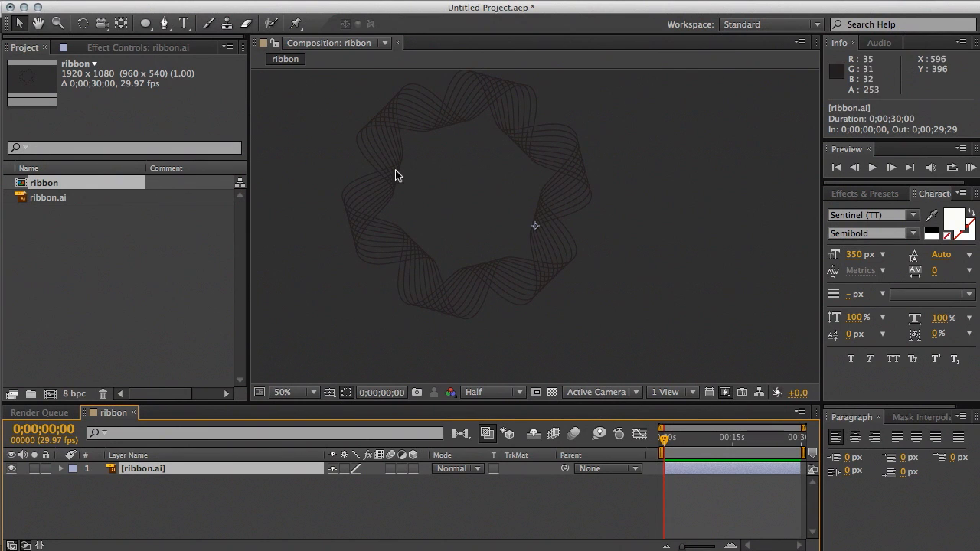
mouse_move(494, 134)
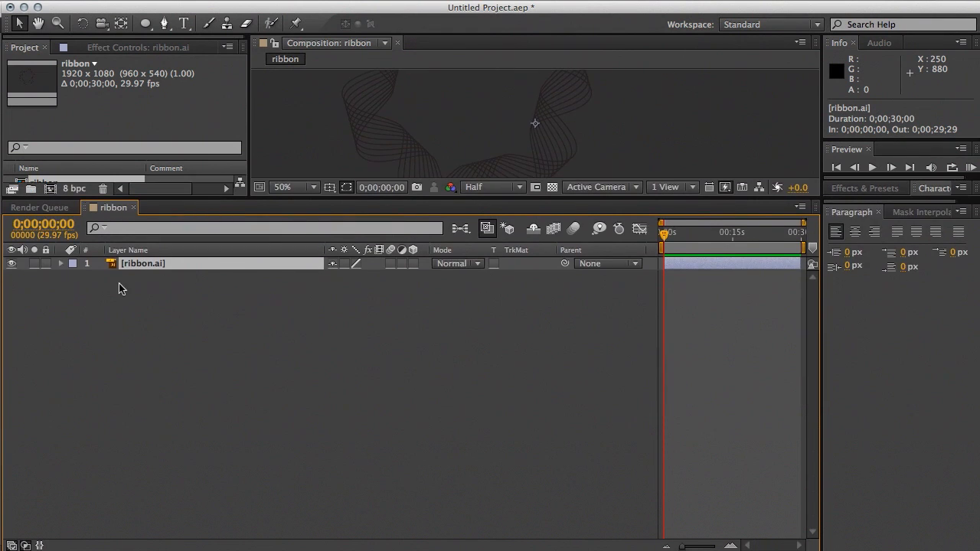
Step: Convert the ribbon.ai layer into a ribbon Outlines shape layer with Create Shapes from Vector Layer
right_click(142, 264)
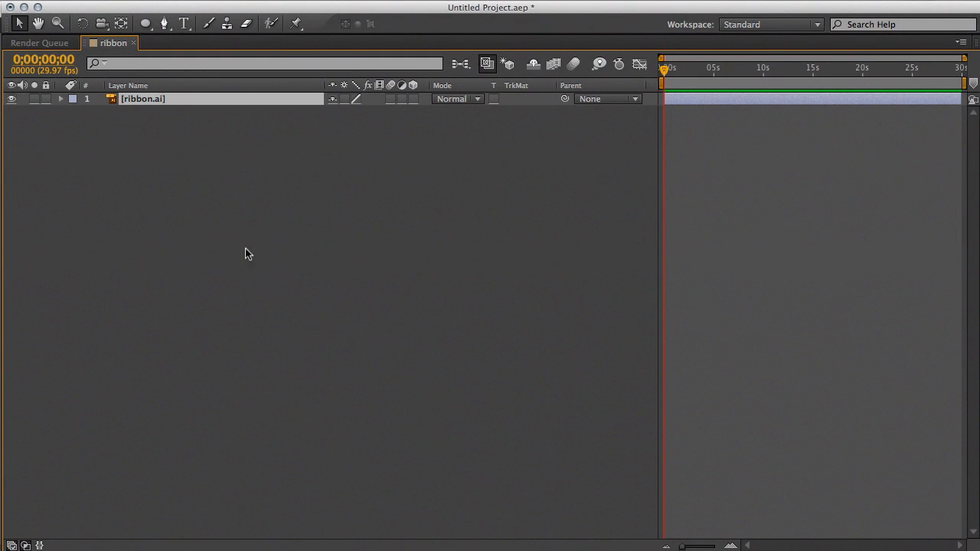
right_click(143, 98)
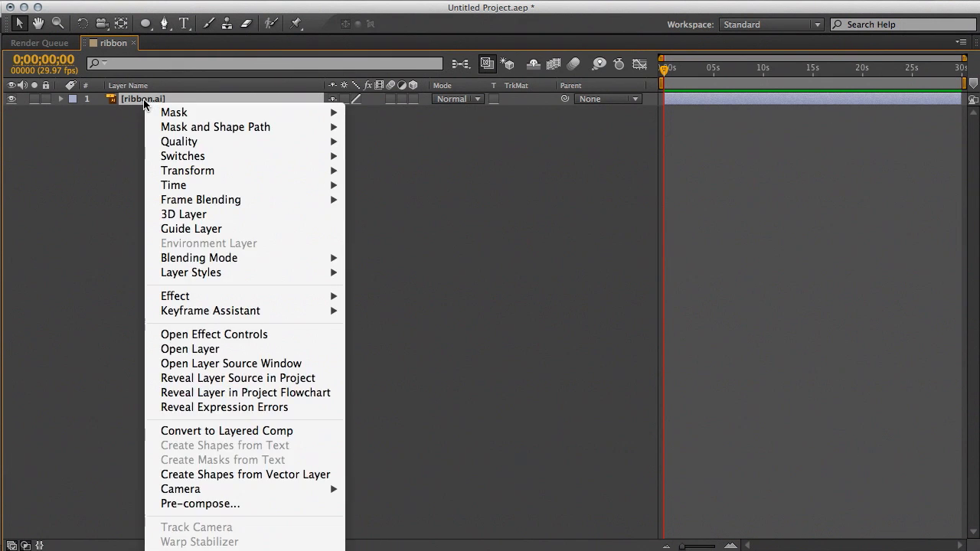
mouse_move(245, 474)
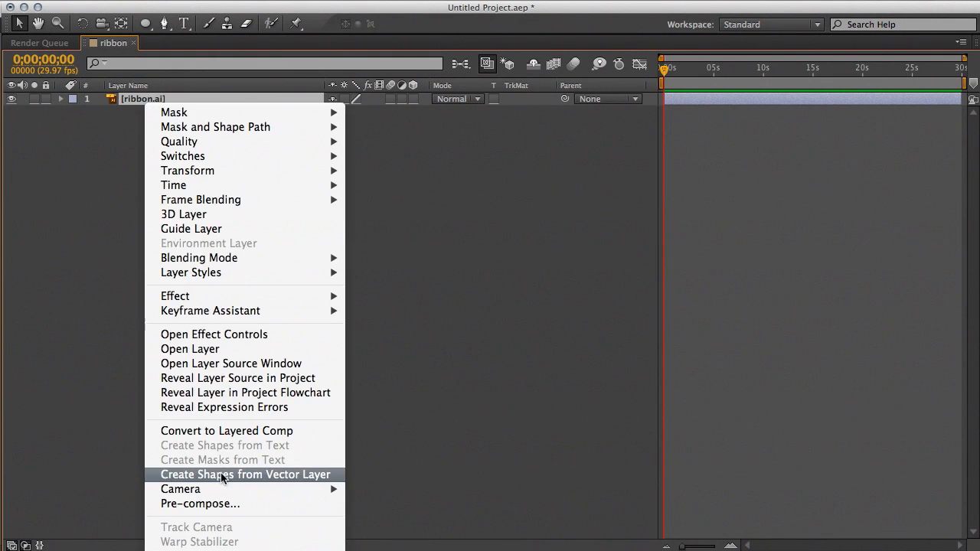
mouse_move(110, 103)
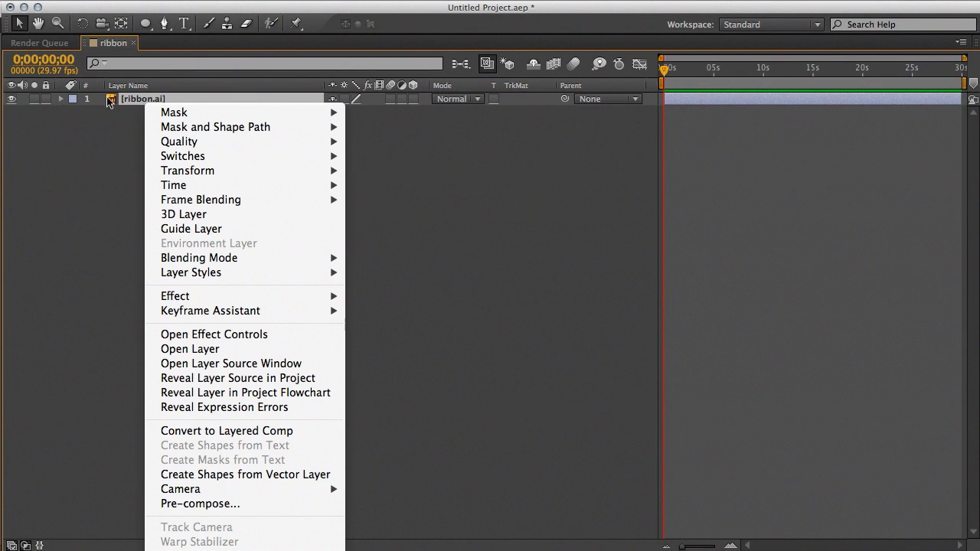
mouse_move(179, 142)
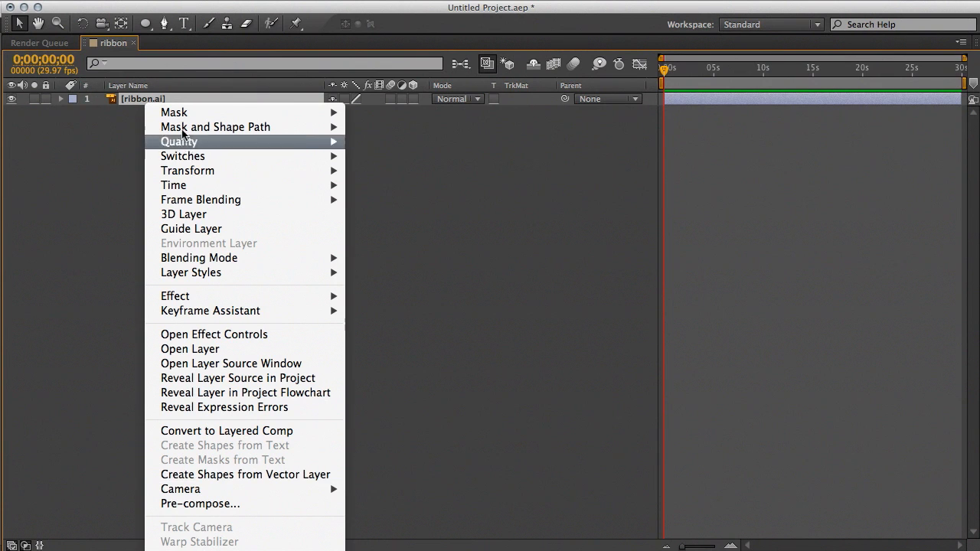
mouse_move(245, 474)
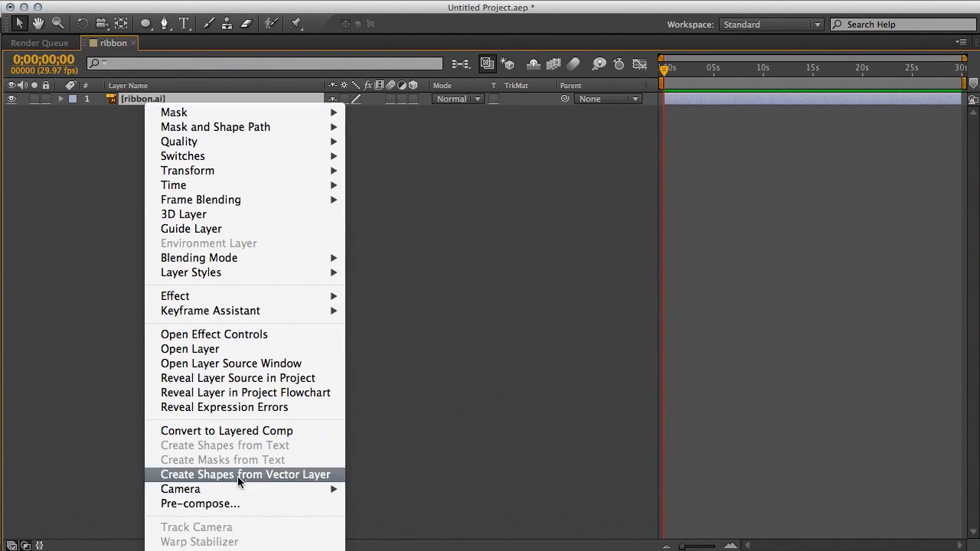
mouse_move(252, 481)
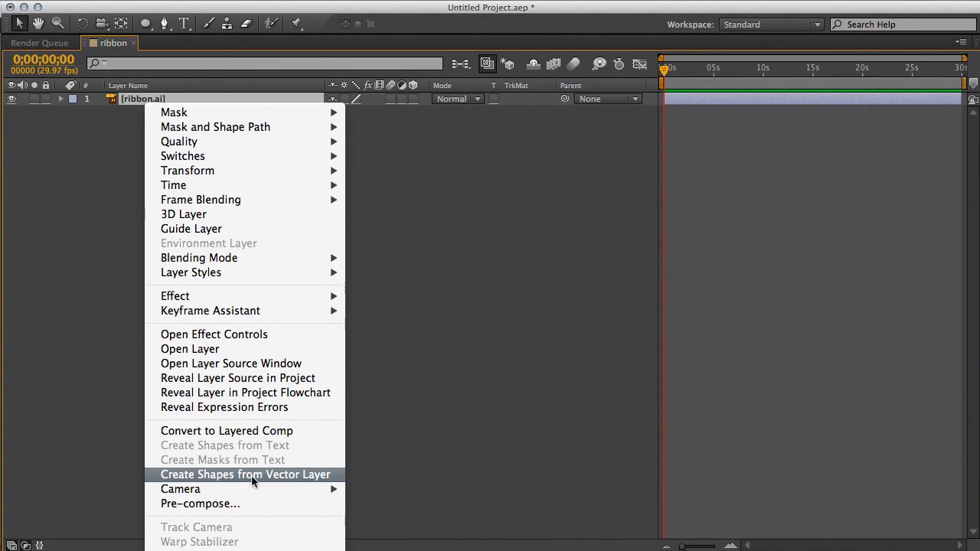
mouse_move(277, 483)
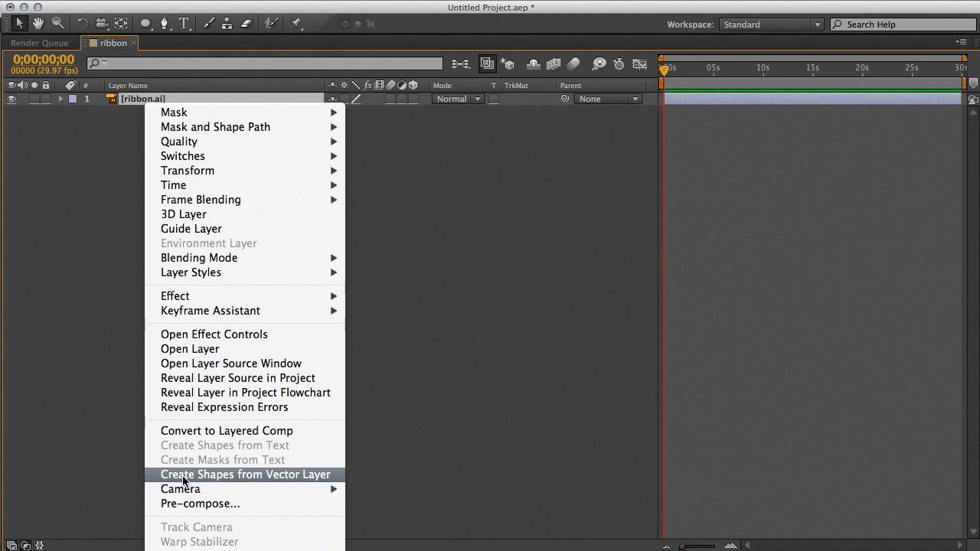
mouse_move(299, 481)
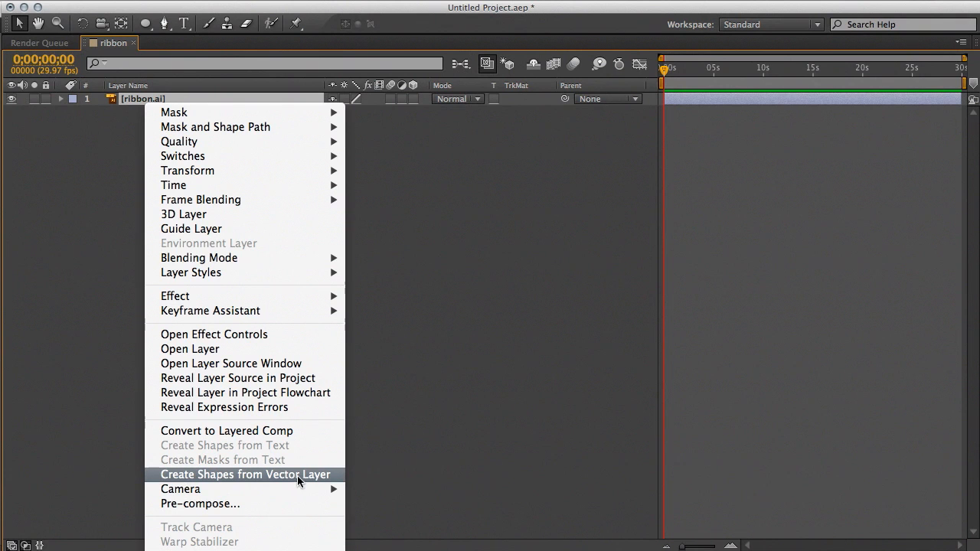
click(246, 475)
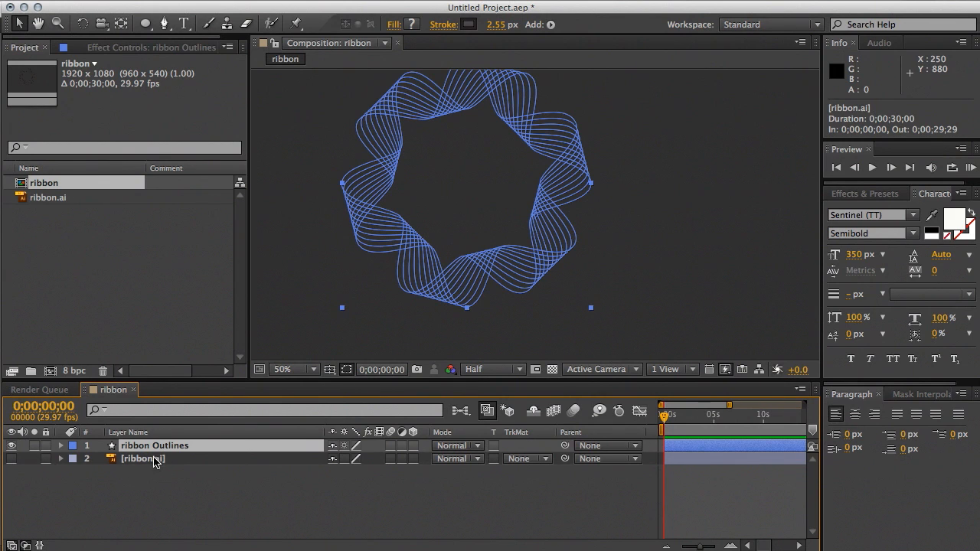
mouse_move(146, 466)
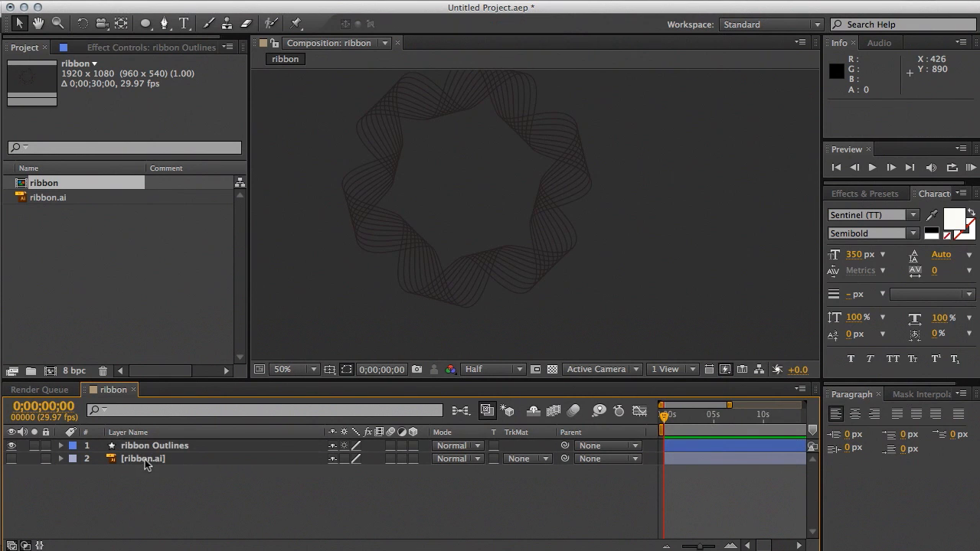
Step: Select and delete the original ribbon.ai layer, keeping only ribbon Outlines
click(144, 459)
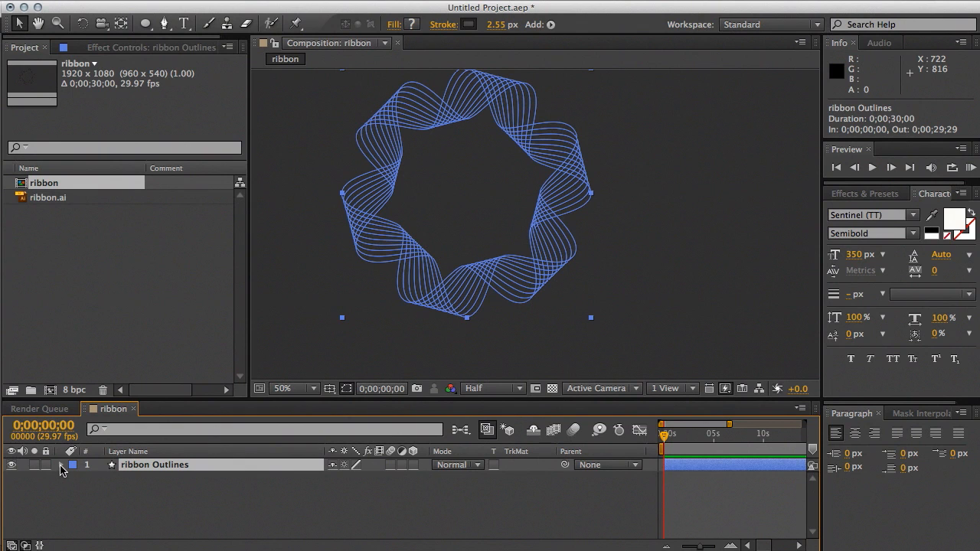
Step: Twirl open ribbon Outlines and its Contents to list Groups 1–10, and zoom to 33.3%
click(62, 465)
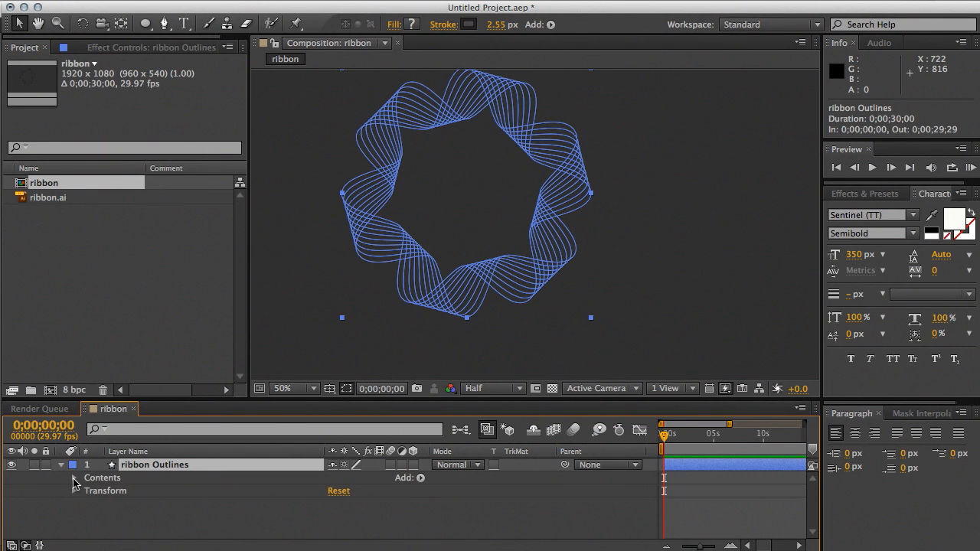
click(75, 465)
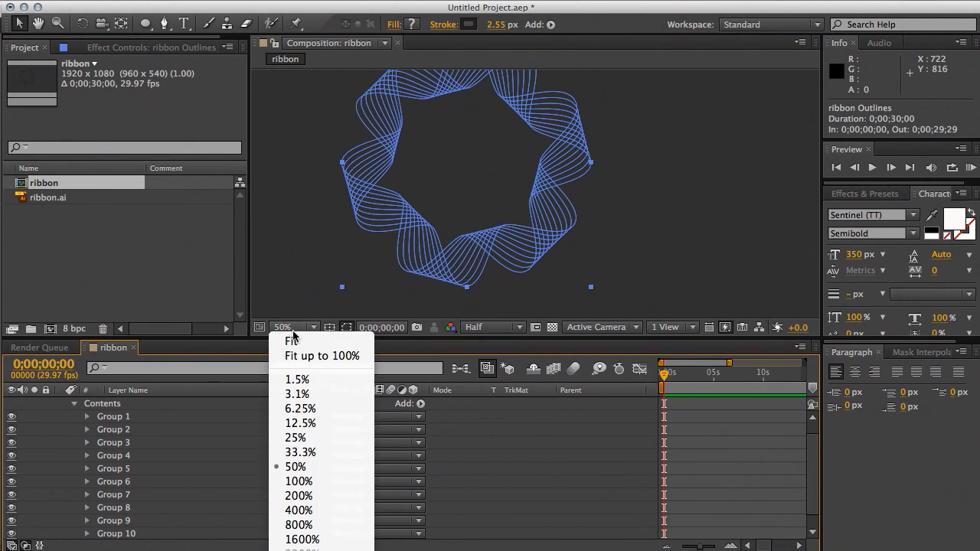
click(299, 452)
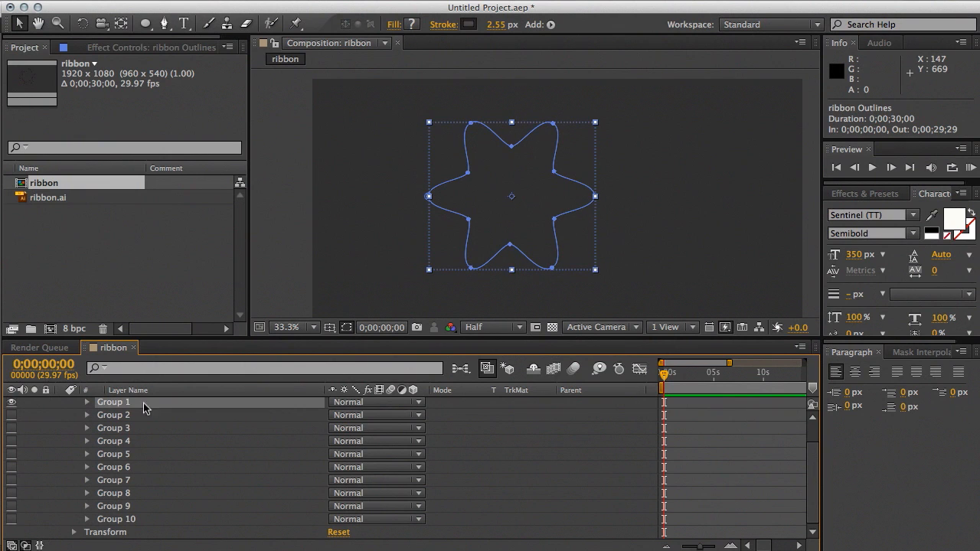
mouse_move(433, 196)
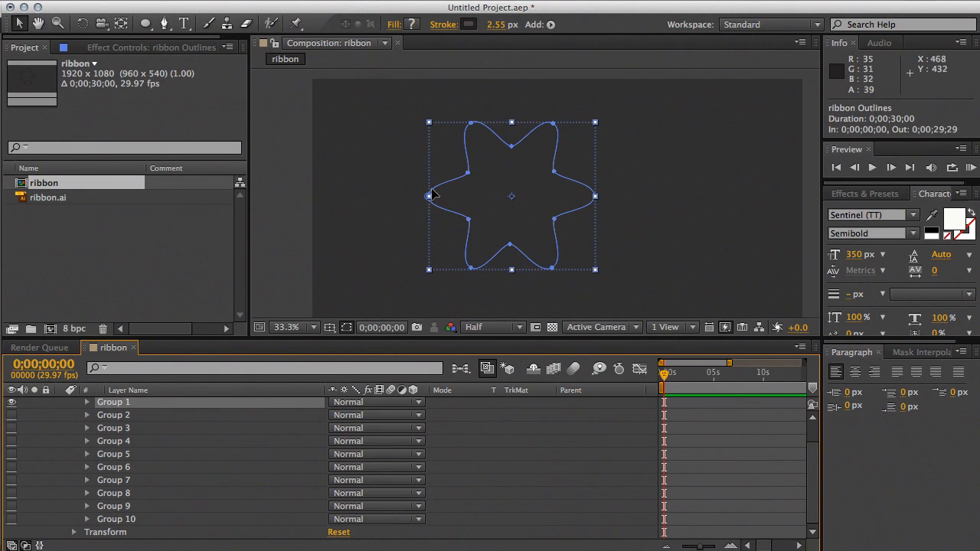
mouse_move(684, 128)
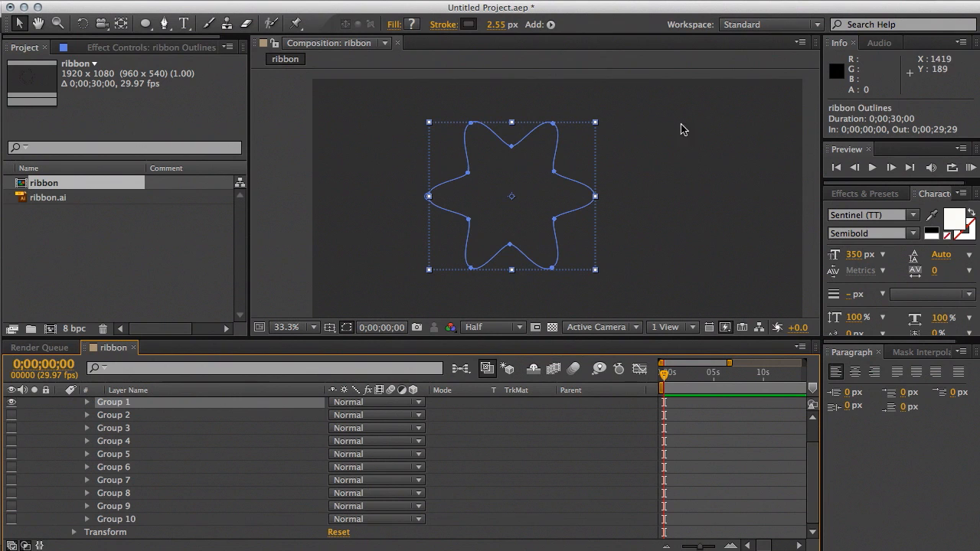
mouse_move(599, 110)
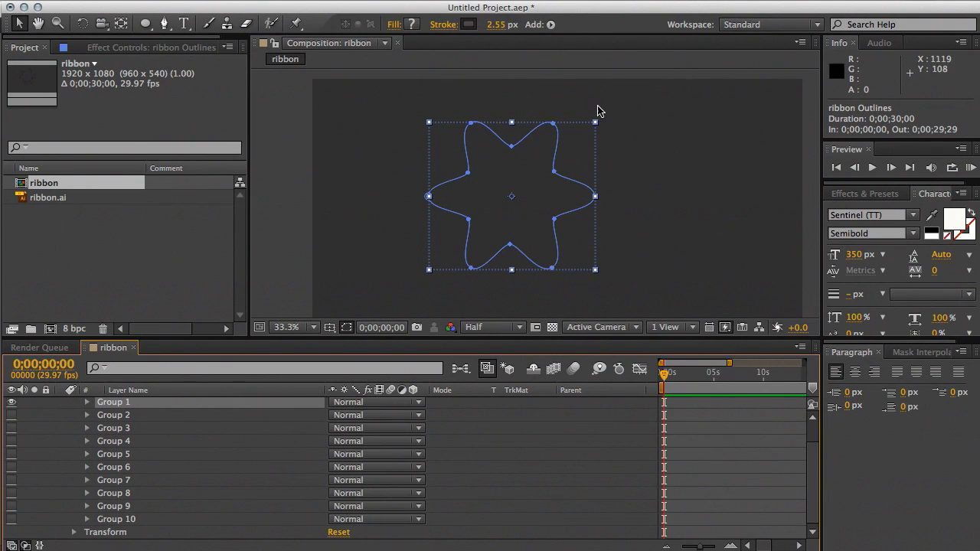
mouse_move(655, 161)
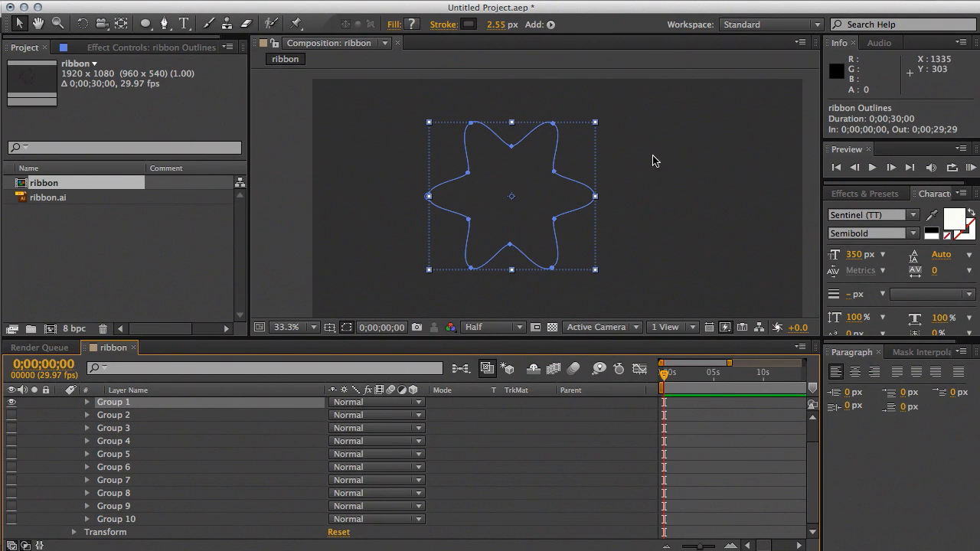
mouse_move(678, 164)
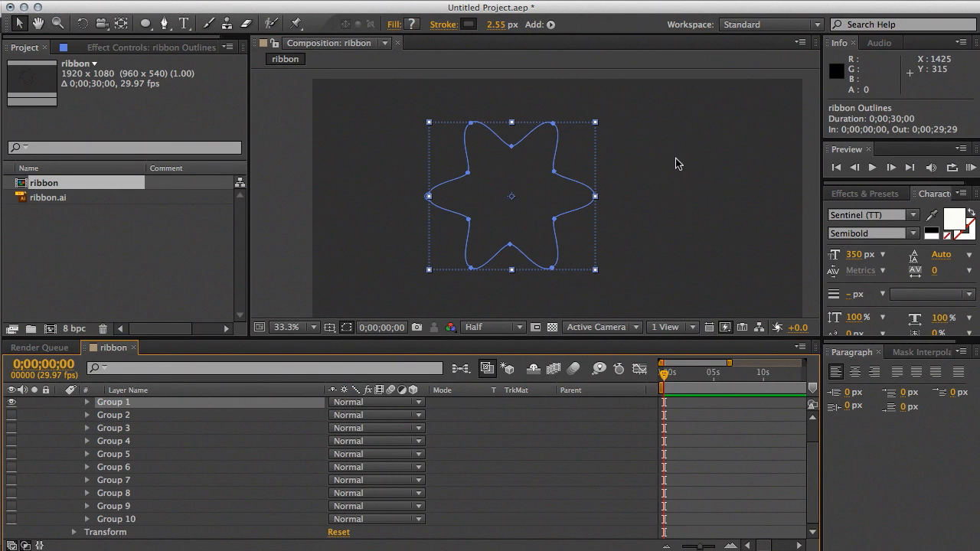
mouse_move(141, 406)
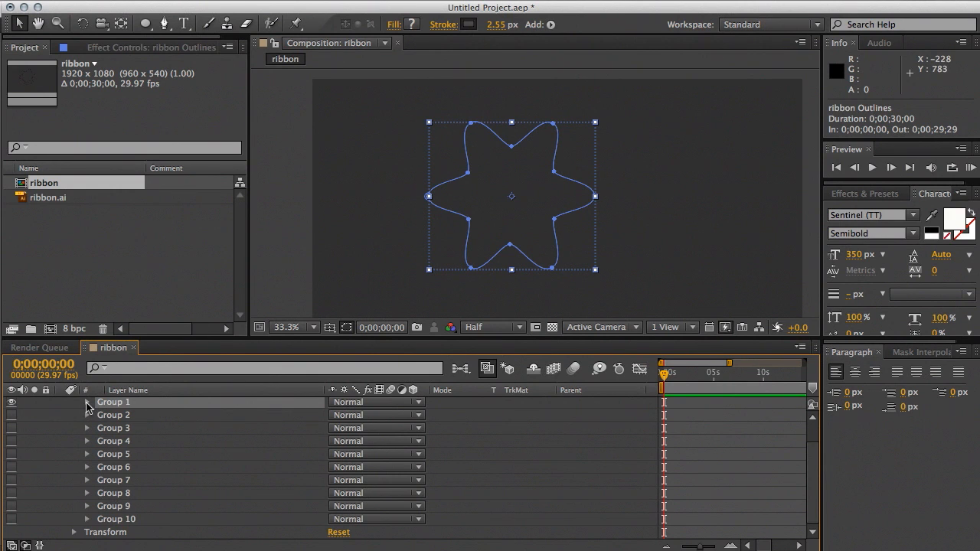
Step: Open Group 1's Stroke 1 and change its colour to white
click(88, 402)
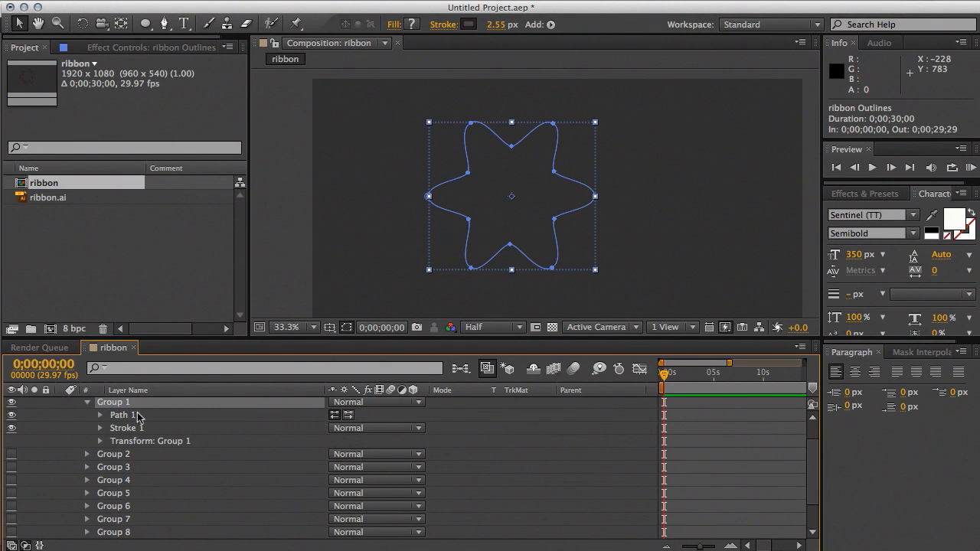
click(101, 428)
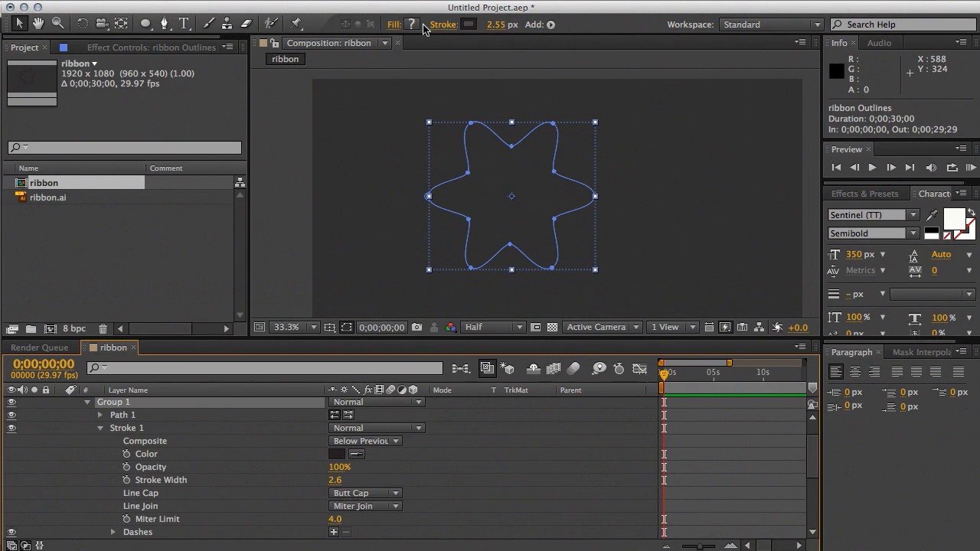
mouse_move(409, 31)
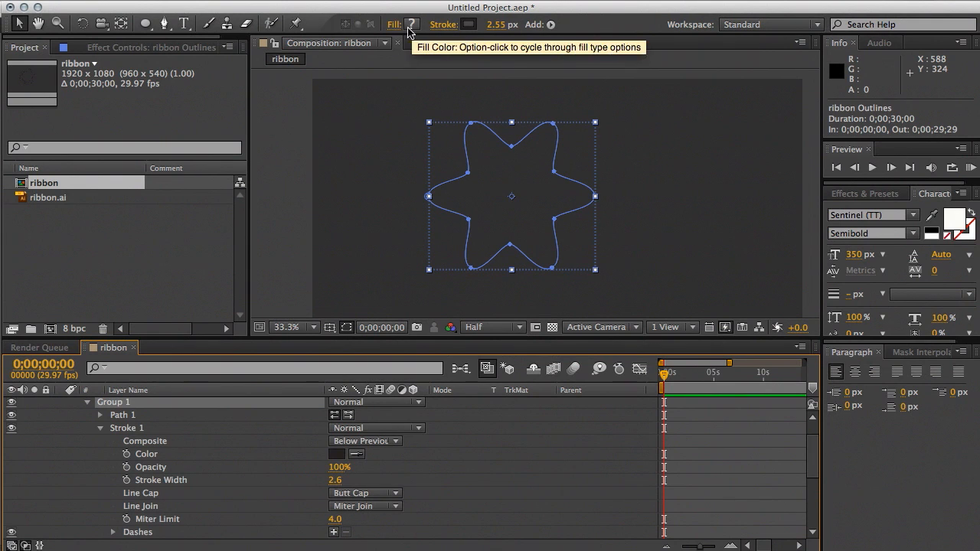
mouse_move(399, 42)
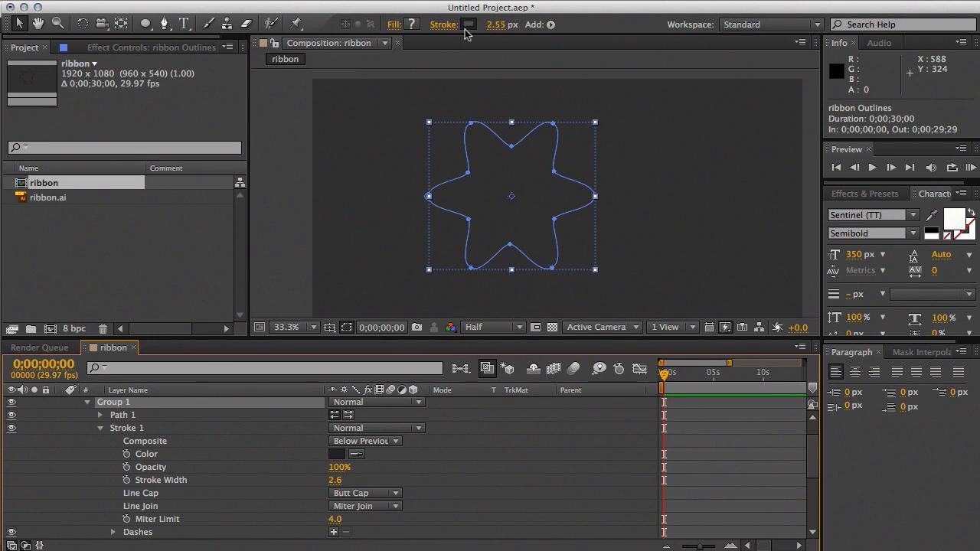
mouse_move(468, 24)
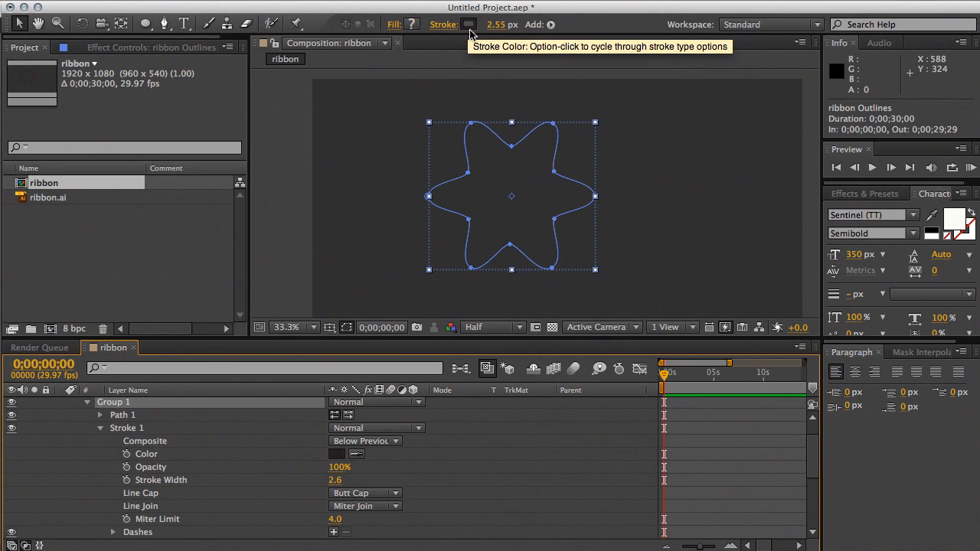
click(468, 24)
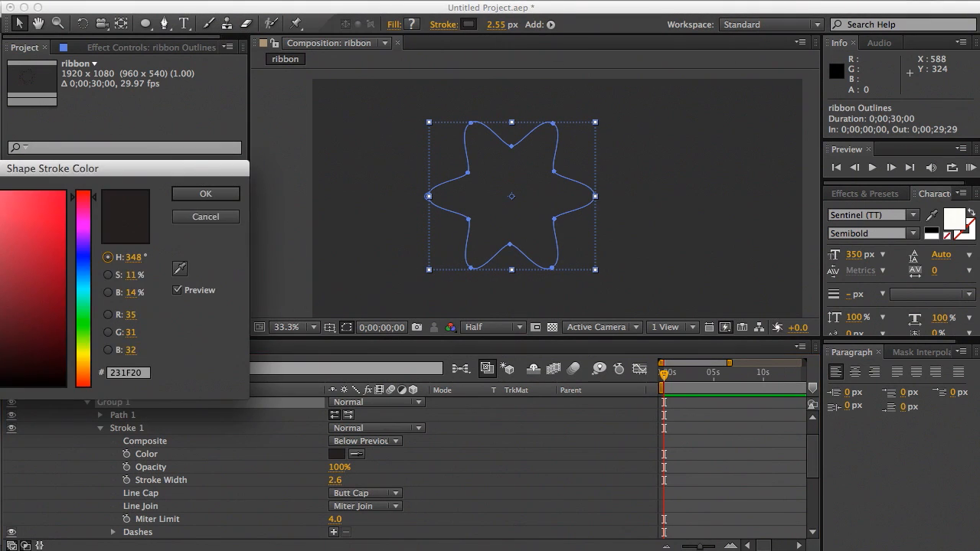
click(206, 193)
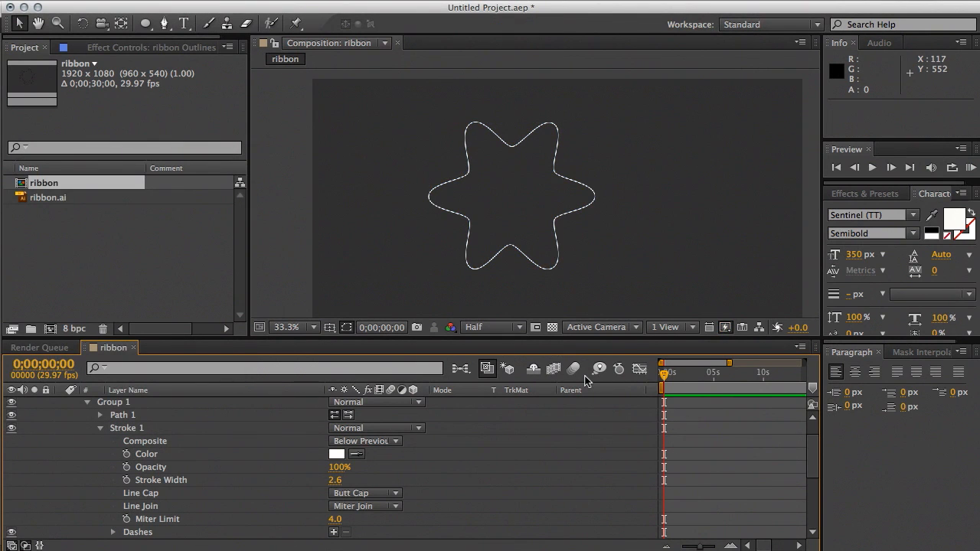
Step: Scrub Group 1's stroke width thicker, then return it to 2.6
click(127, 428)
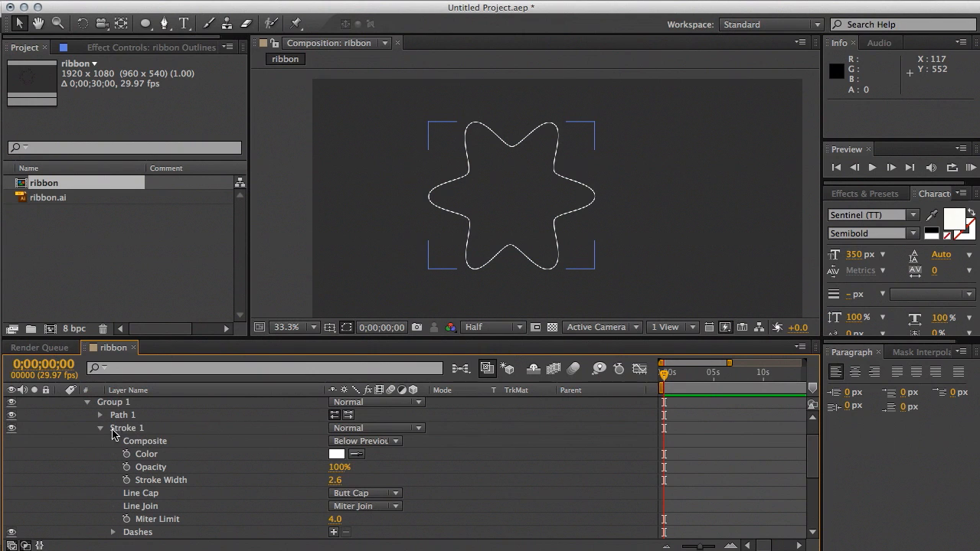
mouse_move(360, 466)
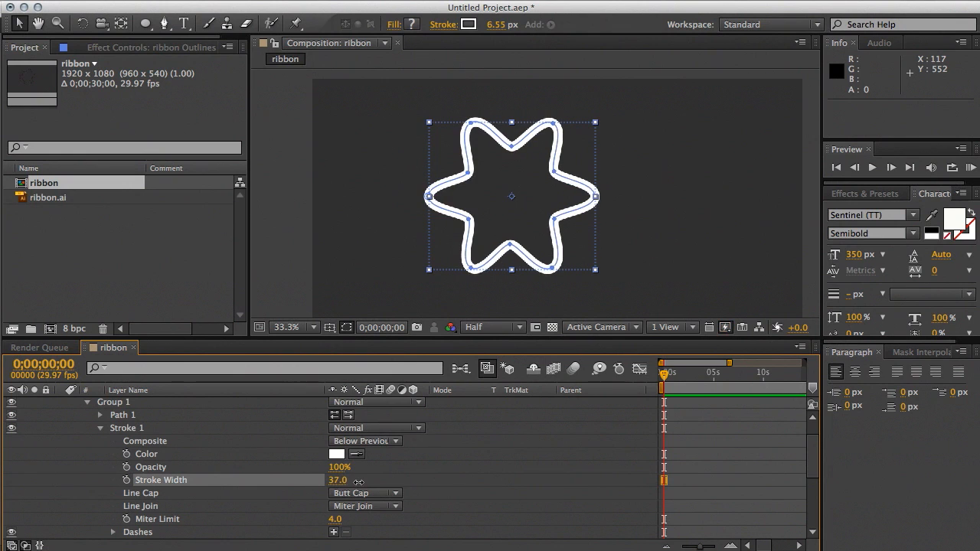
drag(337, 480, 358, 481)
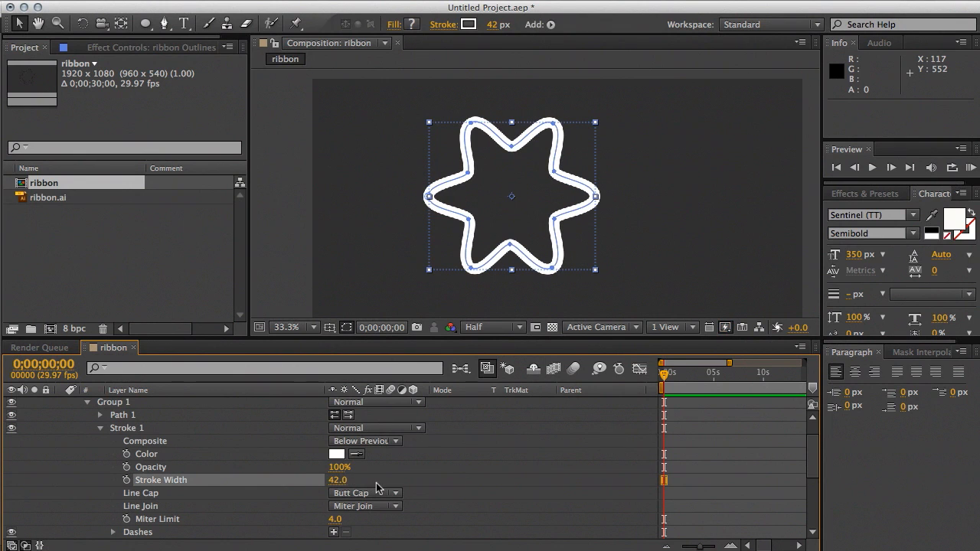
drag(341, 480, 335, 480)
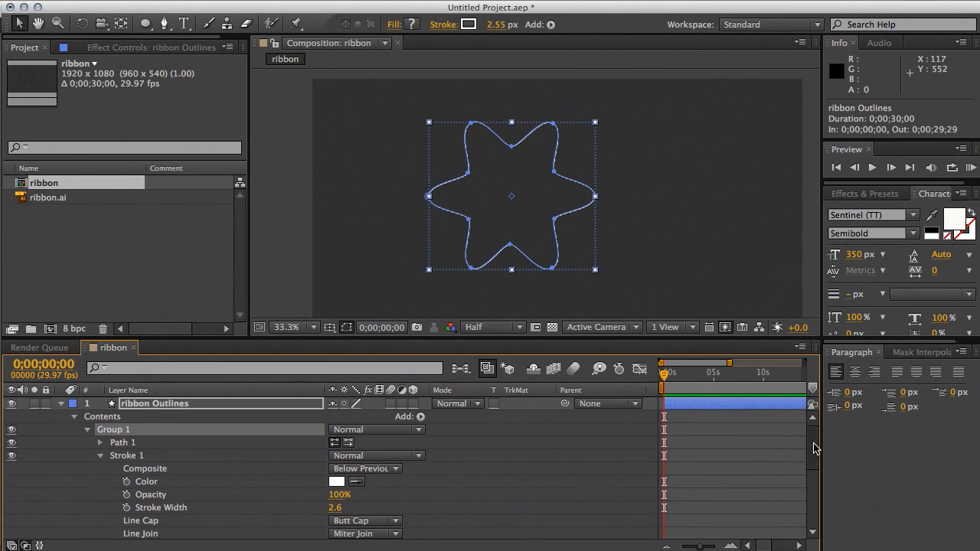
mouse_move(428, 427)
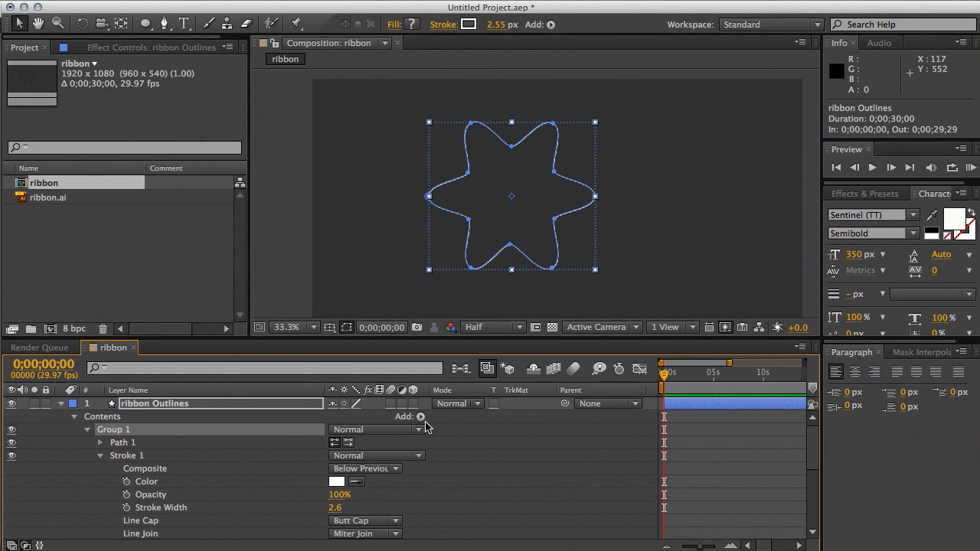
Step: Add a Trim Paths operator to Group 1 from the Add menu
click(421, 417)
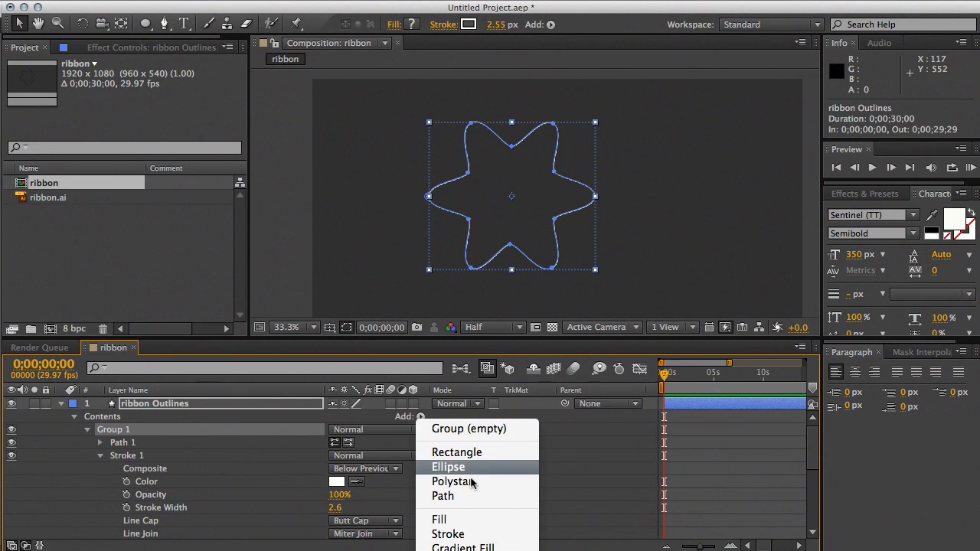
mouse_move(591, 417)
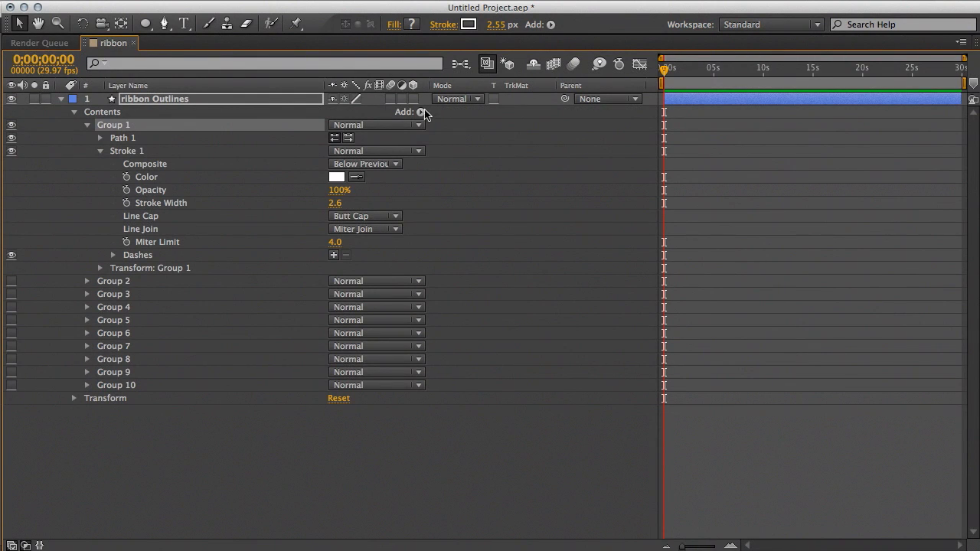
click(420, 111)
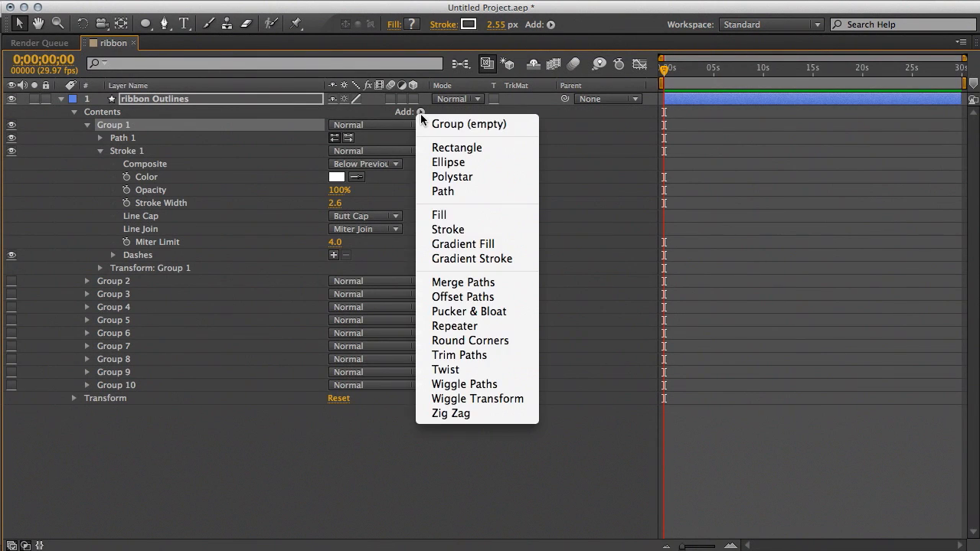
mouse_move(459, 355)
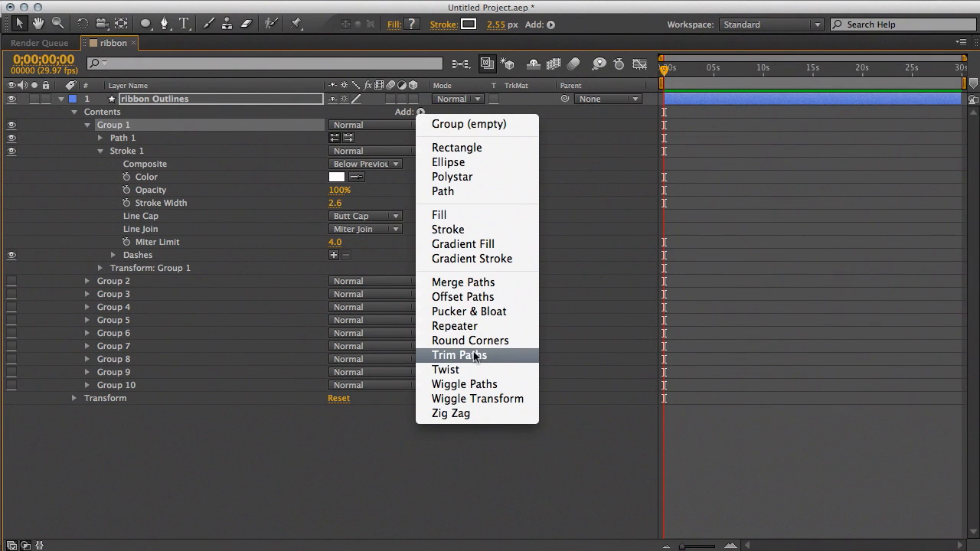
click(459, 355)
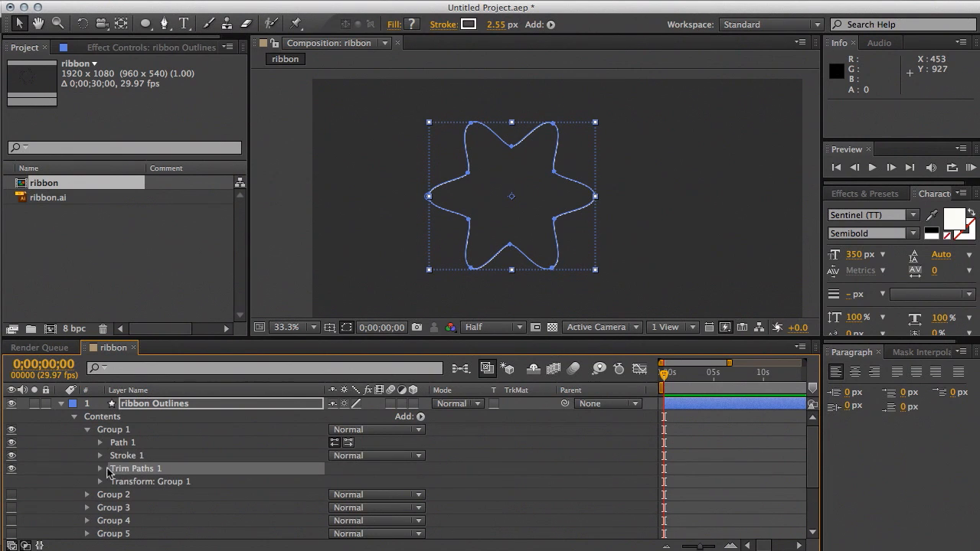
Step: Expand Trim Paths 1 and scrub Start to preview trimming, then reset it to 0
click(100, 468)
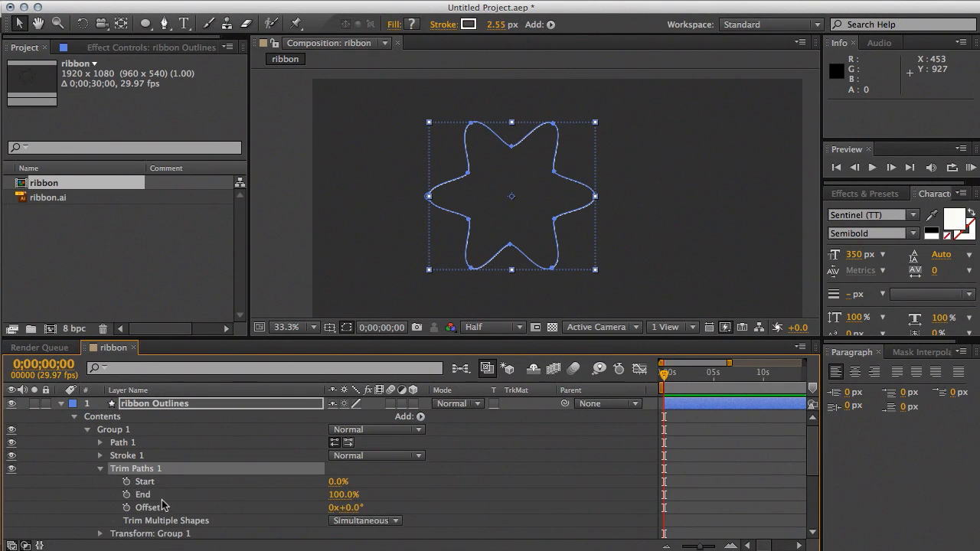
mouse_move(345, 508)
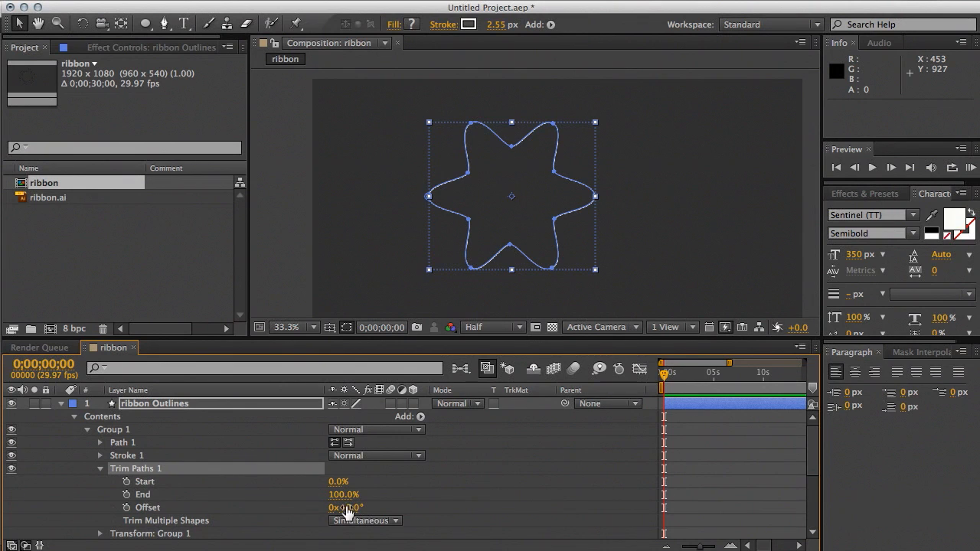
drag(338, 482, 352, 482)
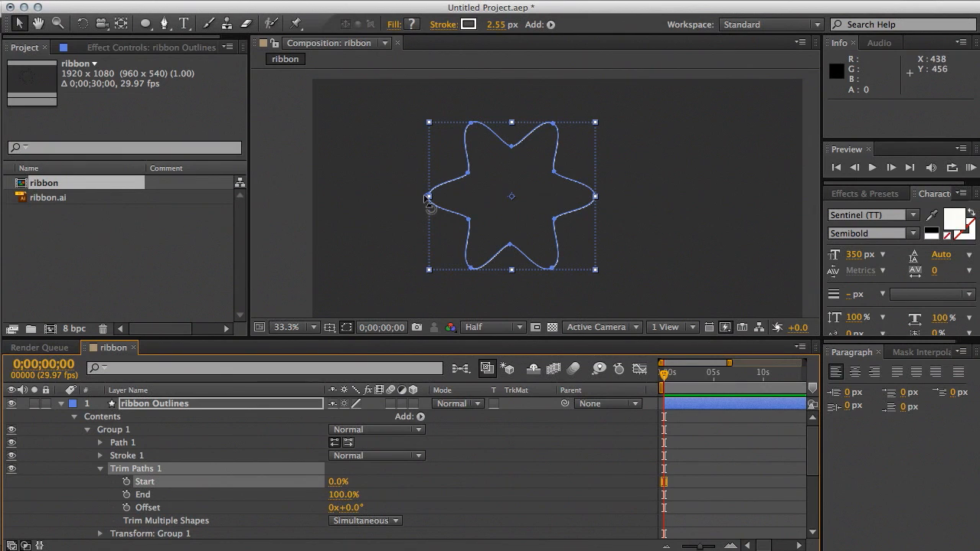
mouse_move(397, 375)
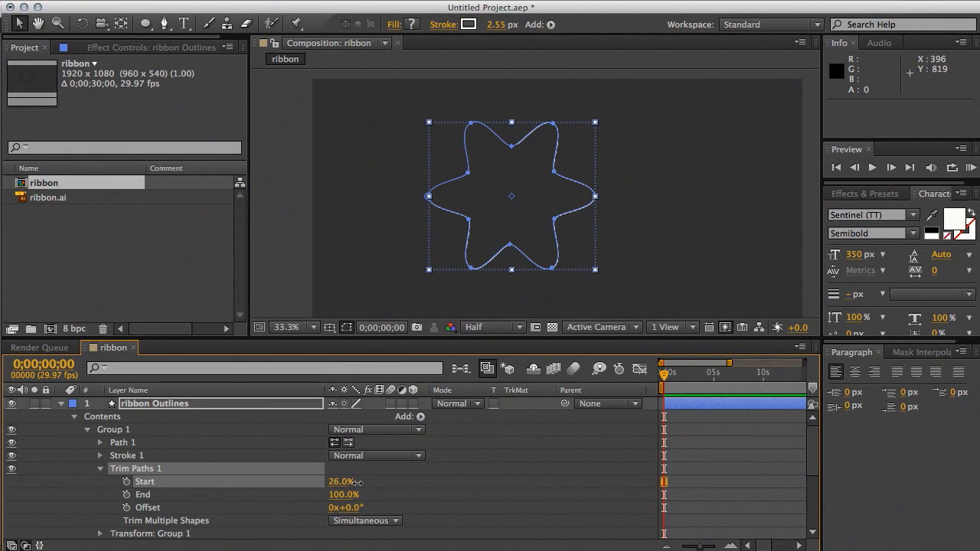
drag(341, 482, 368, 481)
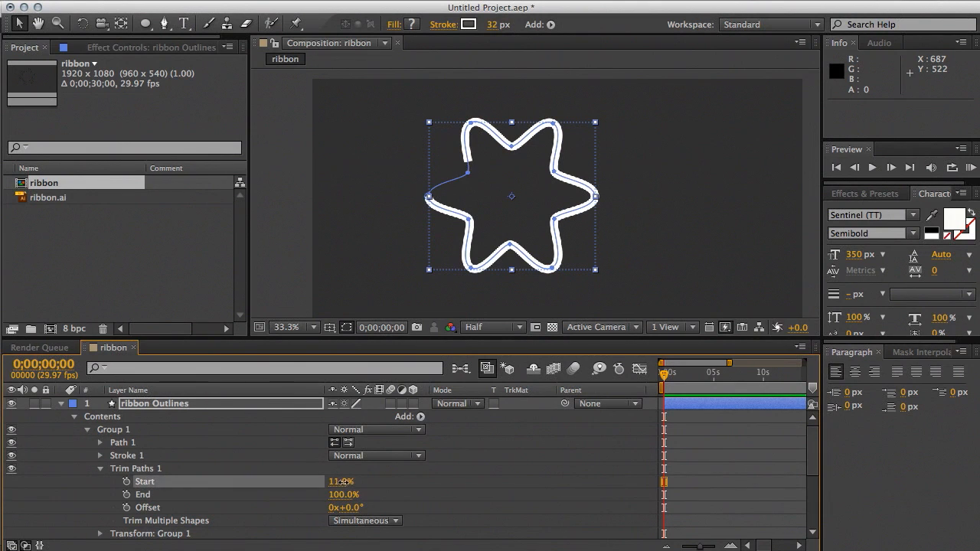
text(0.0%)
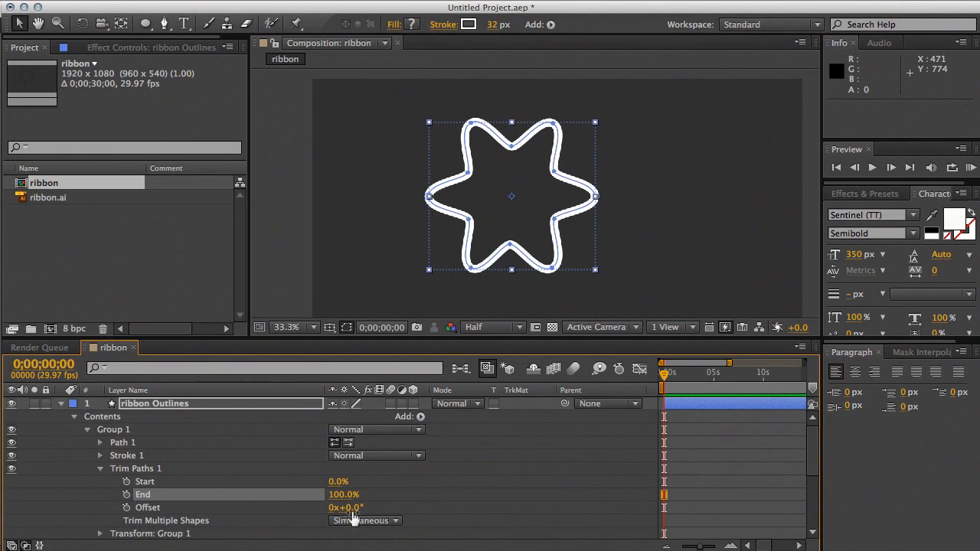
Step: Scrub the trim Offset around to 121° and return End to full length
drag(346, 508, 366, 507)
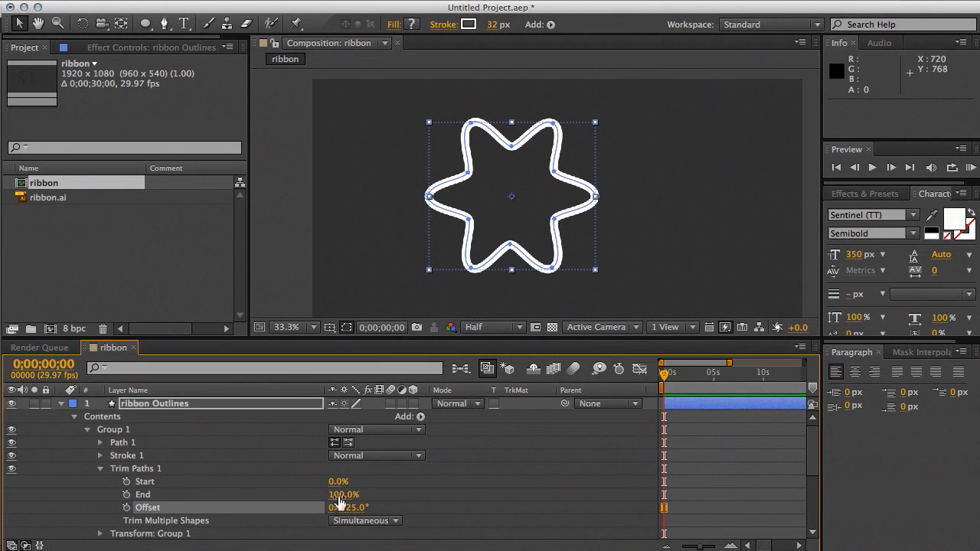
drag(344, 494, 334, 495)
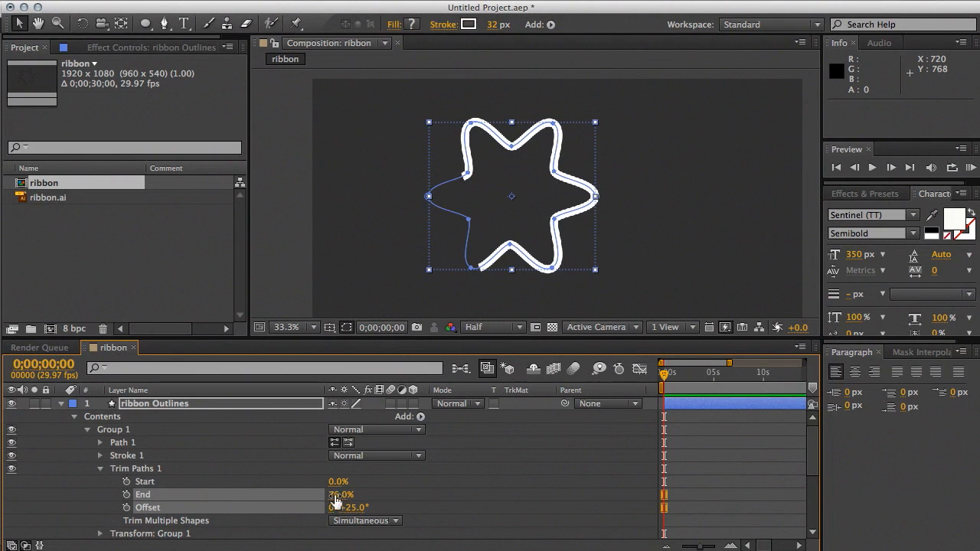
drag(348, 508, 391, 507)
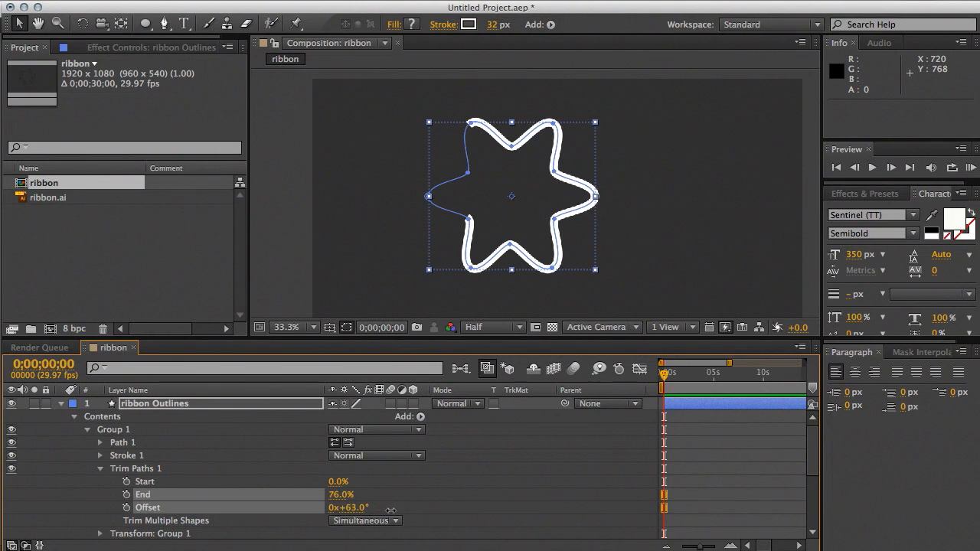
drag(349, 508, 387, 508)
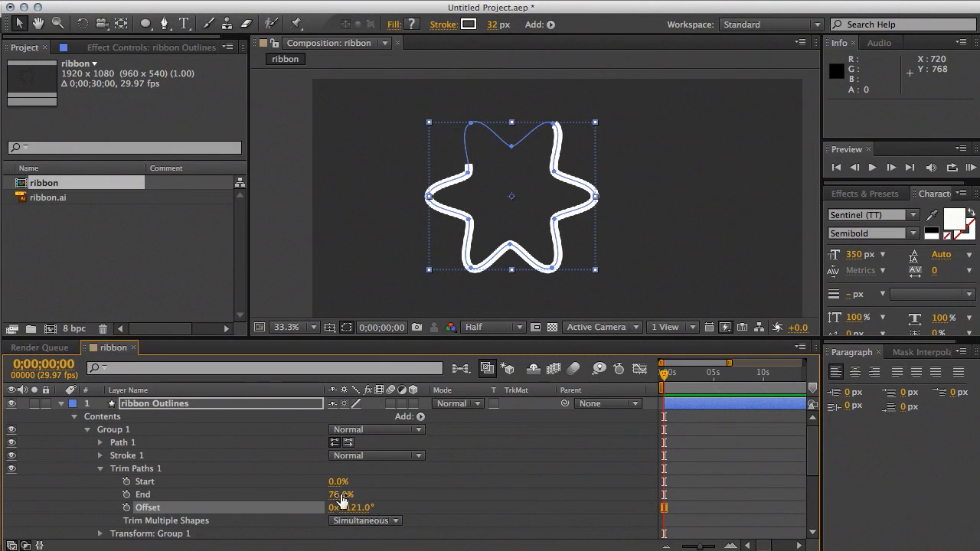
drag(340, 494, 353, 494)
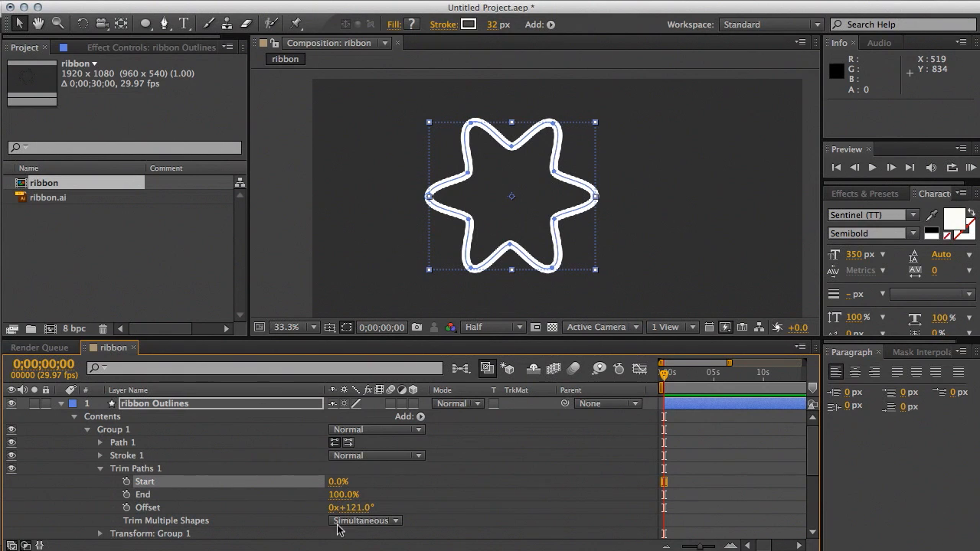
Step: Reset trim Offset to 0° and keyframe End at 0%, then move time forward
double_click(351, 507)
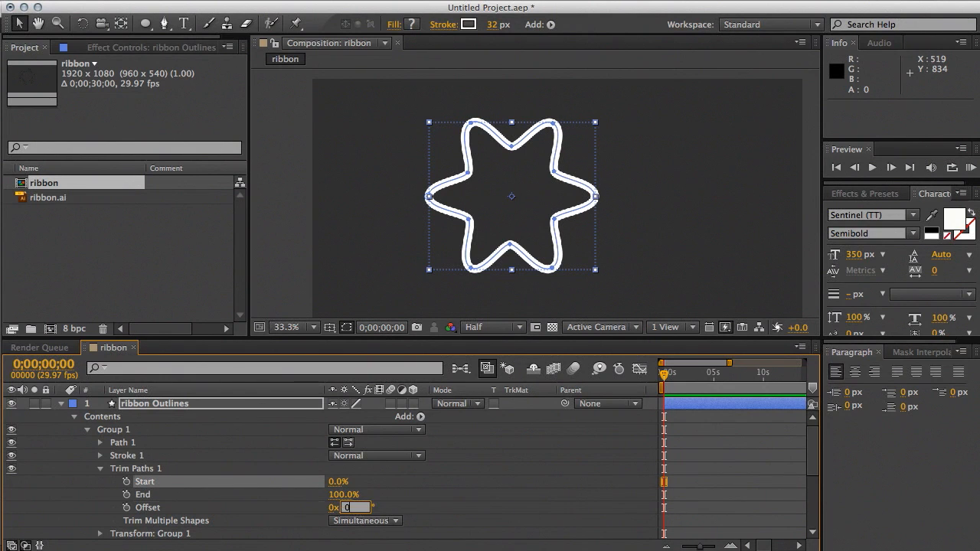
key(Enter)
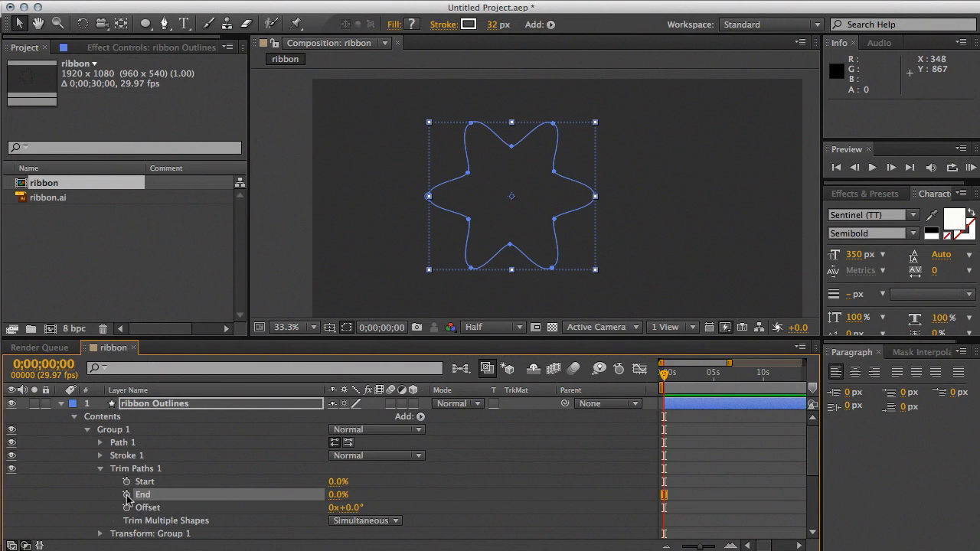
click(127, 494)
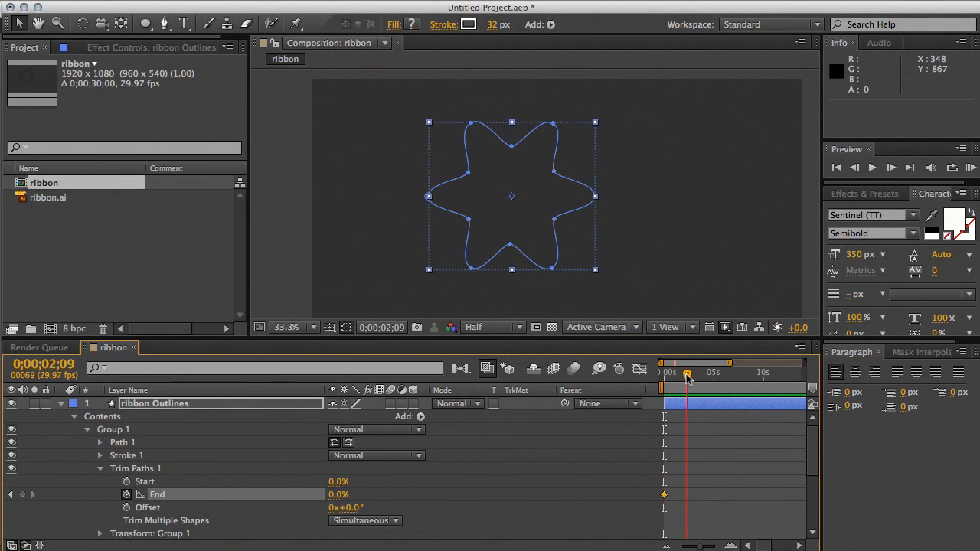
drag(689, 373, 683, 373)
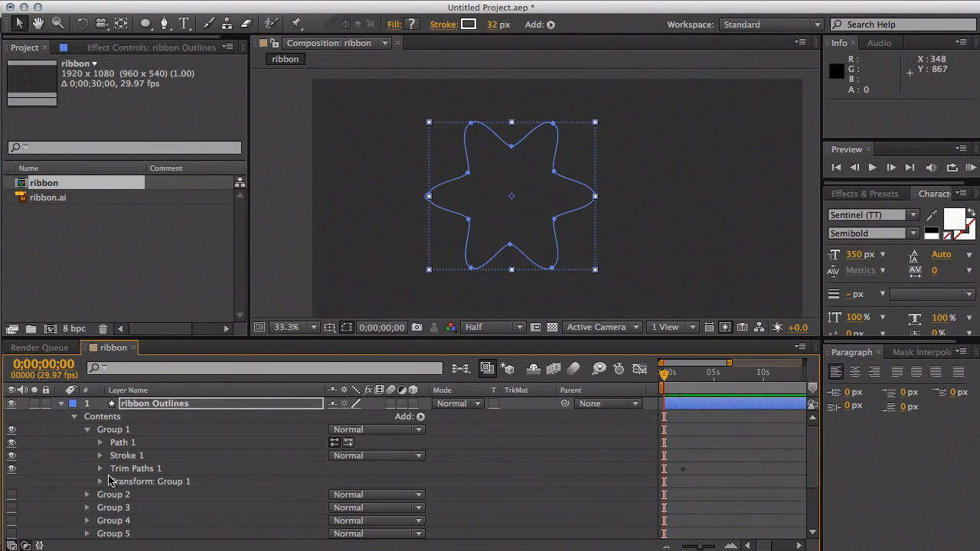
mouse_move(383, 96)
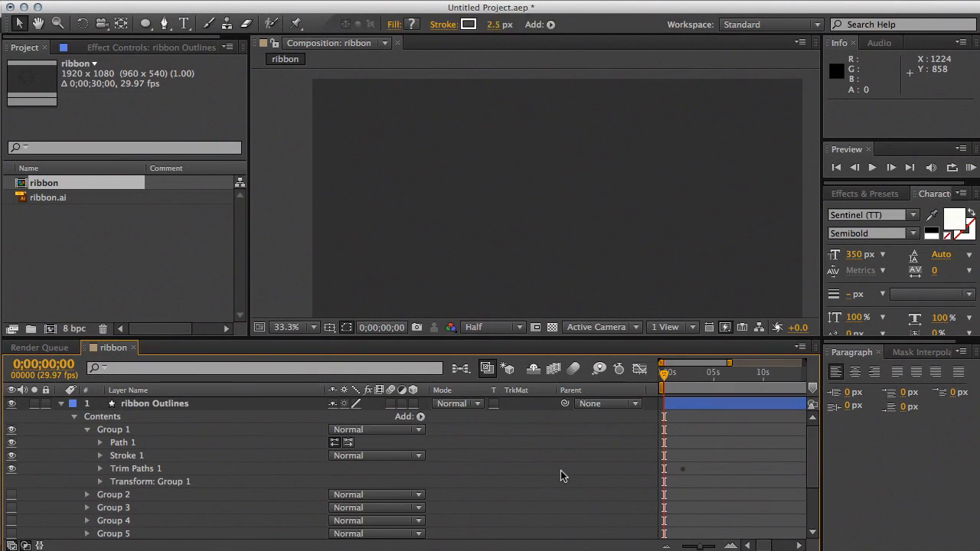
Step: Expand Group 1's Stroke 1 and scrub the stroke width, leaving it at 2.5
click(101, 456)
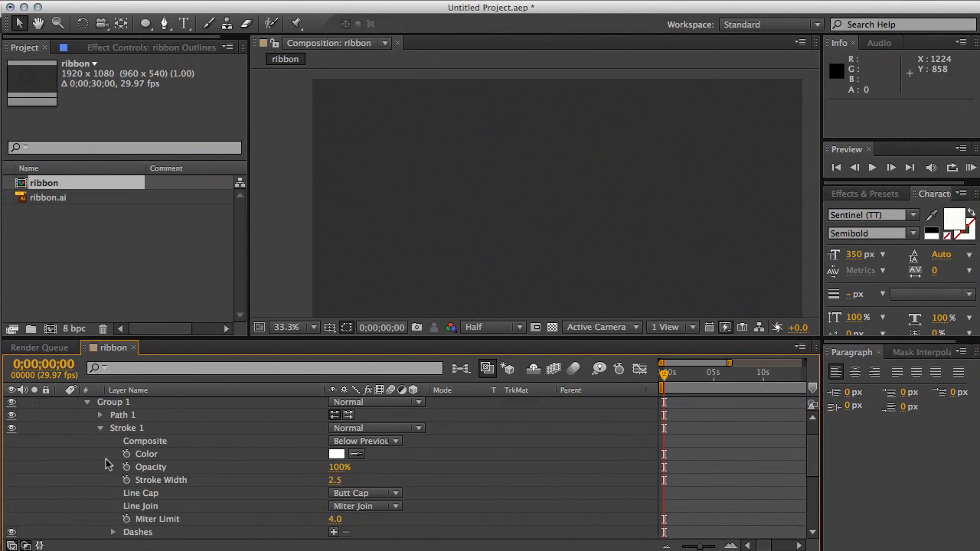
mouse_move(342, 491)
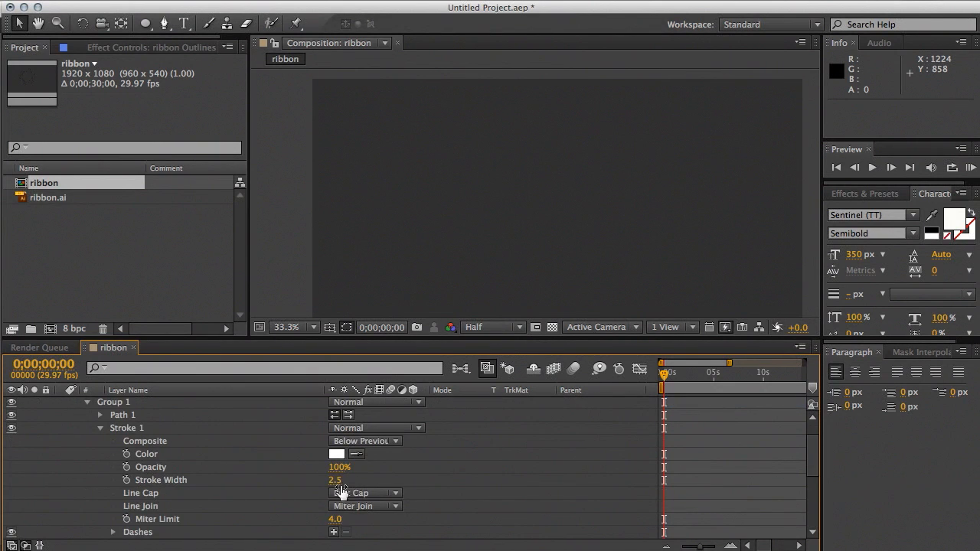
drag(334, 480, 360, 480)
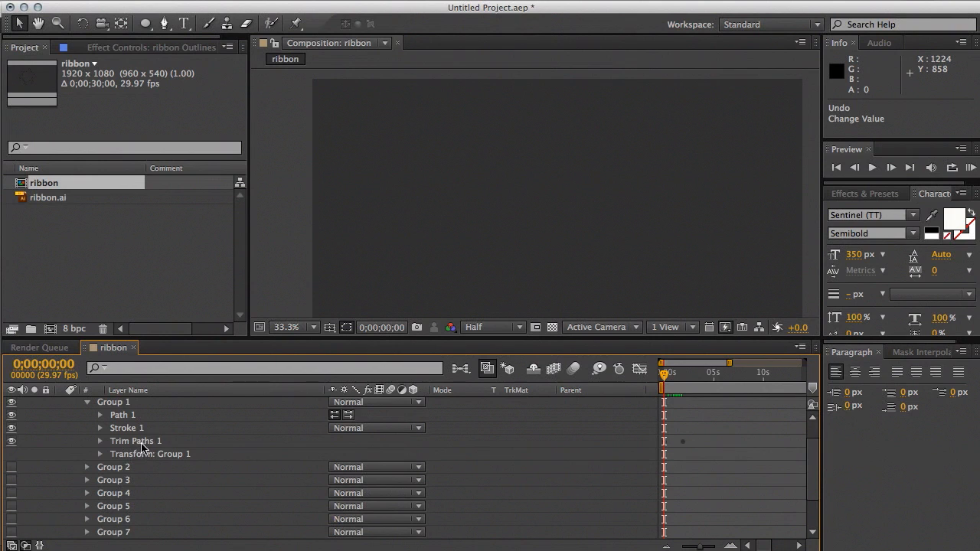
Step: Collapse Group 1 to list all ten groups and scrub the animation's opening second
click(135, 442)
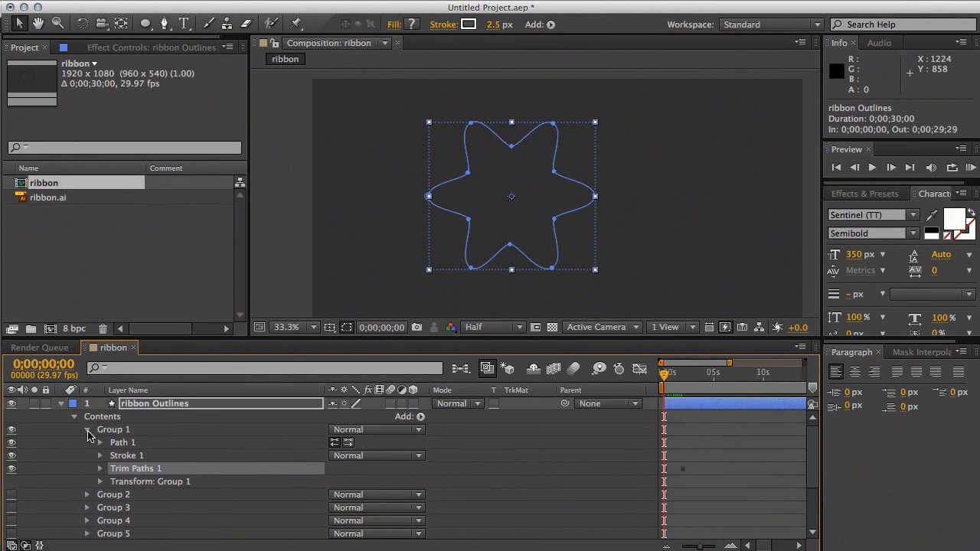
click(88, 429)
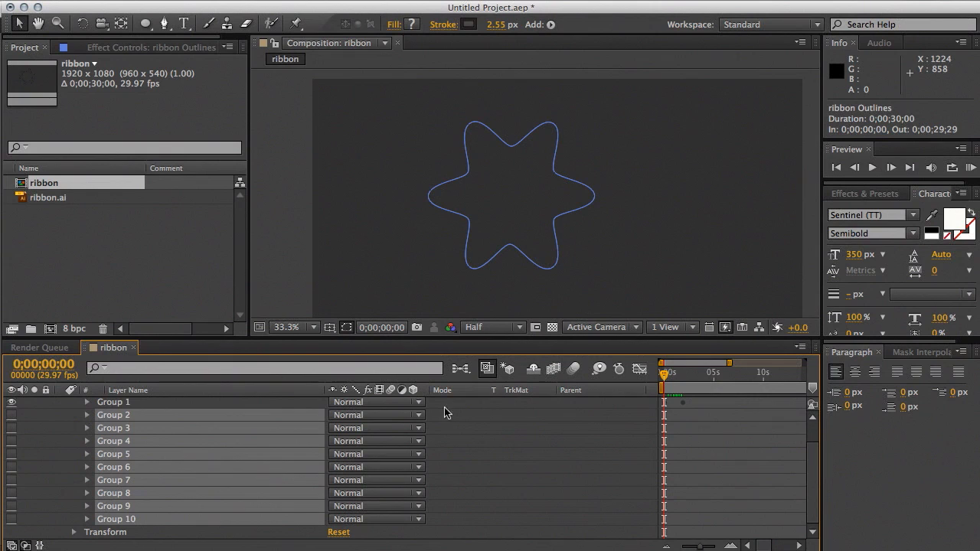
mouse_move(257, 519)
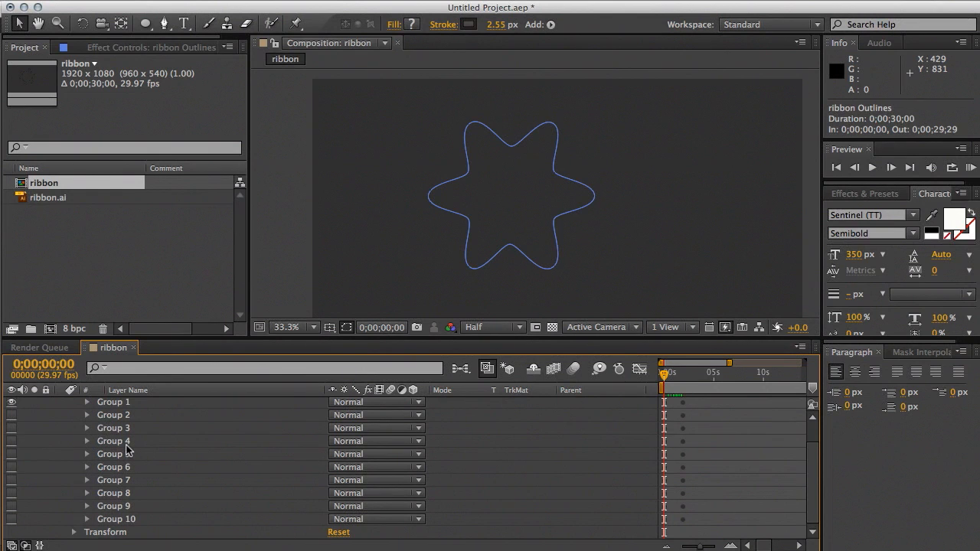
mouse_move(120, 445)
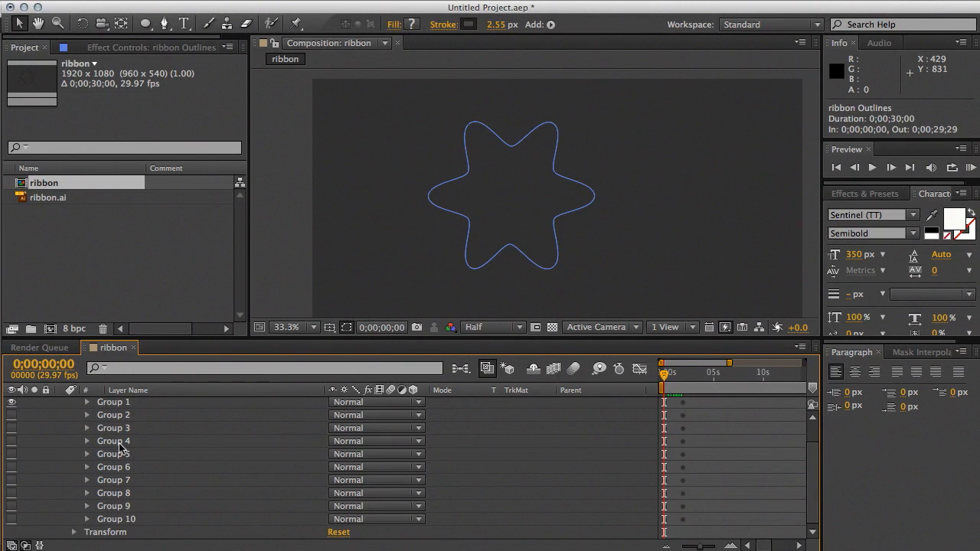
mouse_move(25, 425)
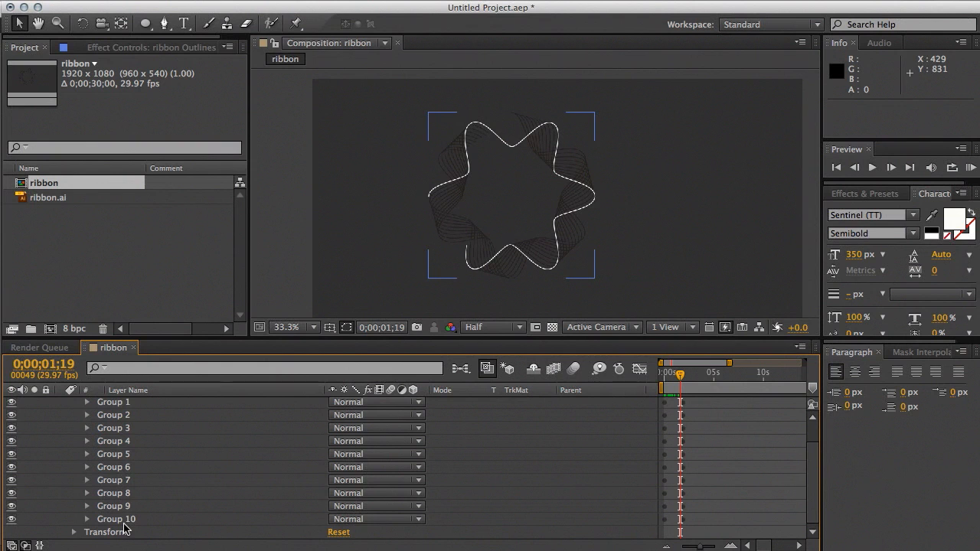
mouse_move(482, 148)
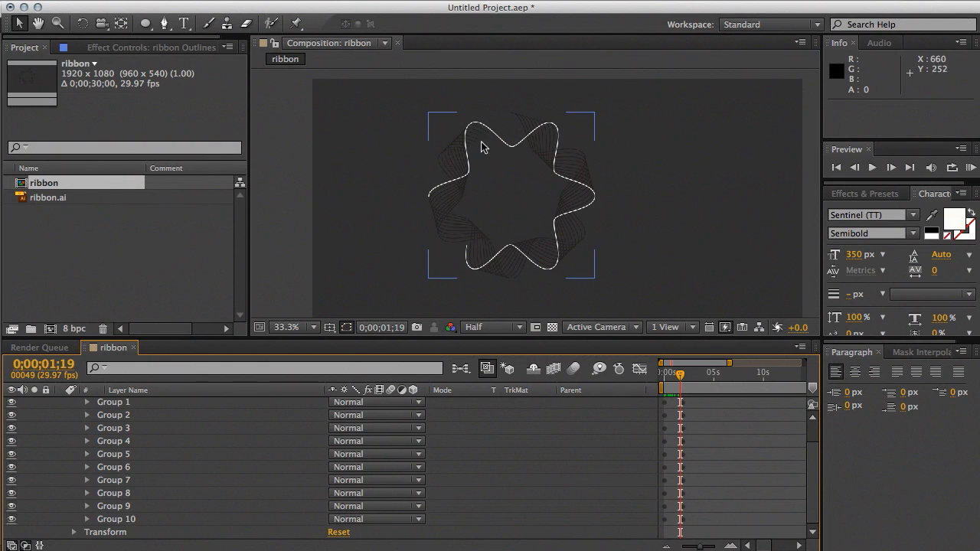
drag(680, 375, 672, 375)
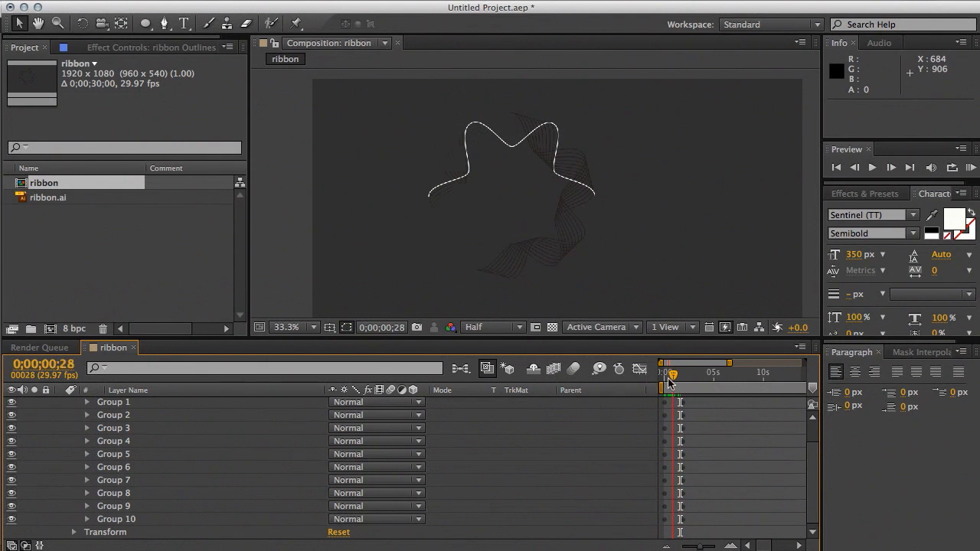
drag(673, 374, 678, 374)
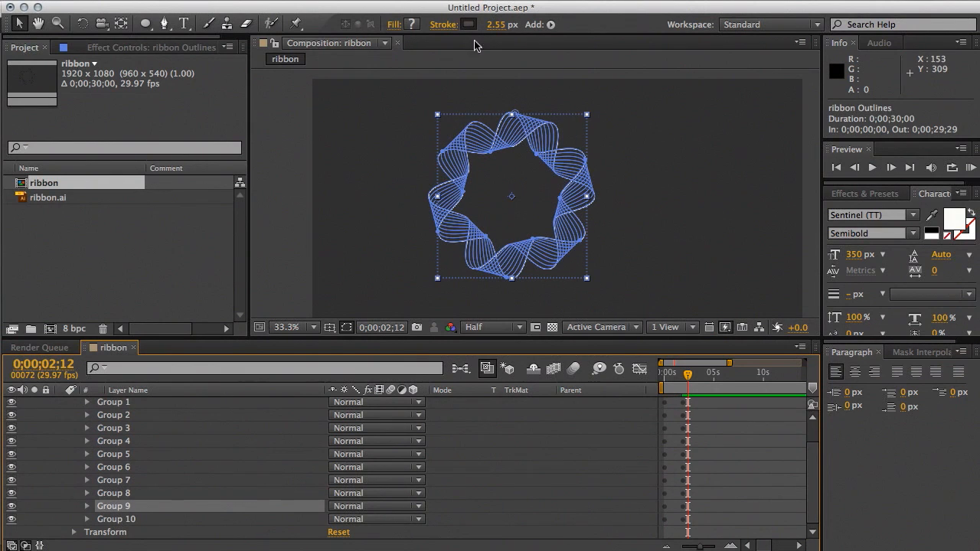
Step: Give the selected ribbon groups a pure white FFFFFF stroke colour
click(468, 24)
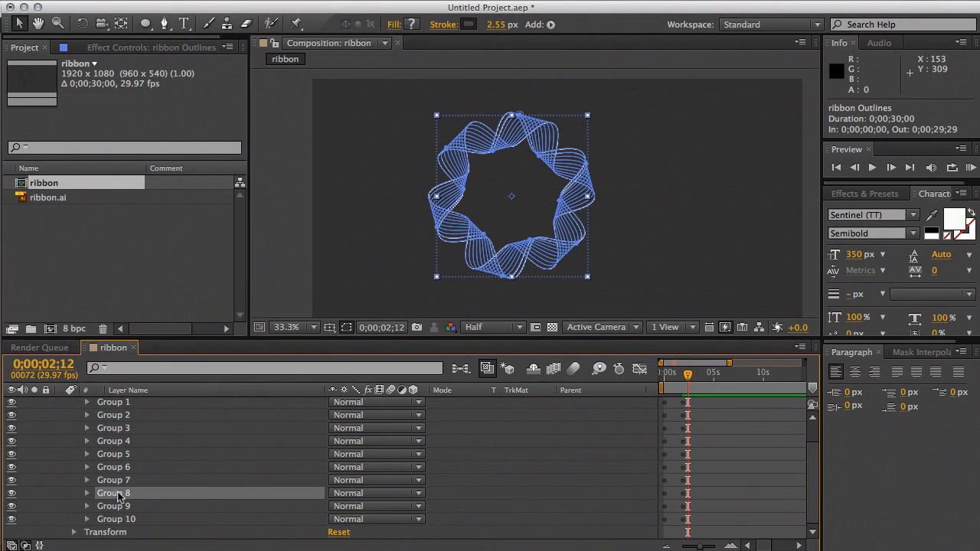
mouse_move(129, 420)
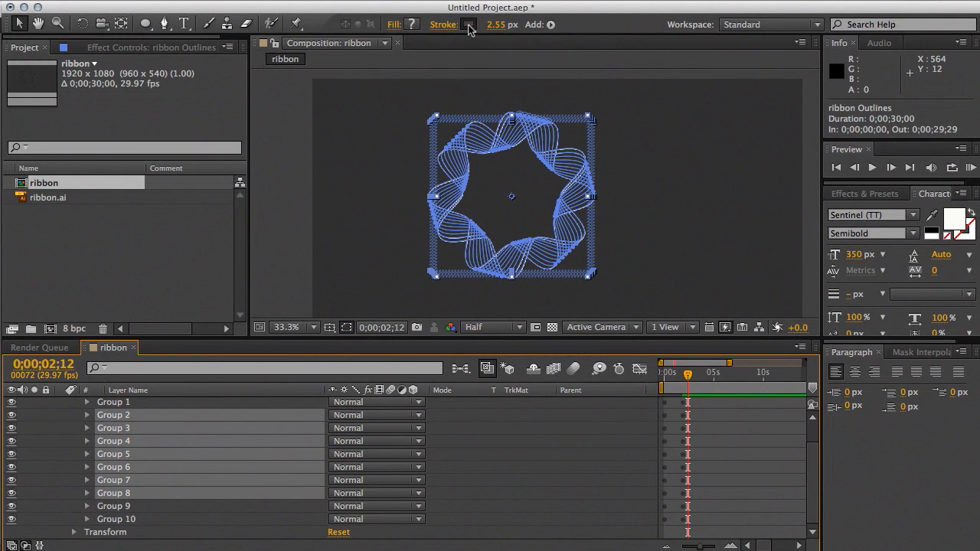
click(468, 24)
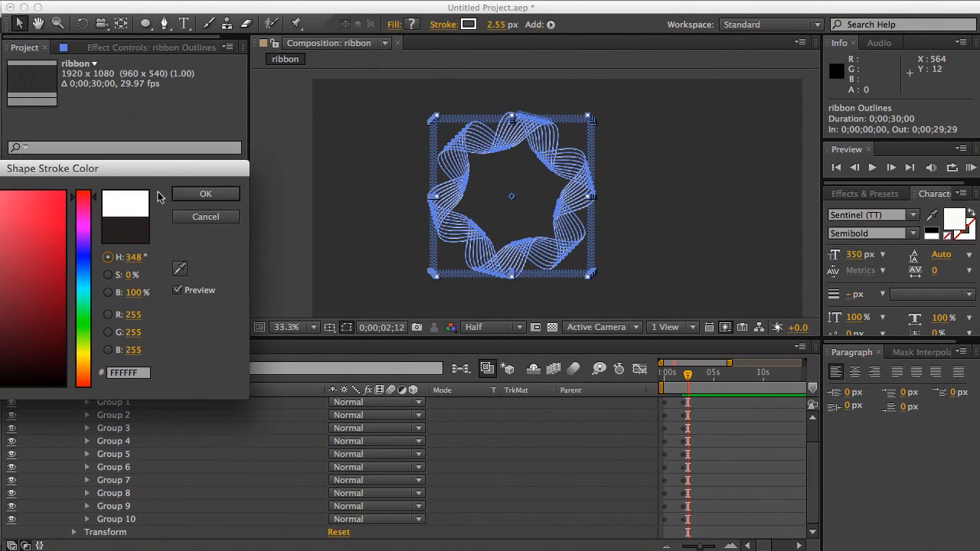
click(204, 193)
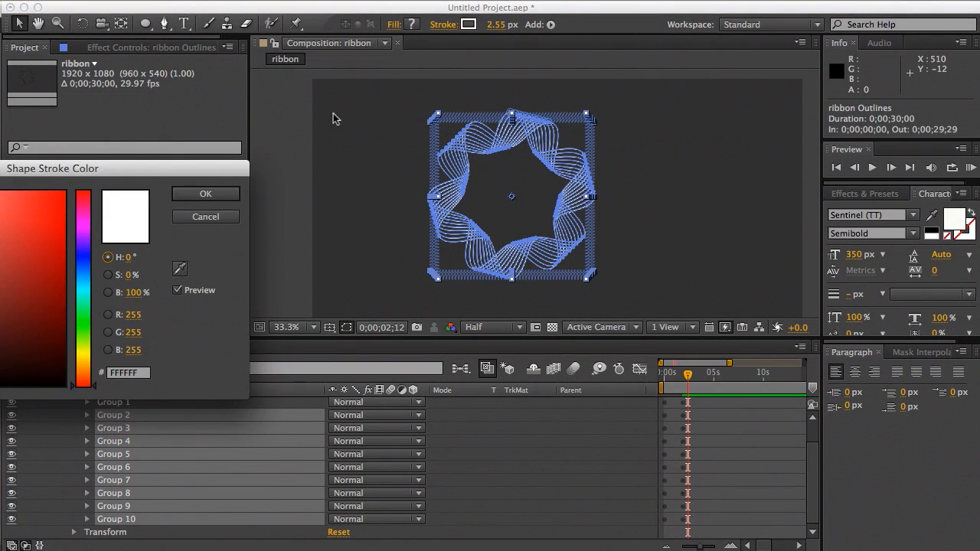
click(205, 193)
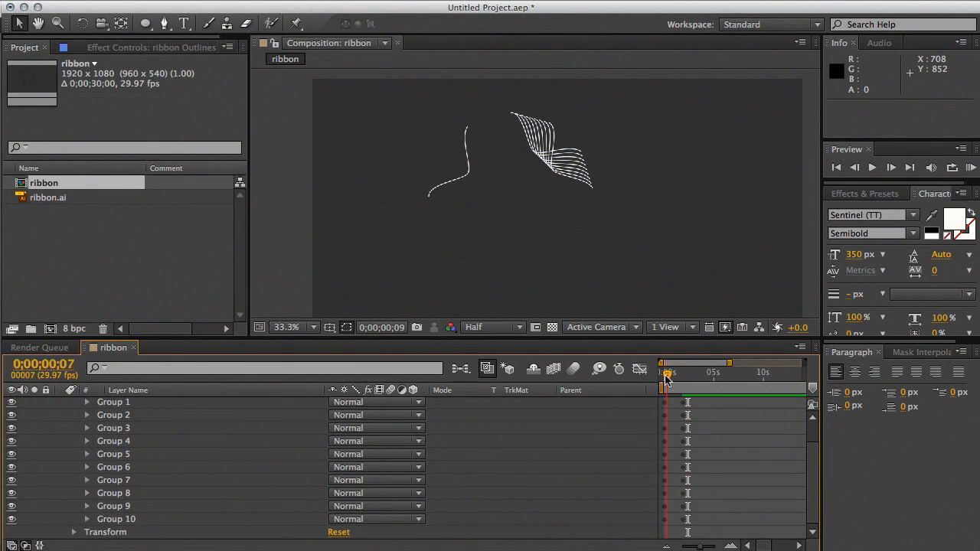
drag(665, 373, 675, 373)
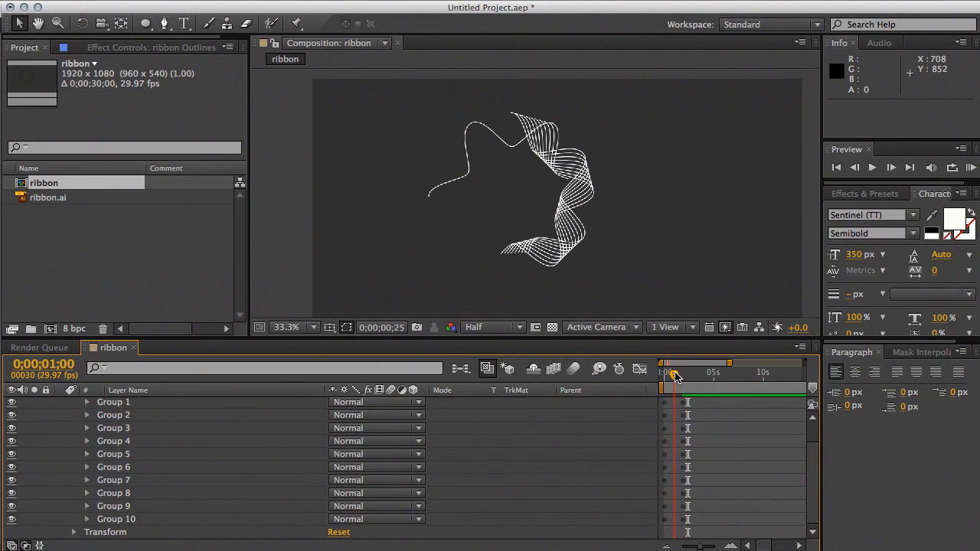
drag(676, 376, 688, 375)
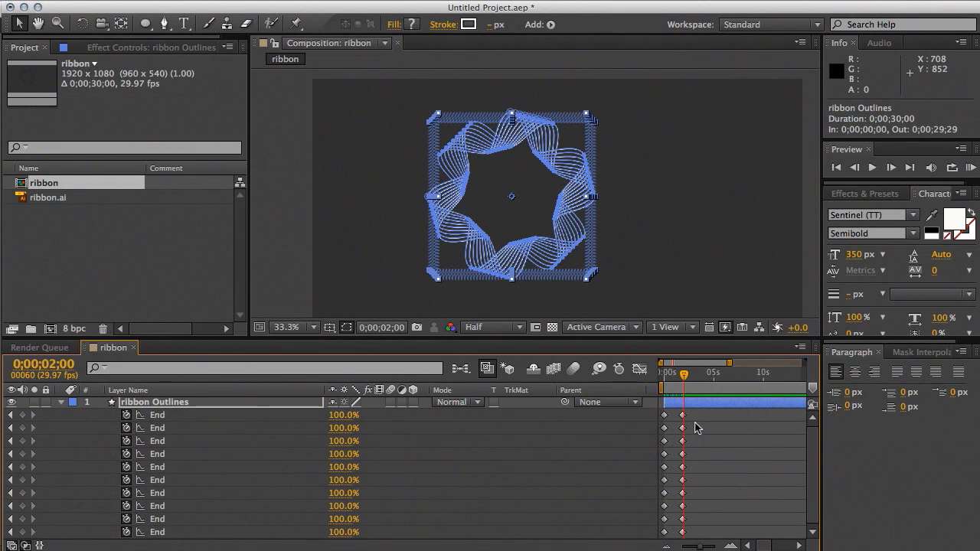
Step: Offset the groups' End keyframe pairs in time and preview the staggered draw-on
click(665, 415)
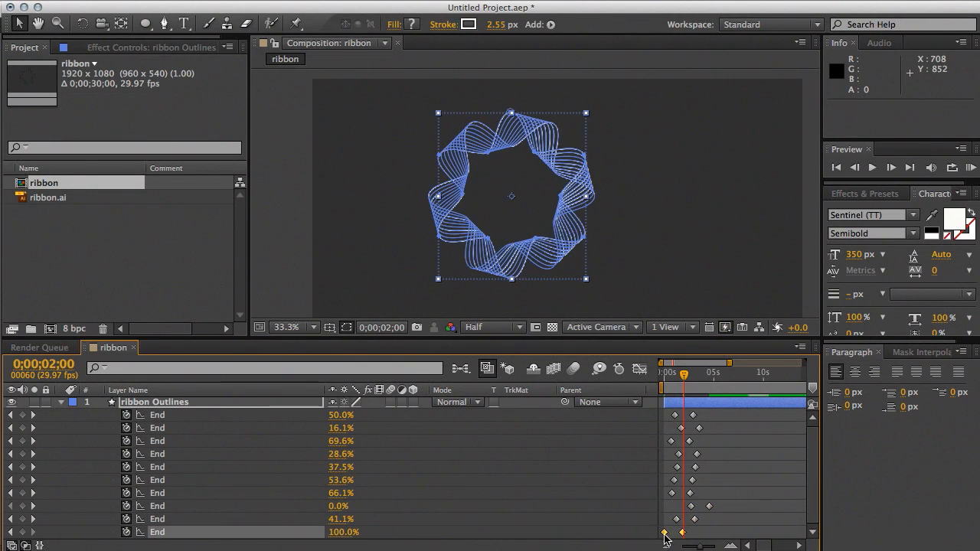
drag(682, 532, 666, 533)
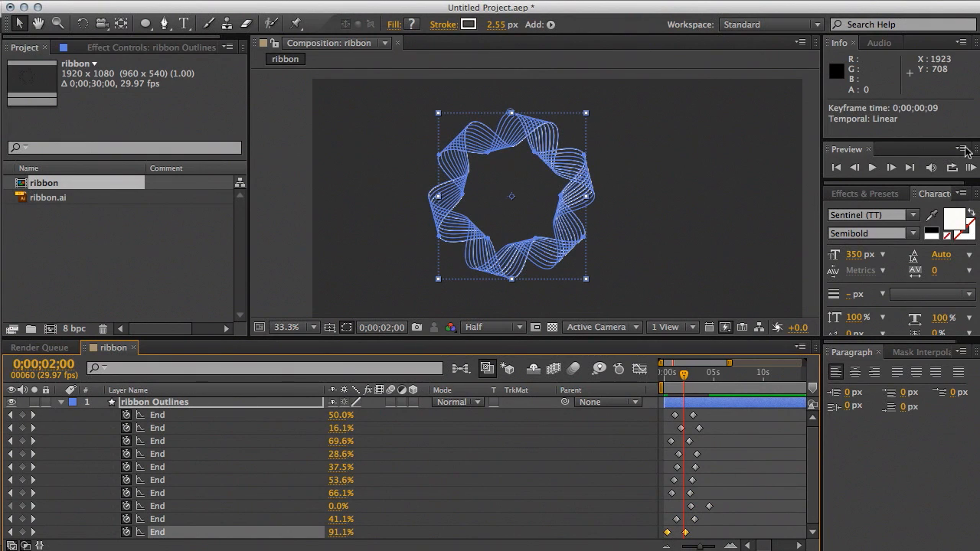
click(972, 167)
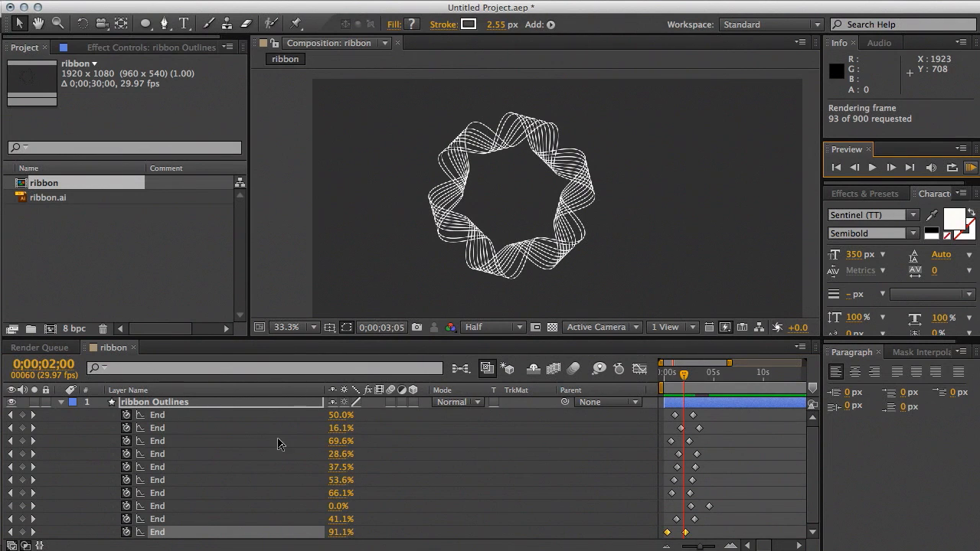
click(154, 402)
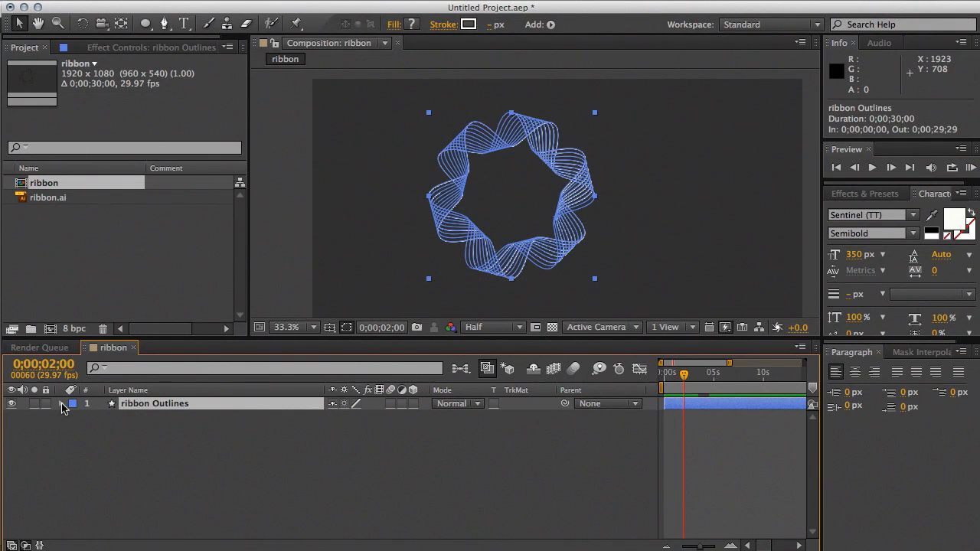
Step: Twirl open Contents, Group 1 and Trim Paths 1, then collapse Group 2
click(63, 404)
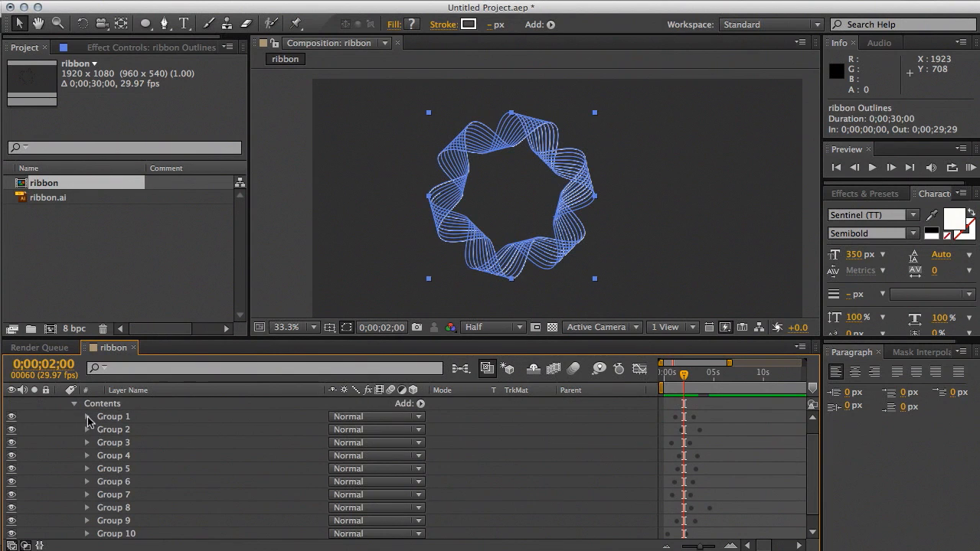
click(88, 417)
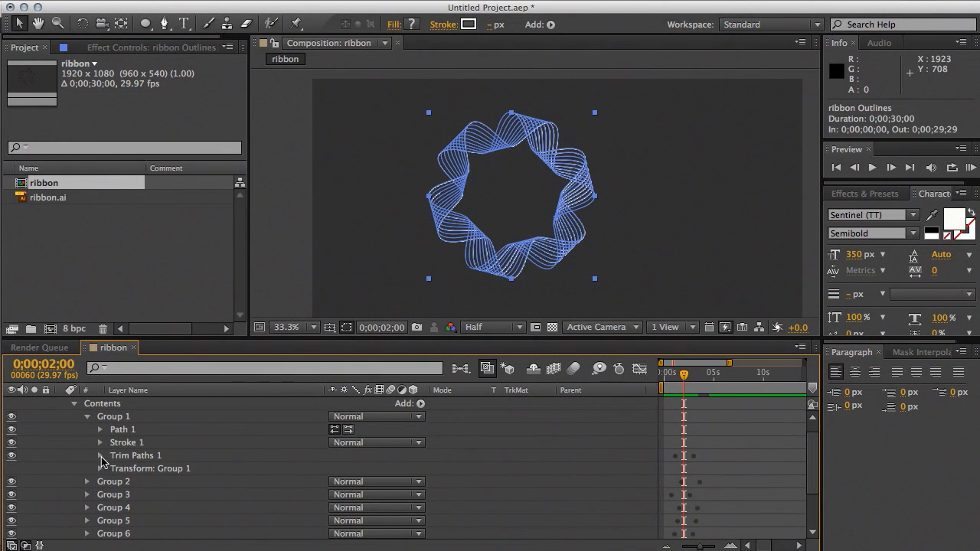
click(101, 456)
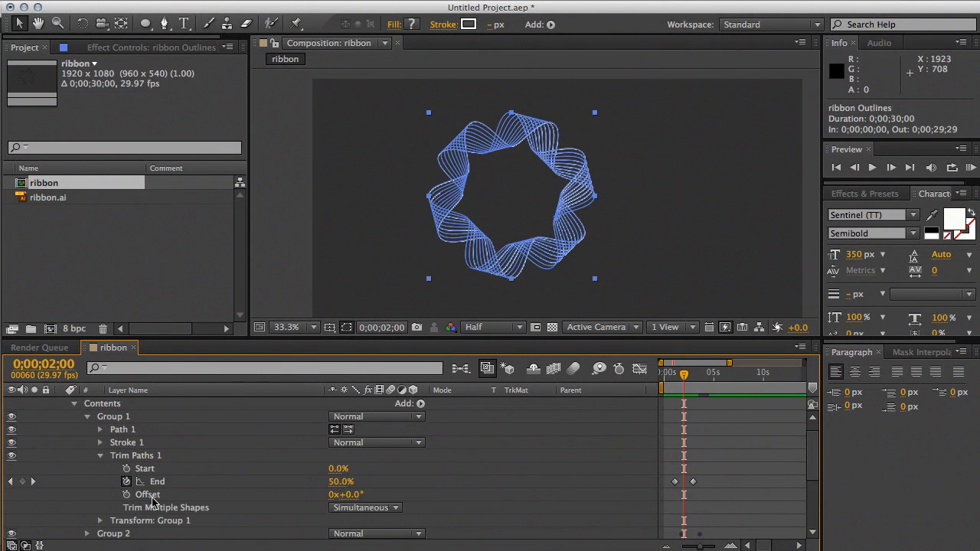
mouse_move(354, 505)
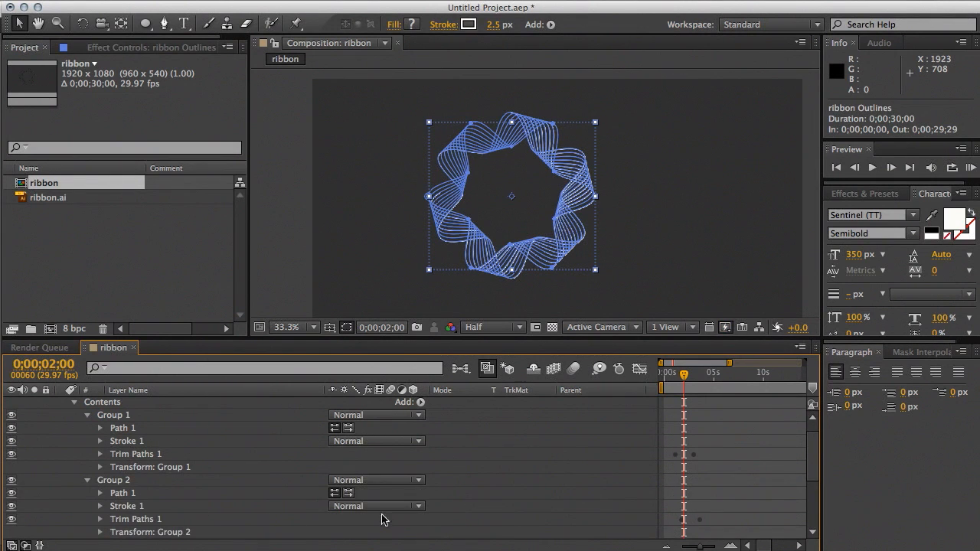
scroll(down, 3)
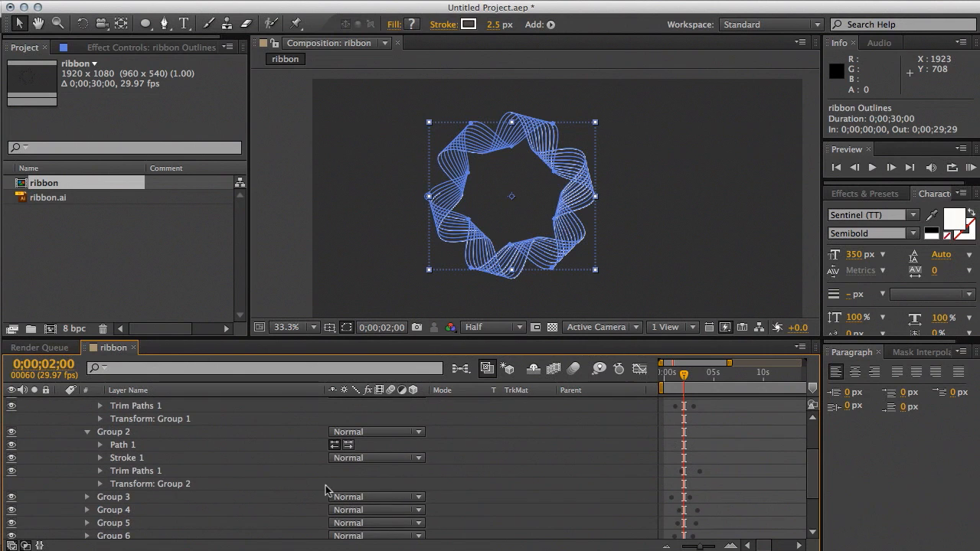
click(101, 471)
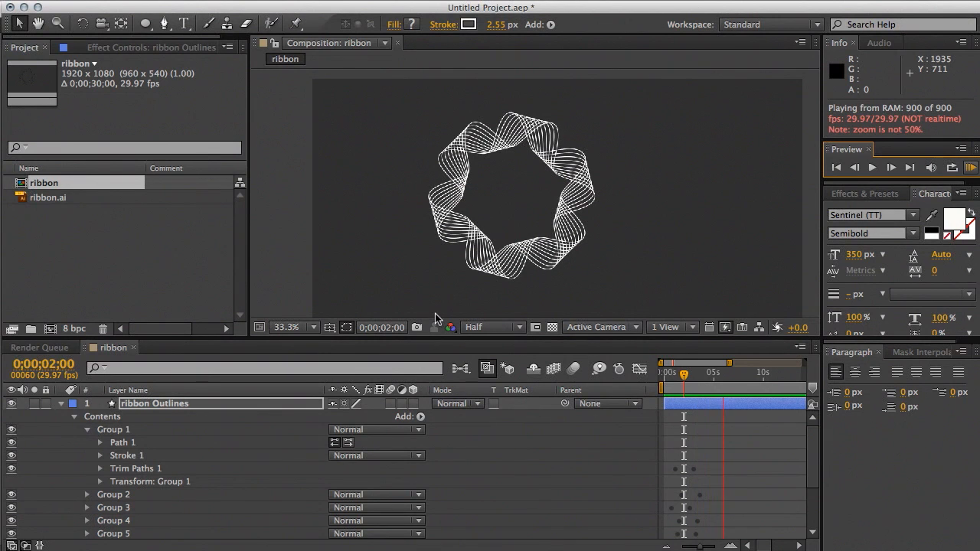
Step: Stop the ring preview and fold Group 1's contents back up
click(153, 403)
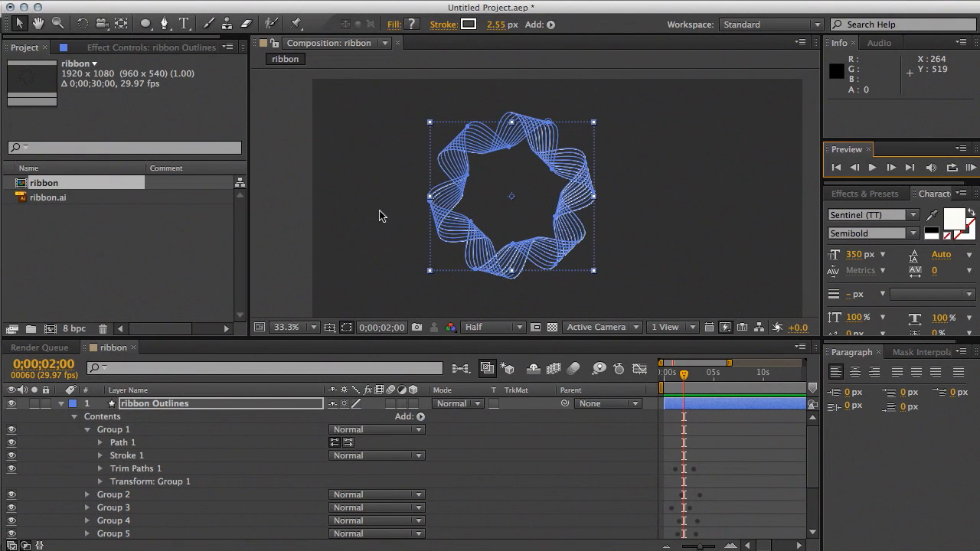
mouse_move(419, 141)
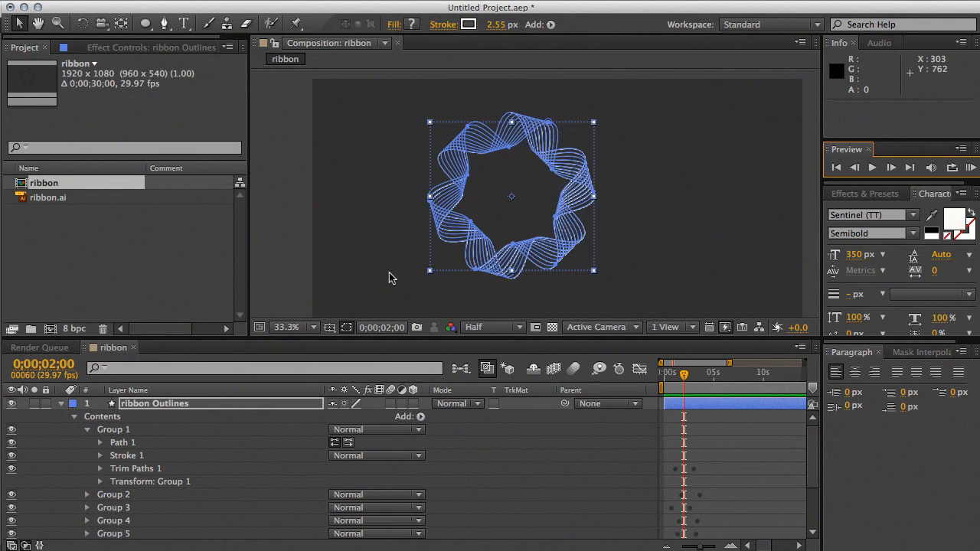
mouse_move(85, 443)
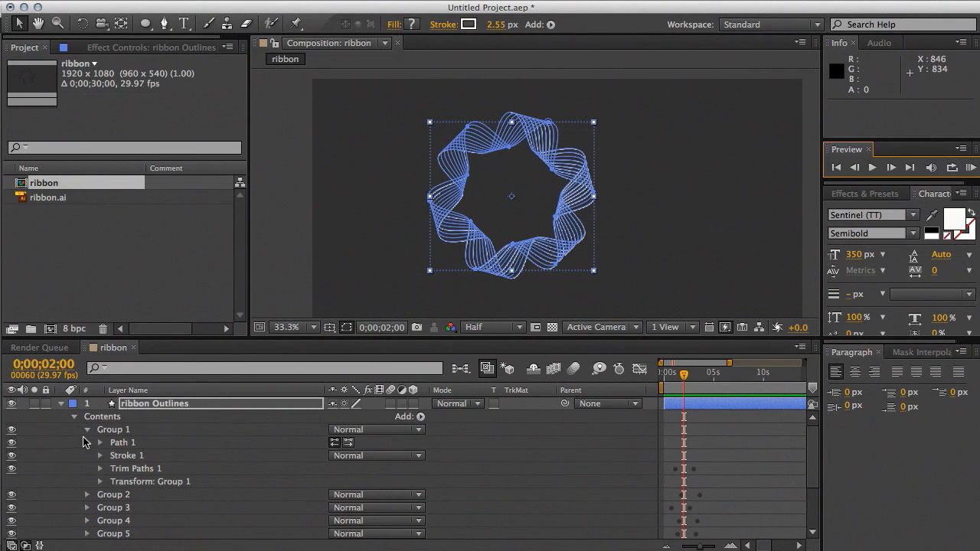
click(87, 430)
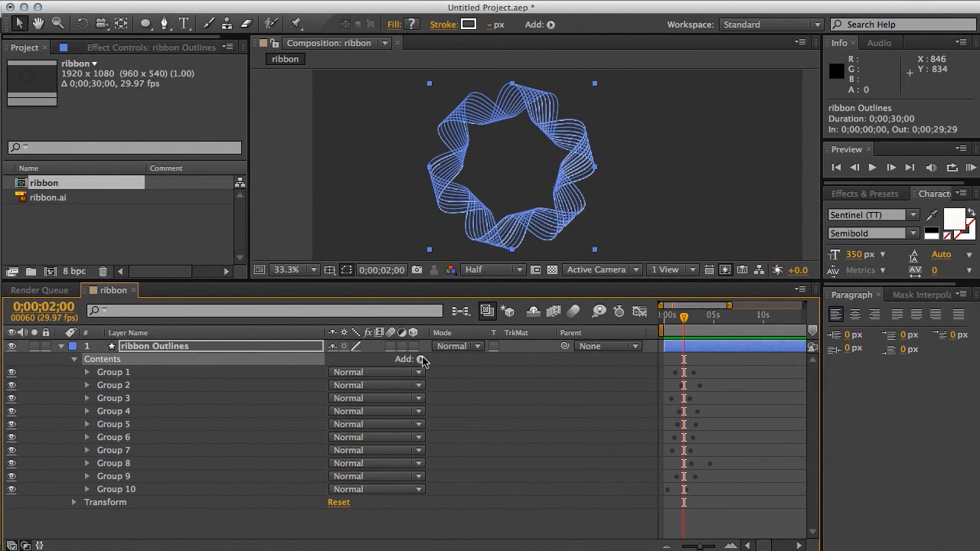
Step: Add a Repeater to the ribbon layer and move Repeater 1 below Group 10
click(422, 359)
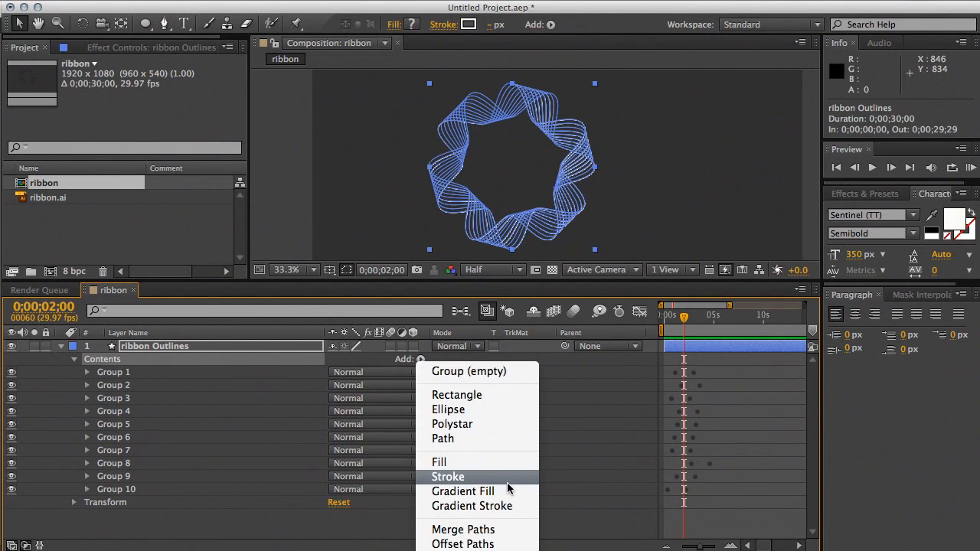
mouse_move(448, 409)
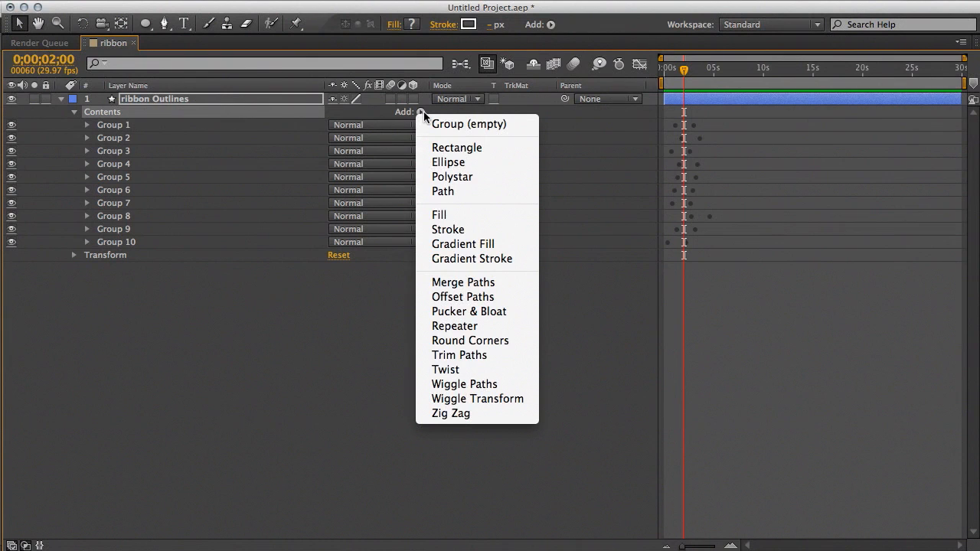
mouse_move(454, 327)
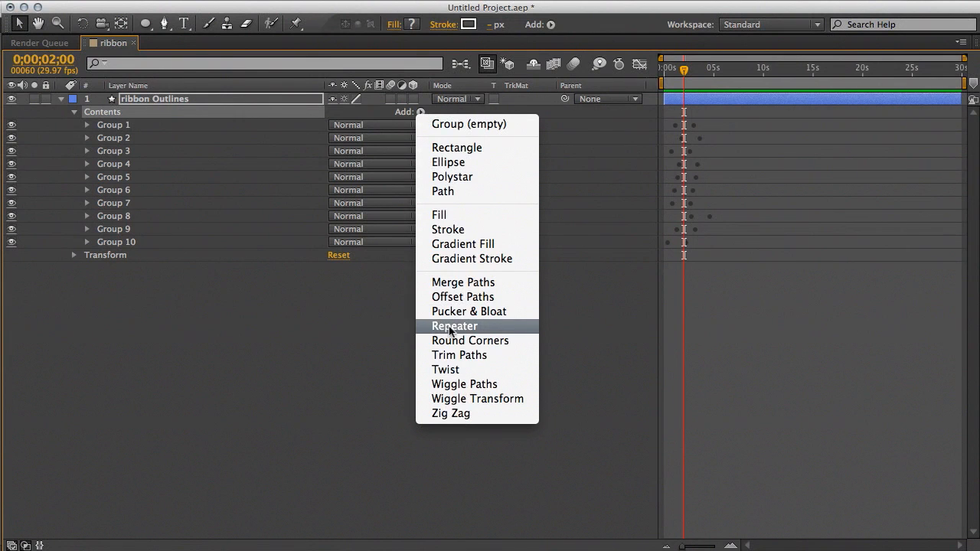
click(454, 326)
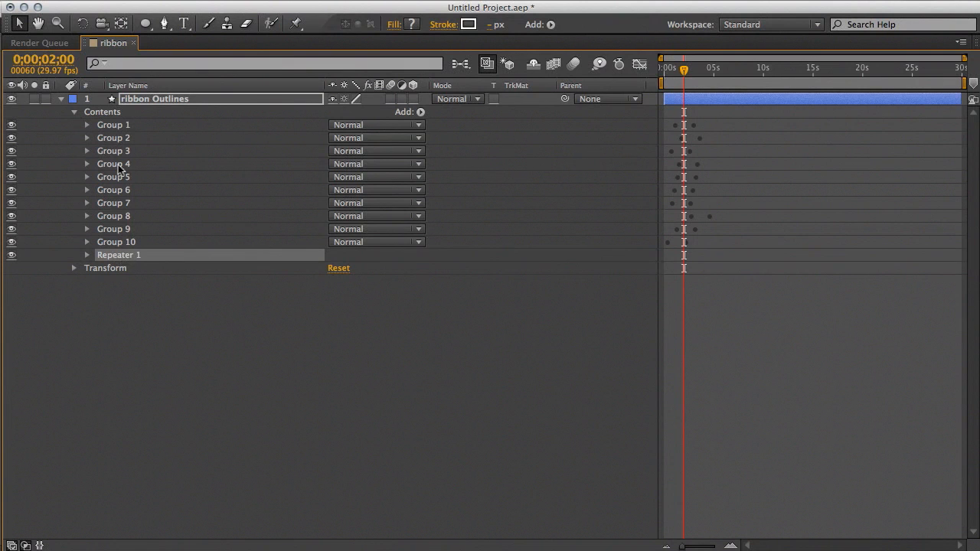
mouse_move(121, 264)
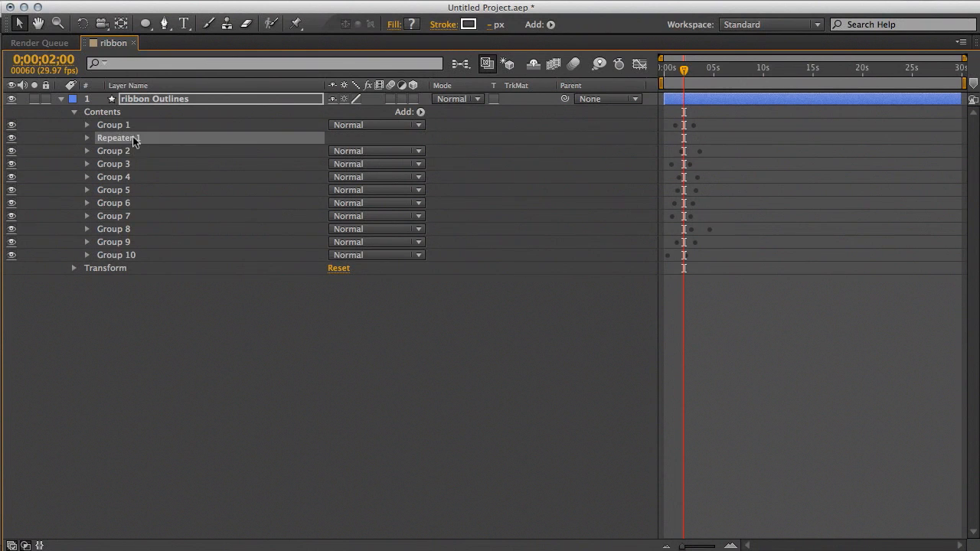
mouse_move(178, 138)
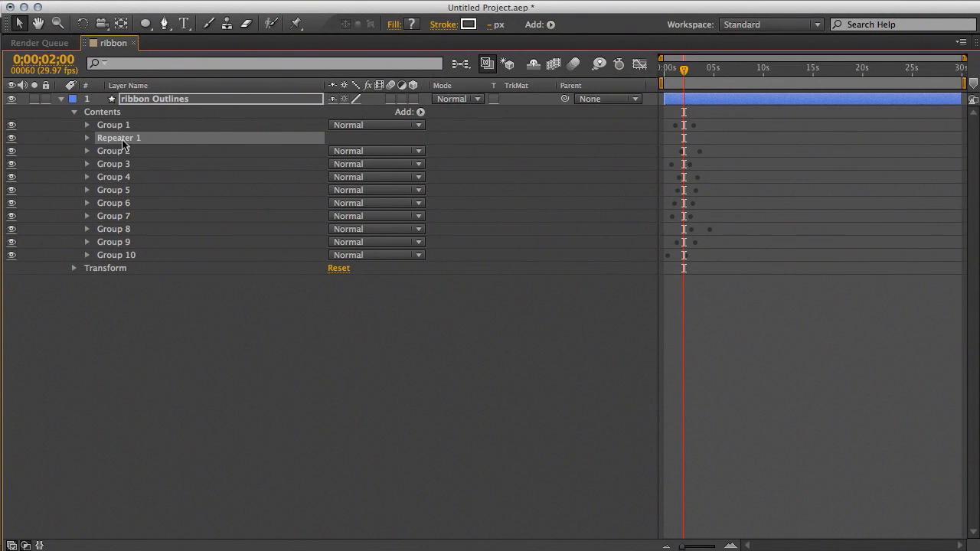
click(113, 163)
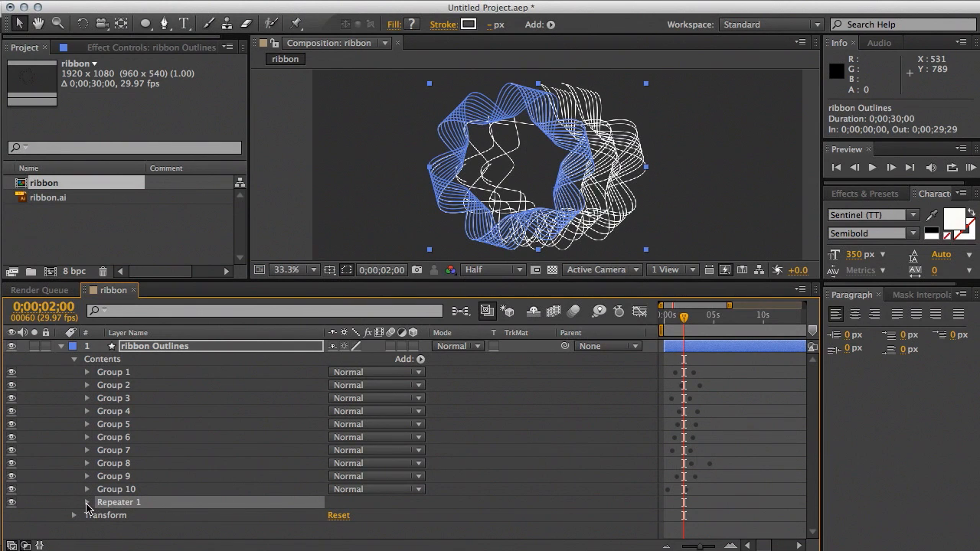
Step: Open Repeater 1's Transform, set Position to 0,0 and scrub Copies to 4
click(88, 502)
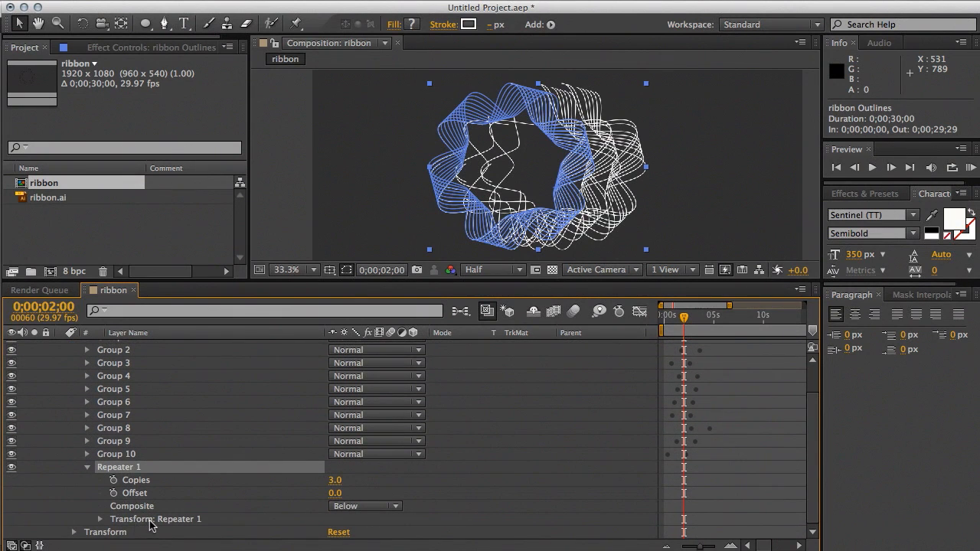
mouse_move(99, 540)
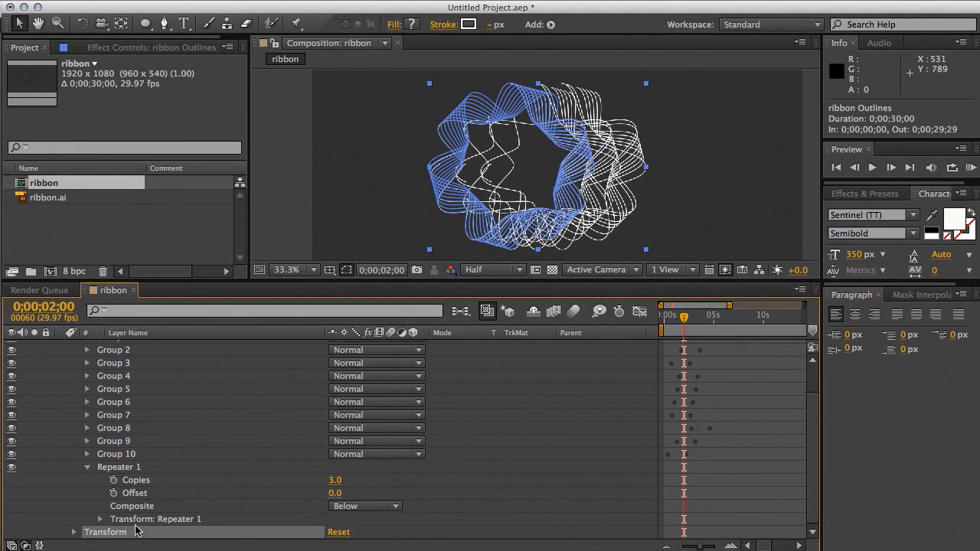
click(155, 519)
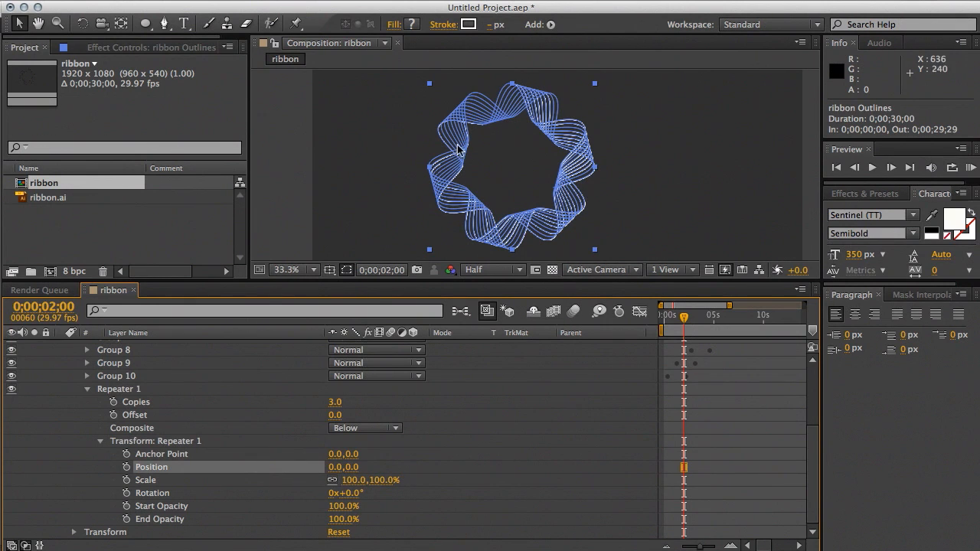
mouse_move(376, 498)
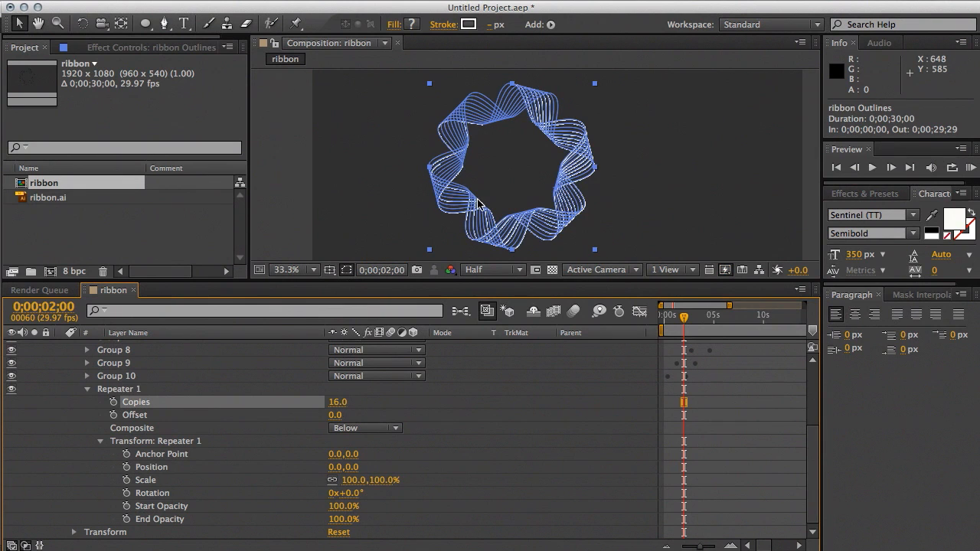
mouse_move(547, 177)
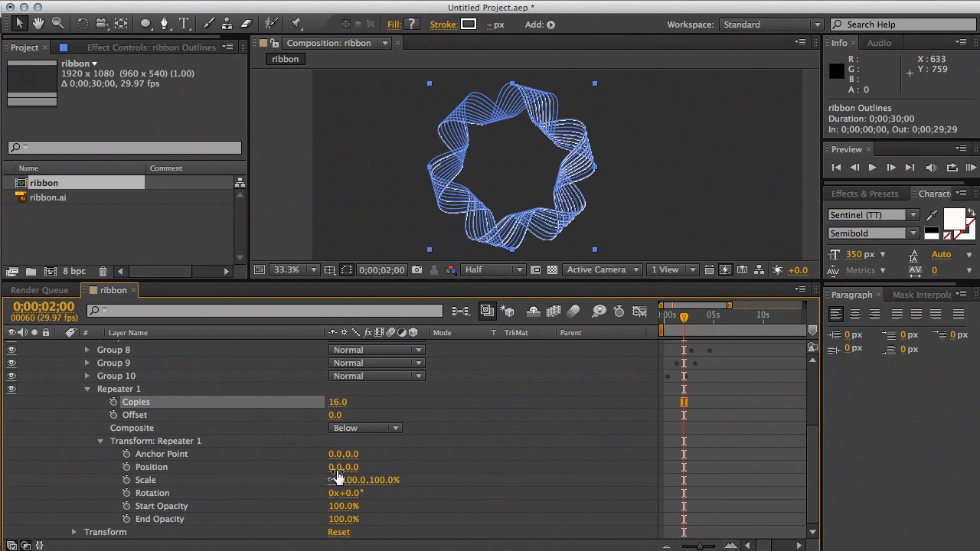
drag(343, 468, 366, 467)
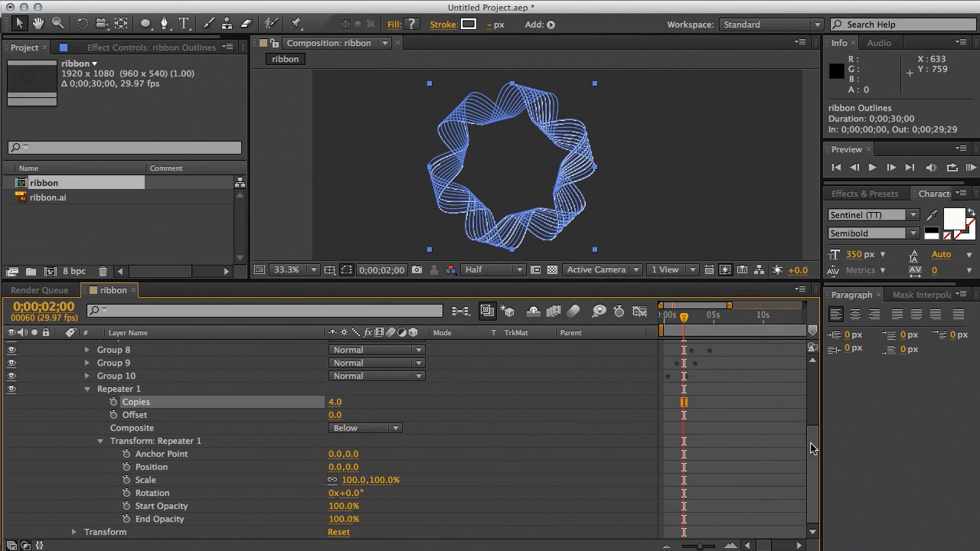
mouse_move(215, 503)
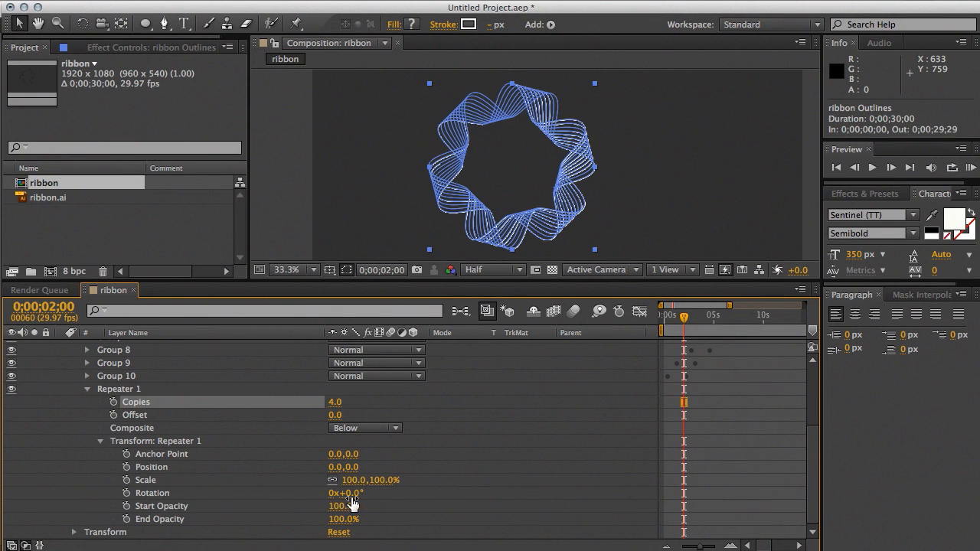
Step: Scrub the Repeater 1 Transform Rotation up to 68° between copies
drag(345, 493, 359, 493)
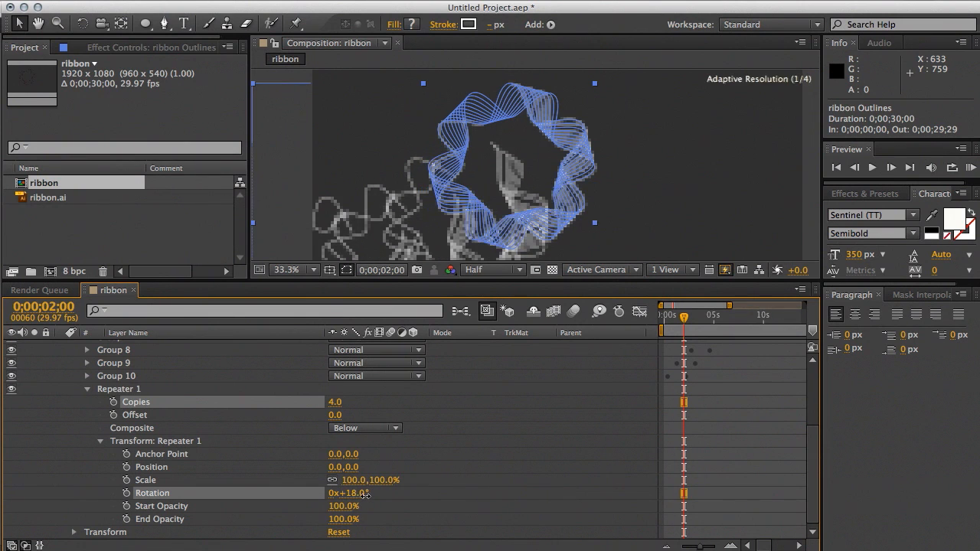
drag(350, 493, 365, 493)
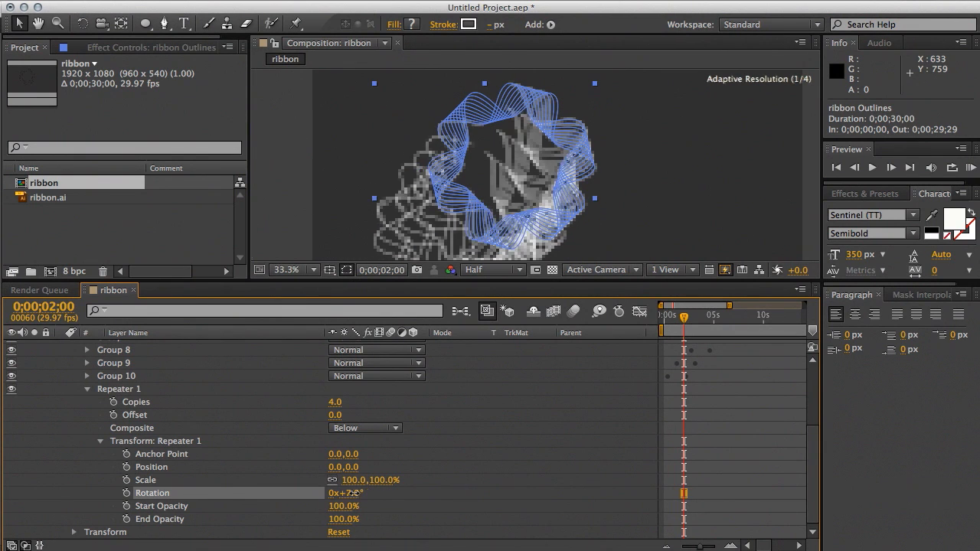
drag(341, 492, 367, 493)
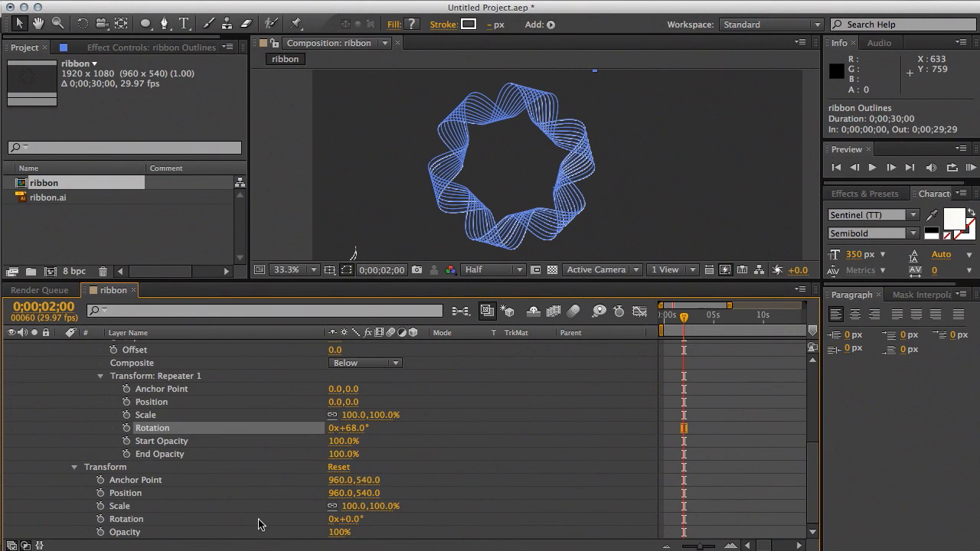
Step: Scale the ribbon Outlines layer down to 25%
double_click(354, 506)
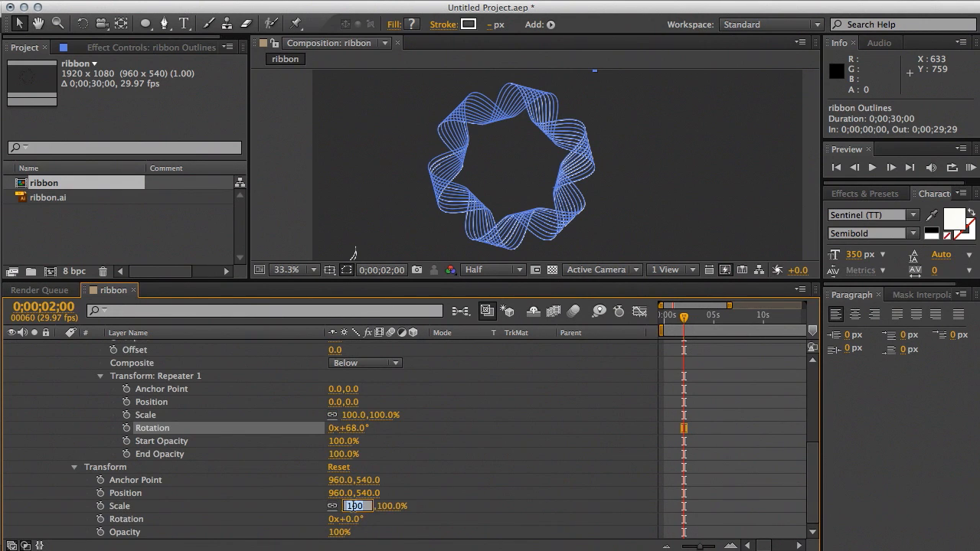
text(30)
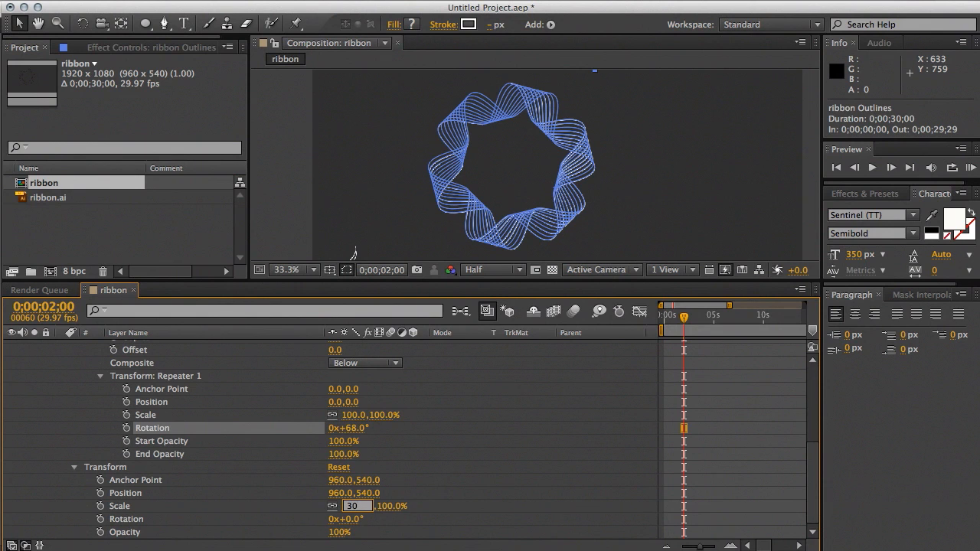
text(30)
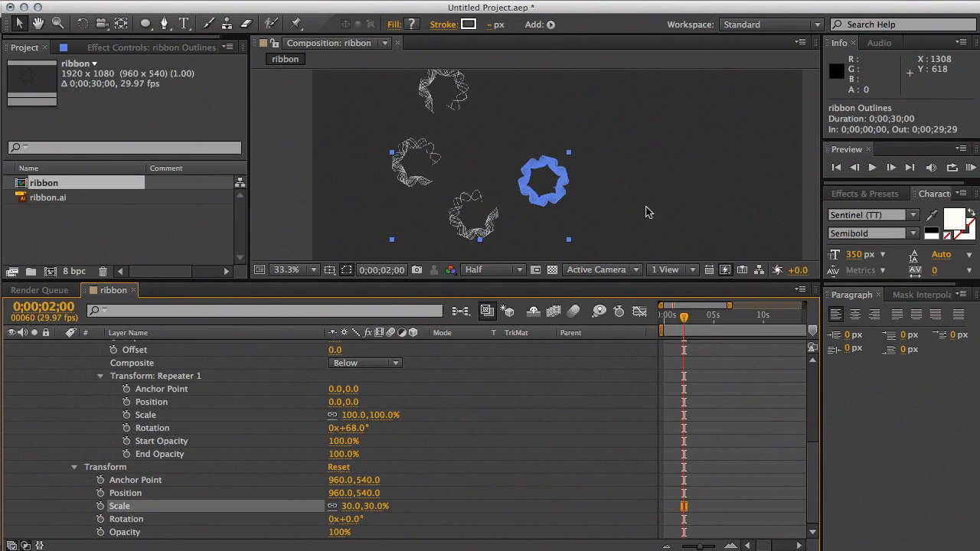
mouse_move(490, 107)
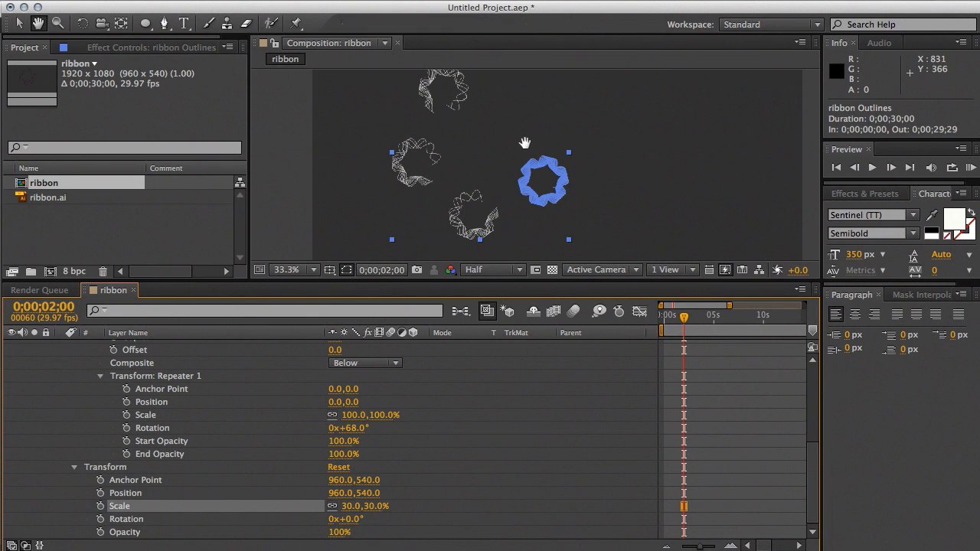
drag(525, 144, 492, 124)
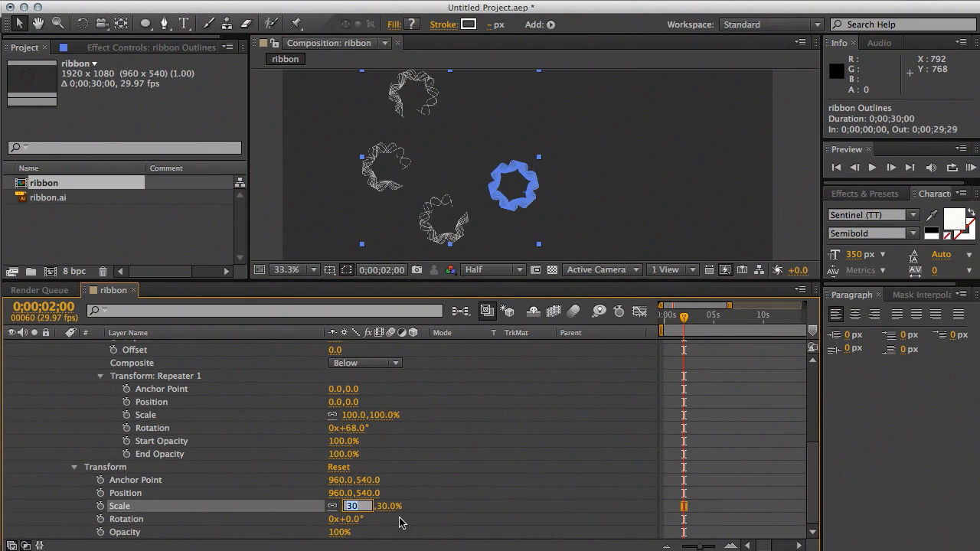
text(25)
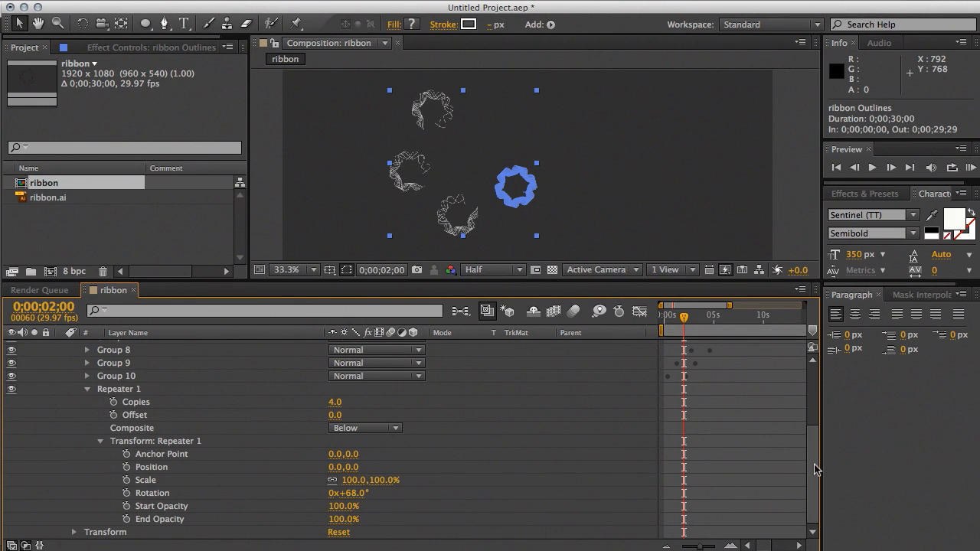
mouse_move(256, 494)
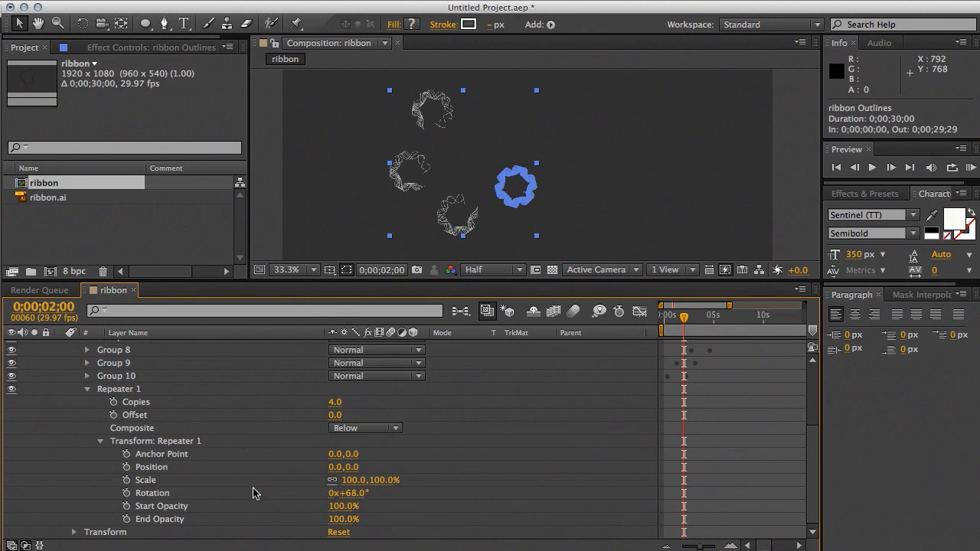
mouse_move(344, 408)
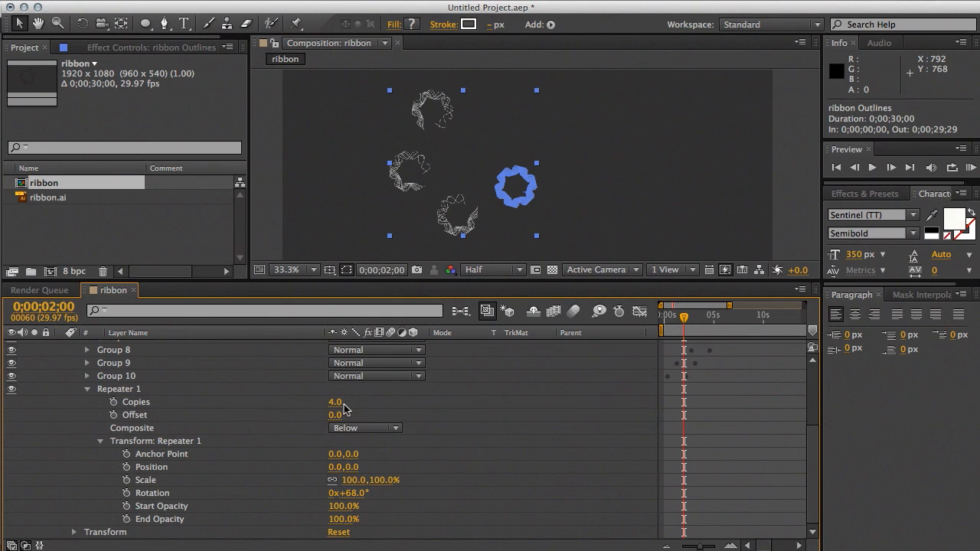
Step: Raise Repeater 1 Copies to 18 and view the composition at 50% magnification
drag(336, 401, 352, 402)
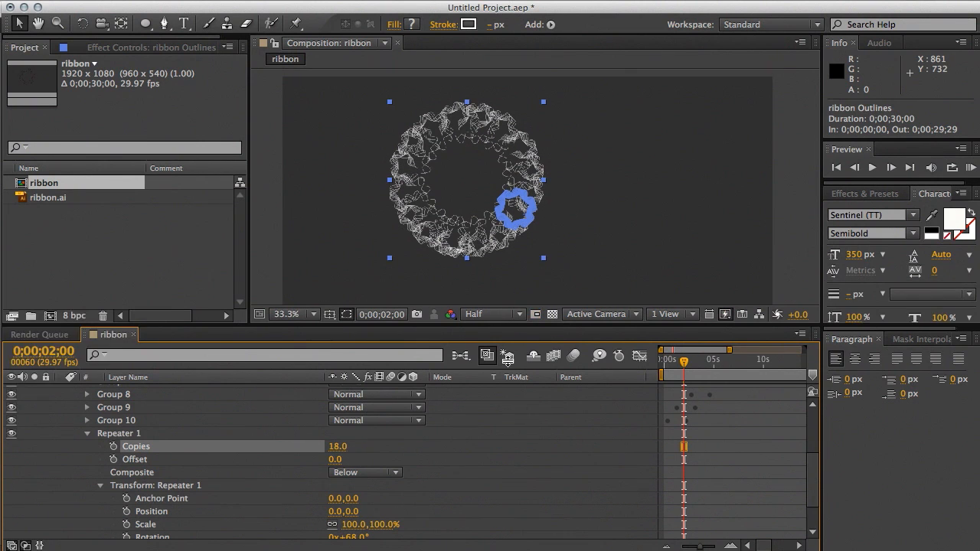
click(294, 314)
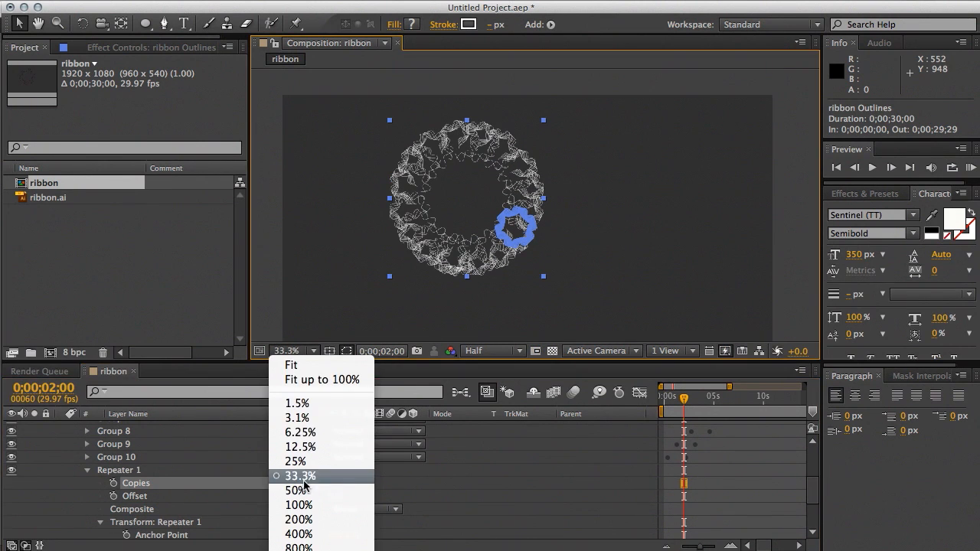
click(297, 491)
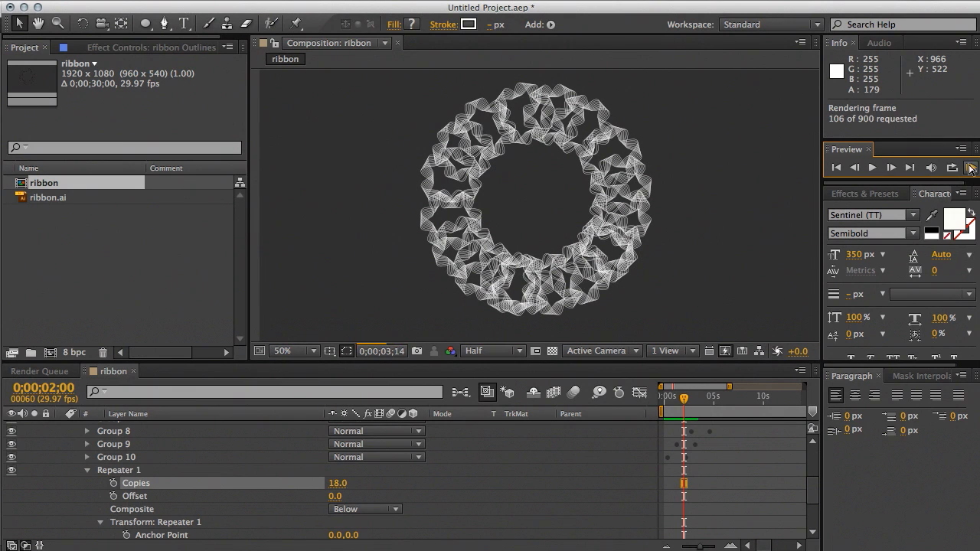
Step: Run a RAM Preview of the 18-copy white ribbon ring animation
click(891, 167)
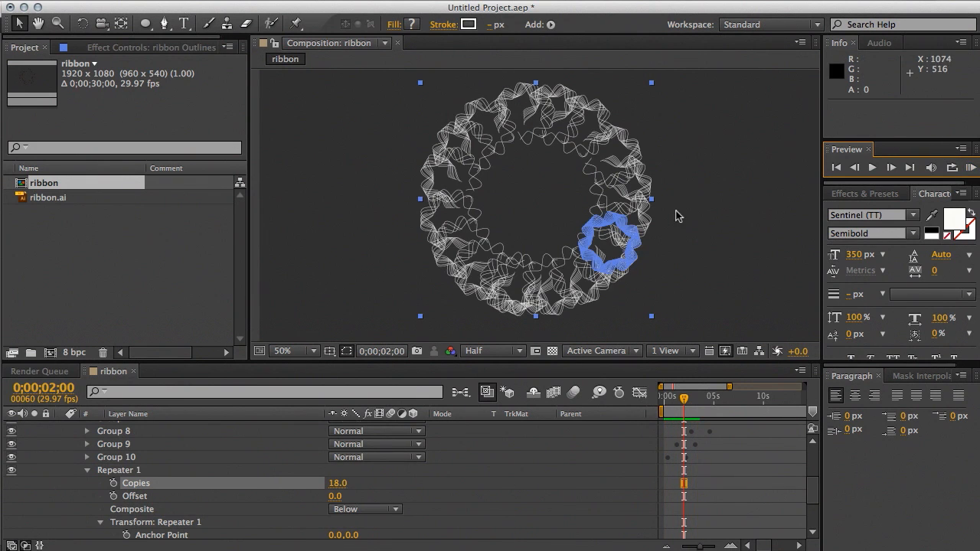
mouse_move(511, 186)
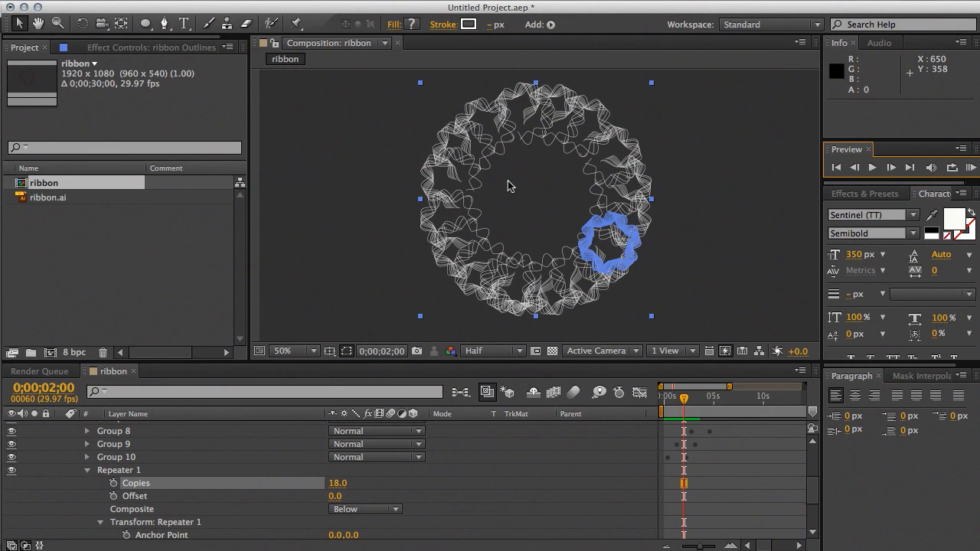
mouse_move(360, 193)
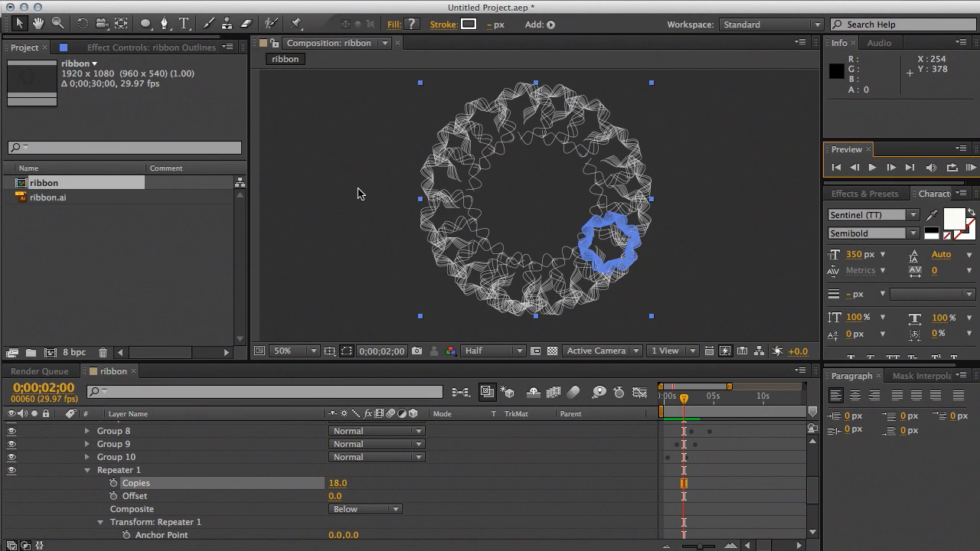
mouse_move(303, 421)
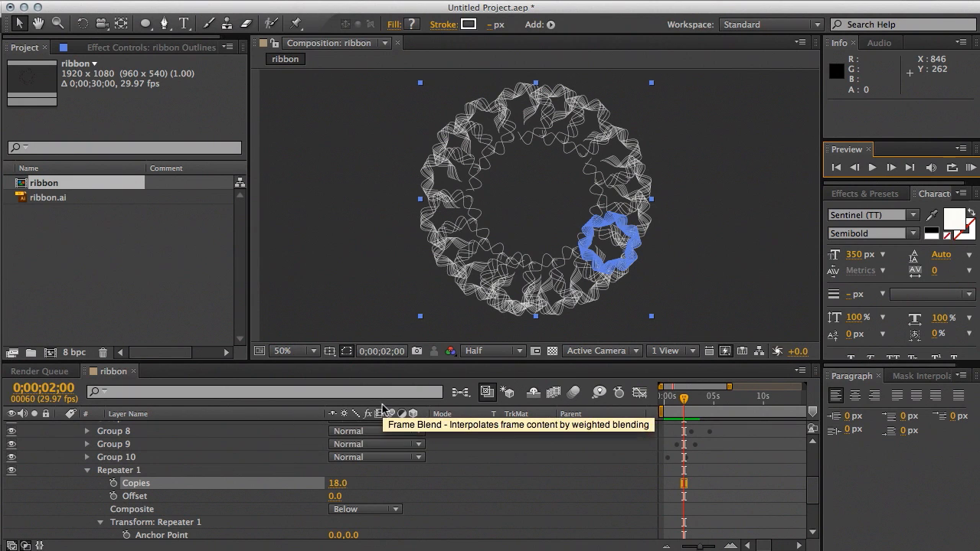
mouse_move(126, 495)
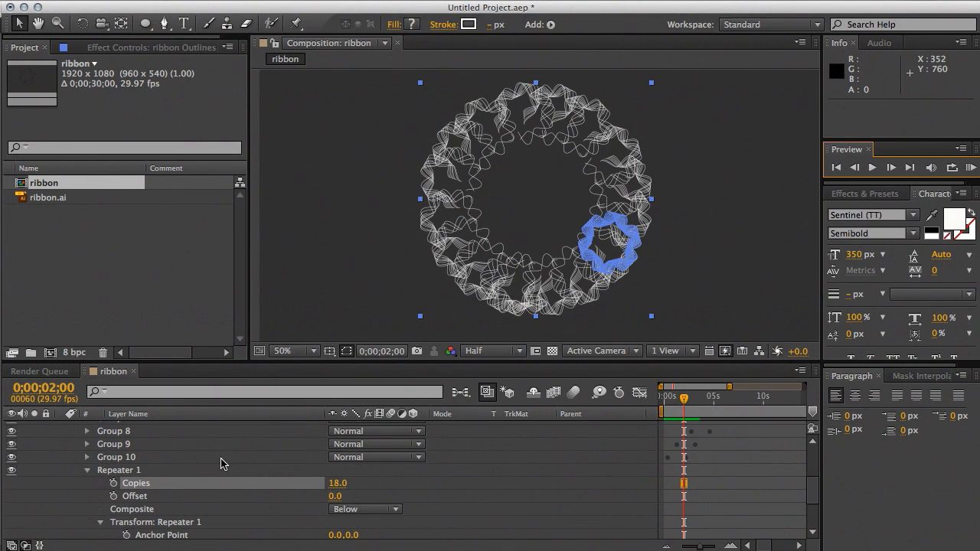
mouse_move(523, 419)
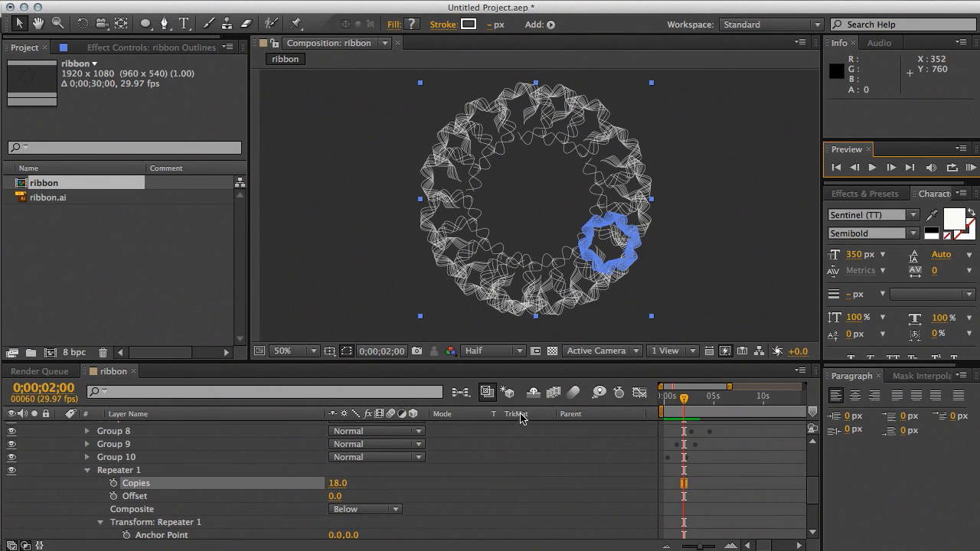
mouse_move(504, 295)
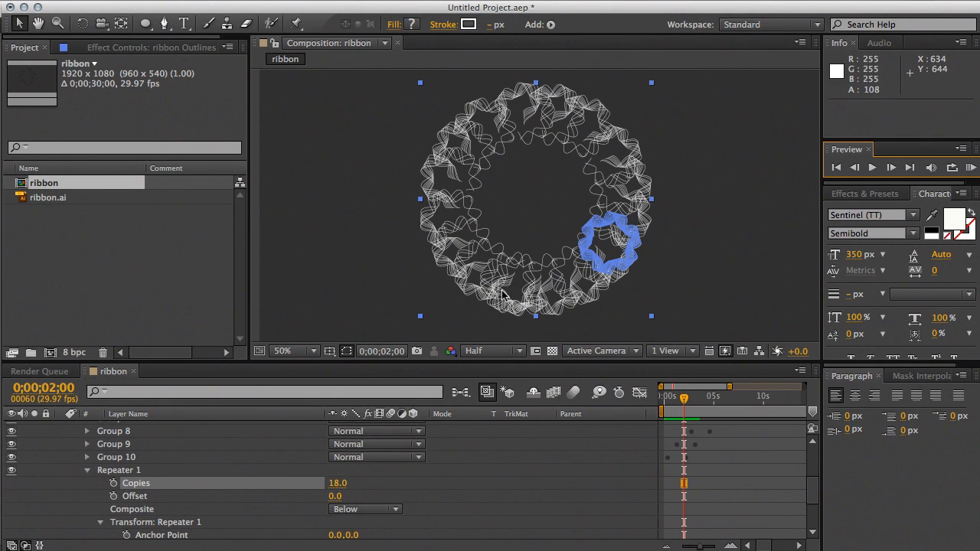
mouse_move(482, 418)
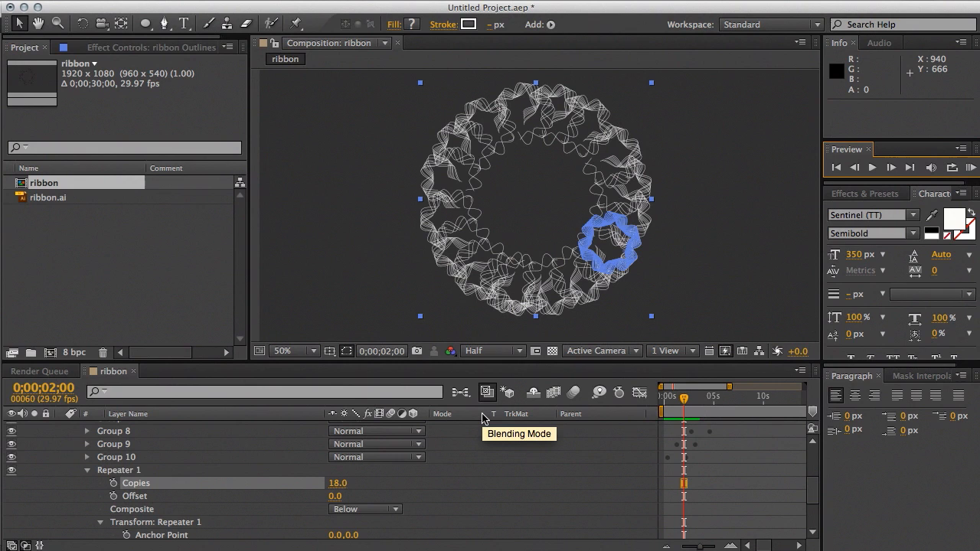
mouse_move(718, 120)
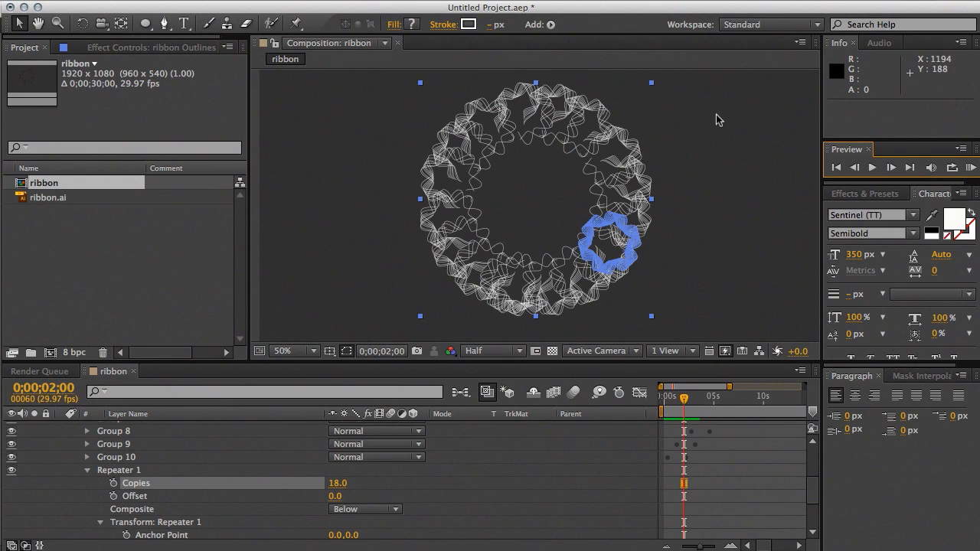